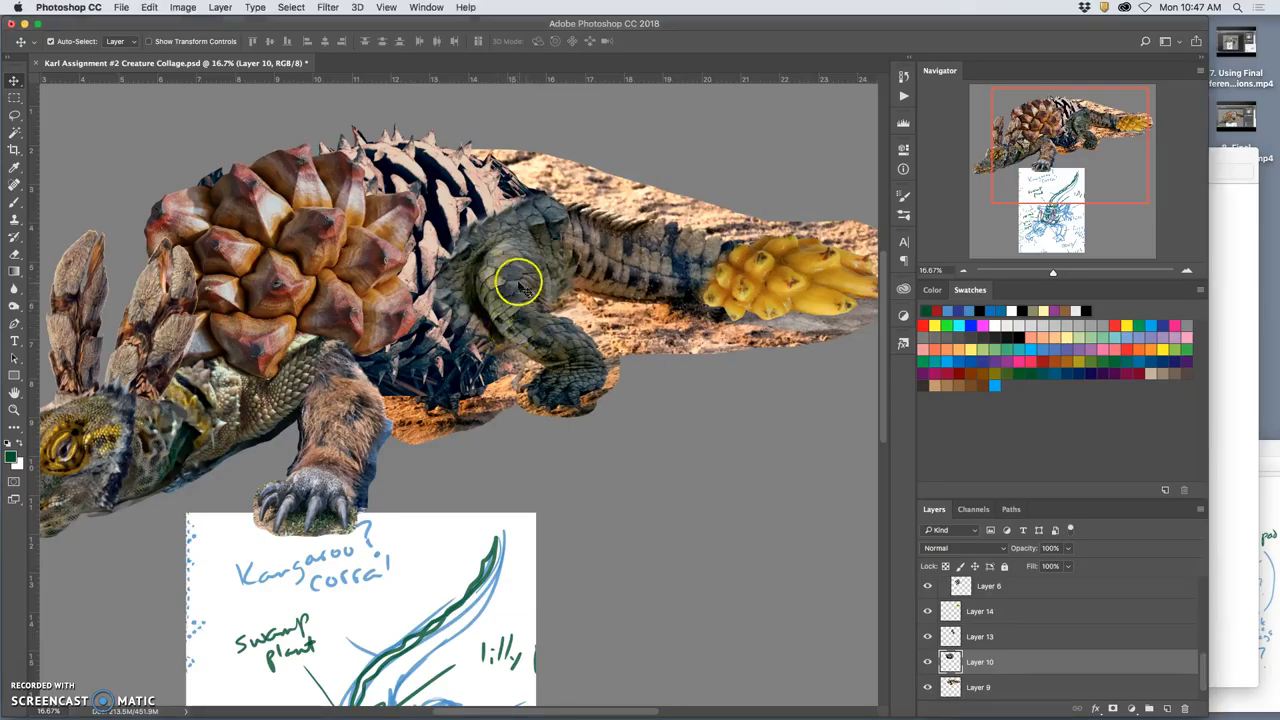
{"action": "mouse_move", "coordinate": [798, 278]}
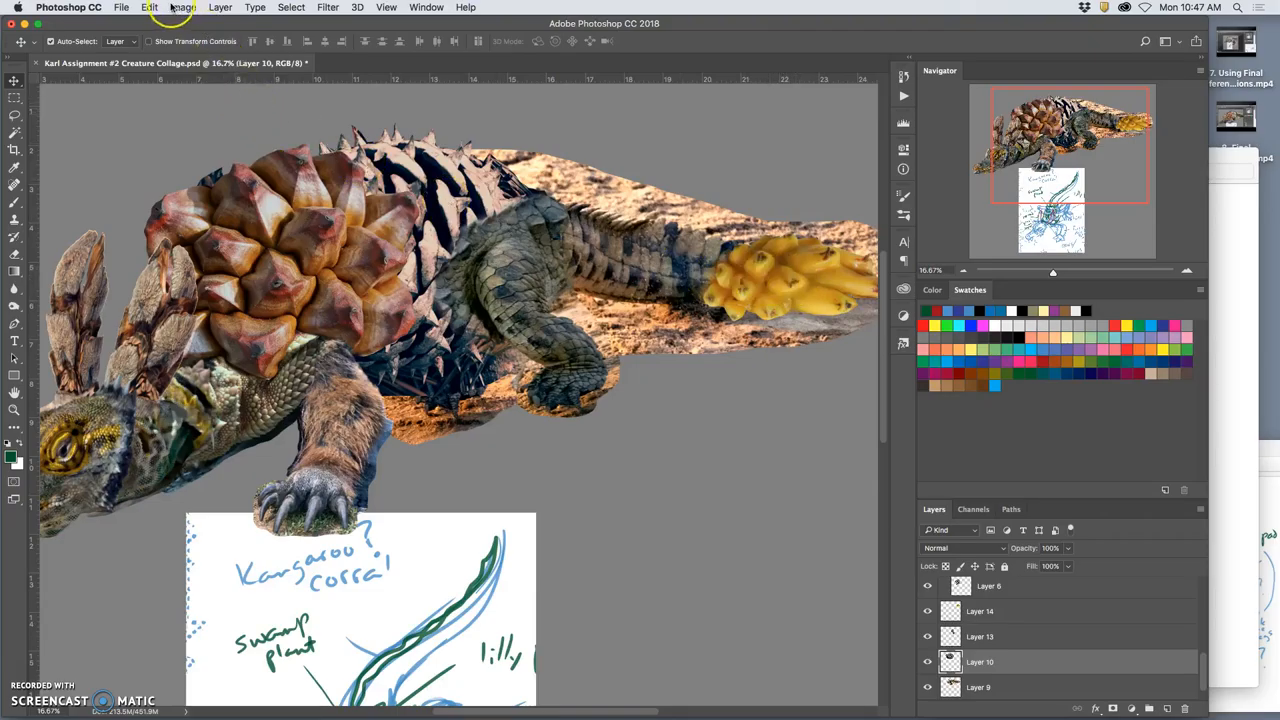
Apply Levels to Layer 10, setting the white input to 221
{"action": "left_click", "coordinate": [183, 7]}
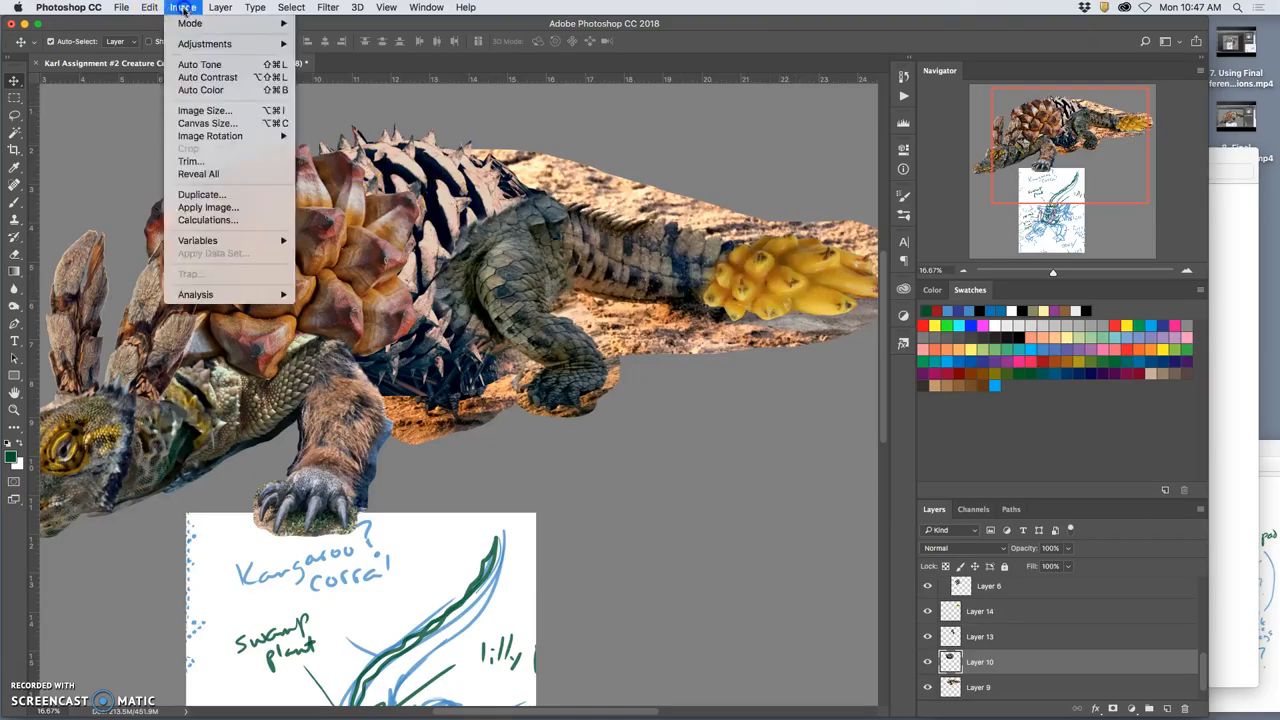
{"action": "left_click", "coordinate": [204, 43]}
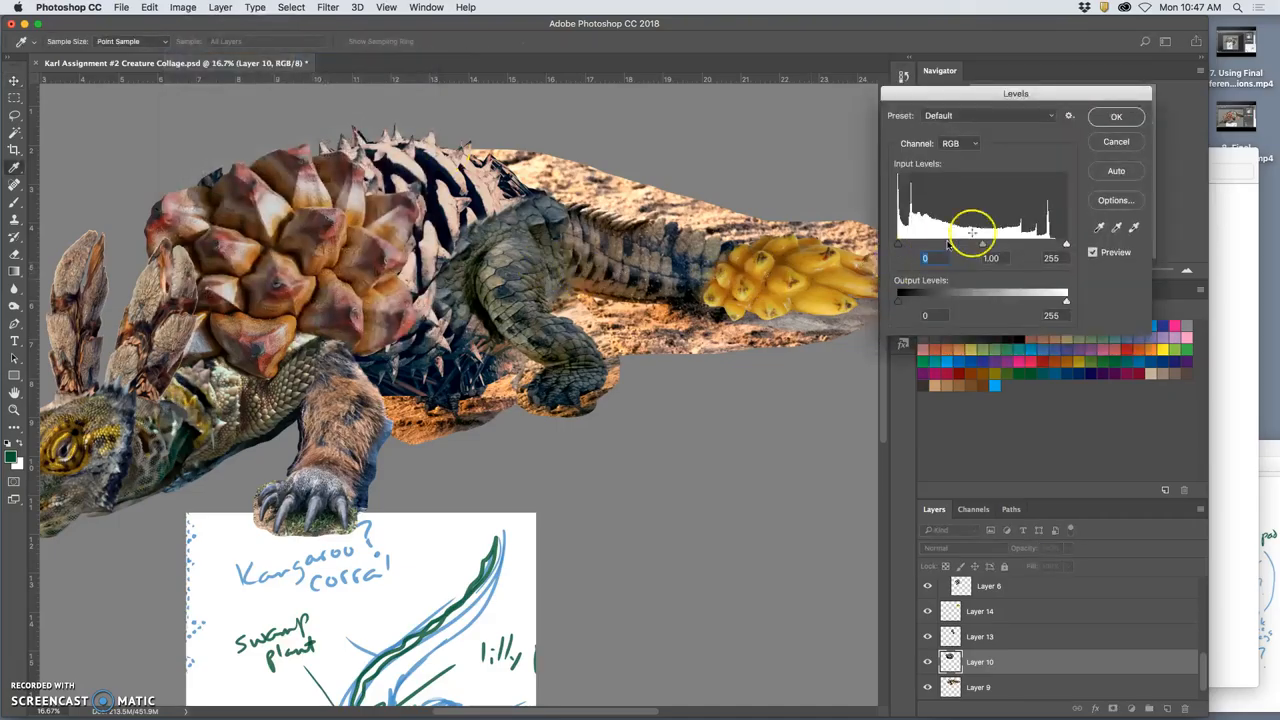
{"action": "left_click_drag", "start_coordinate": [1066, 244], "coordinate": [1044, 244]}
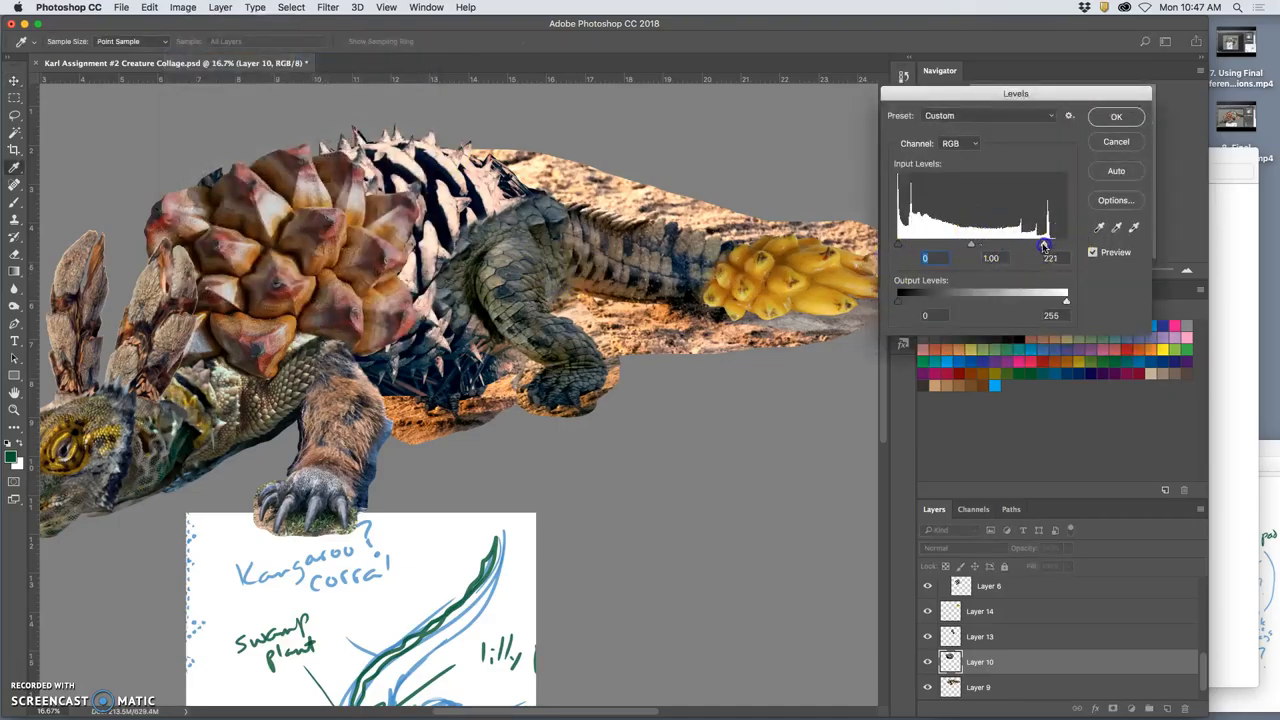
{"action": "left_click_drag", "start_coordinate": [1043, 244], "coordinate": [990, 244]}
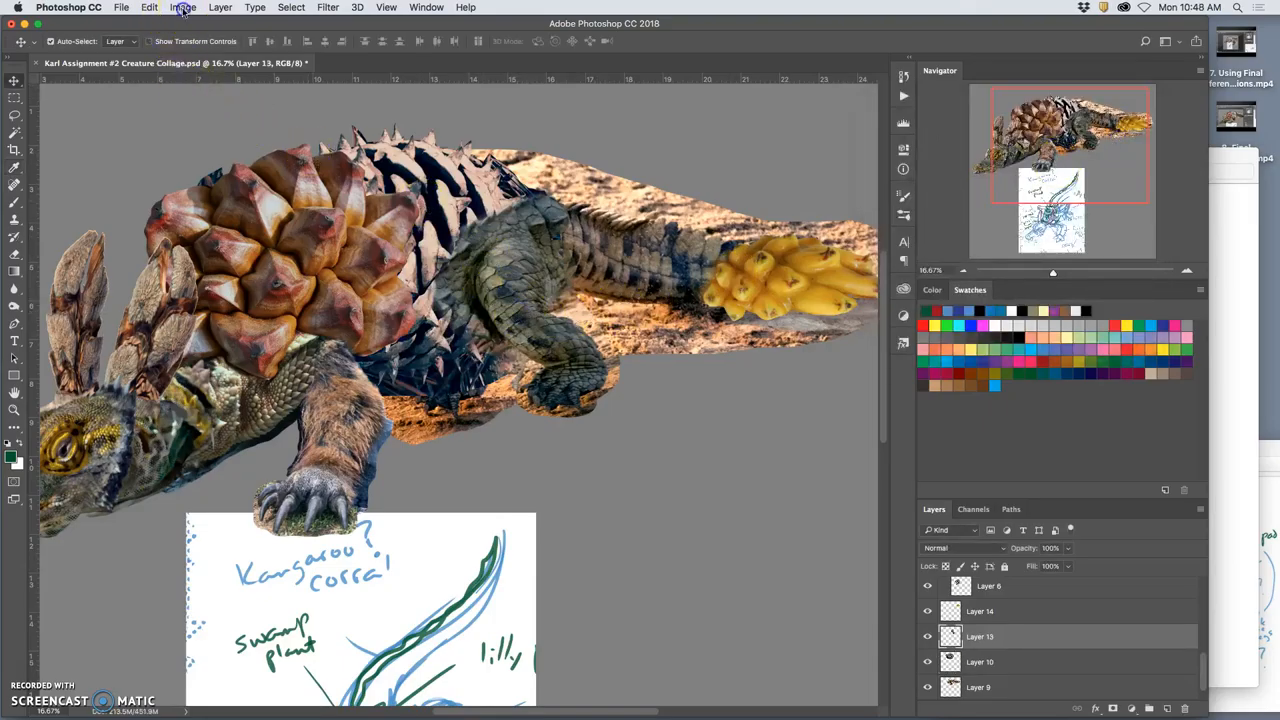
Apply Levels to Layer 13 with black input 8 and white input 177
{"action": "left_click", "coordinate": [182, 7]}
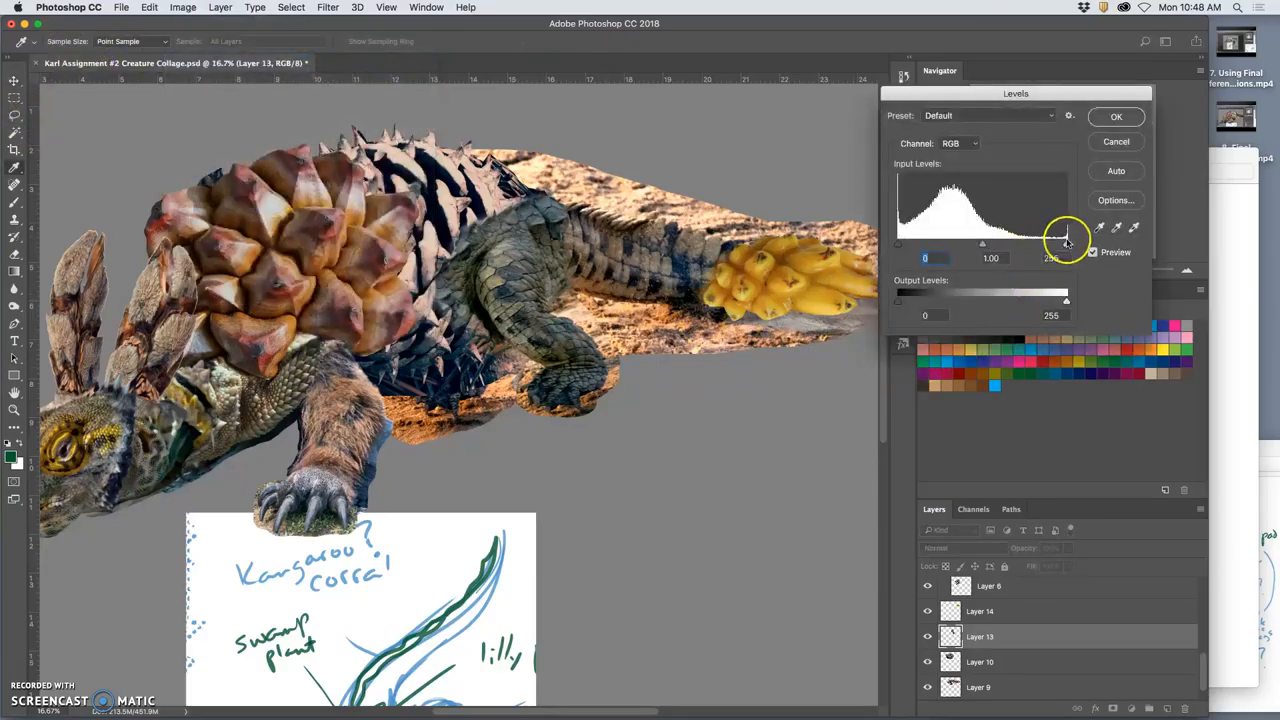
{"action": "left_click_drag", "start_coordinate": [1065, 244], "coordinate": [1015, 244]}
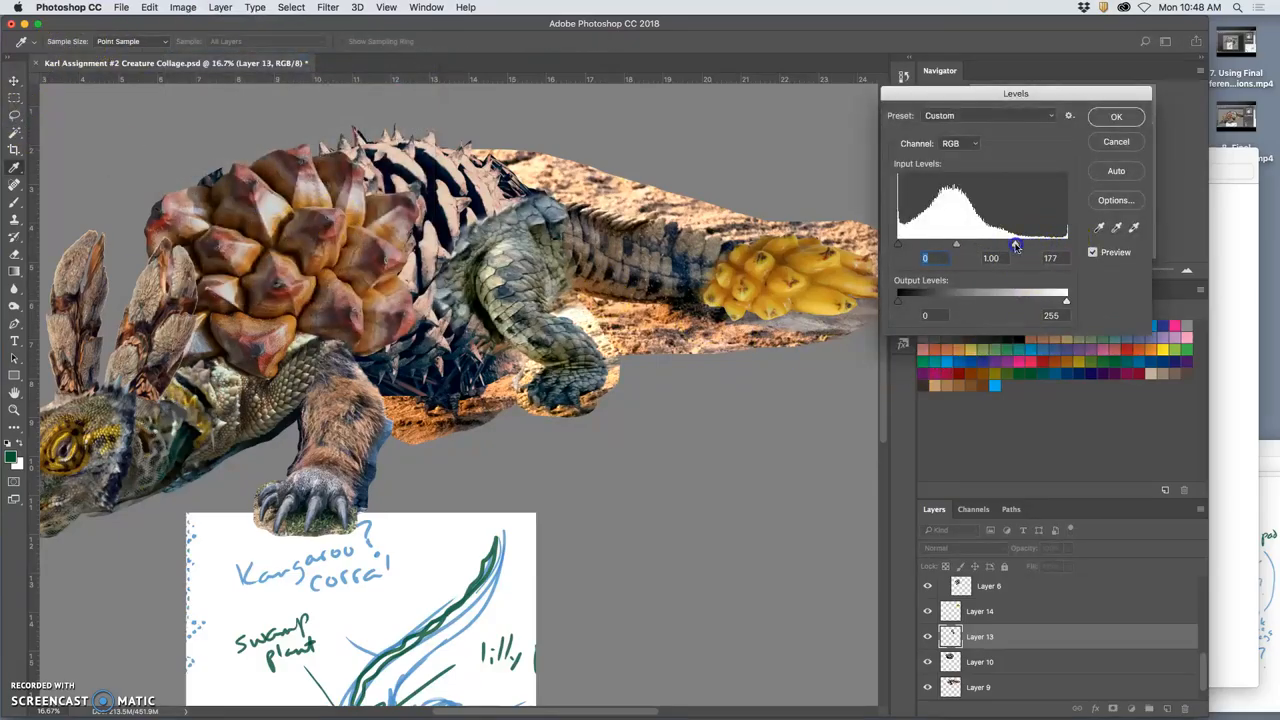
{"action": "left_click_drag", "start_coordinate": [924, 244], "coordinate": [908, 244]}
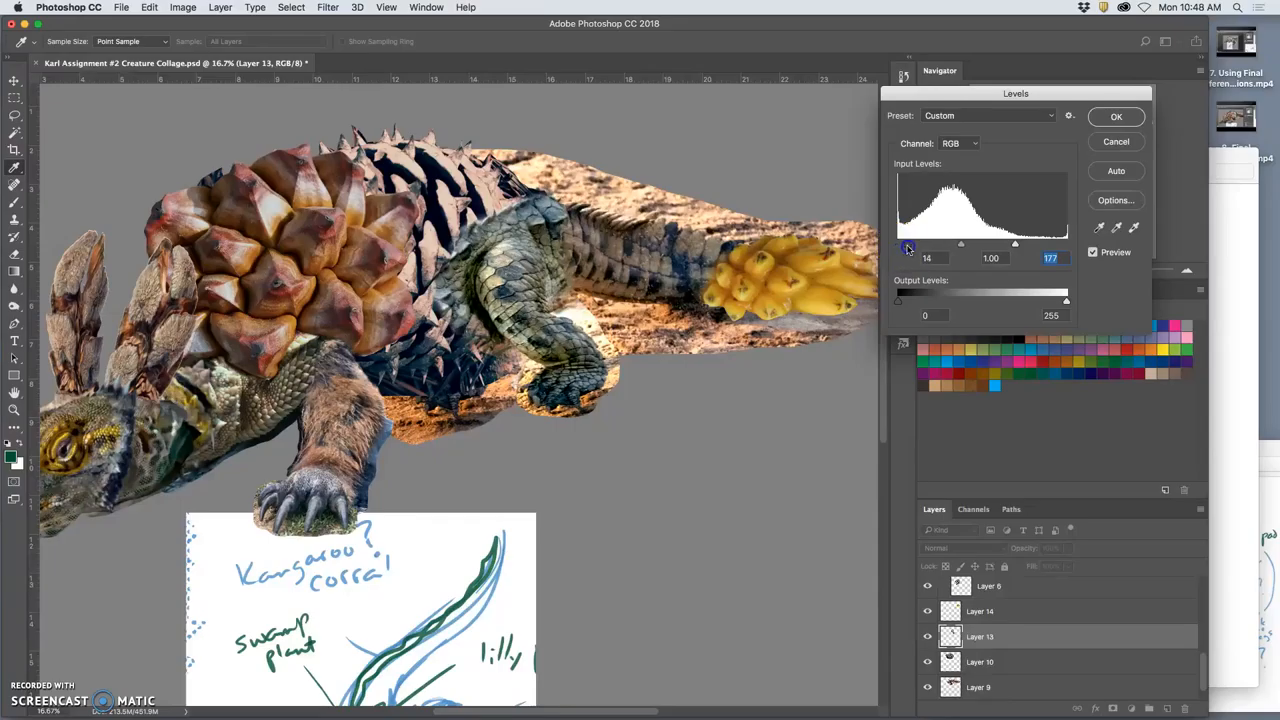
{"action": "left_click_drag", "start_coordinate": [907, 243], "coordinate": [900, 243]}
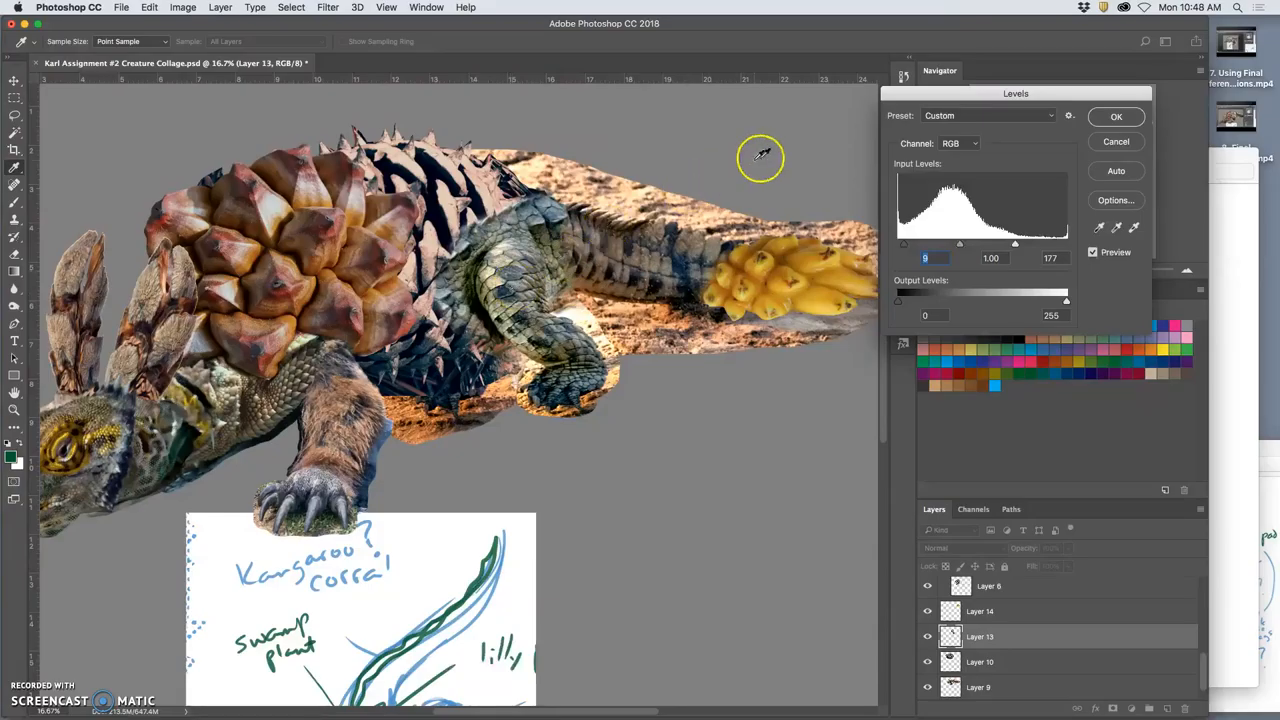
{"action": "mouse_move", "coordinate": [1015, 247]}
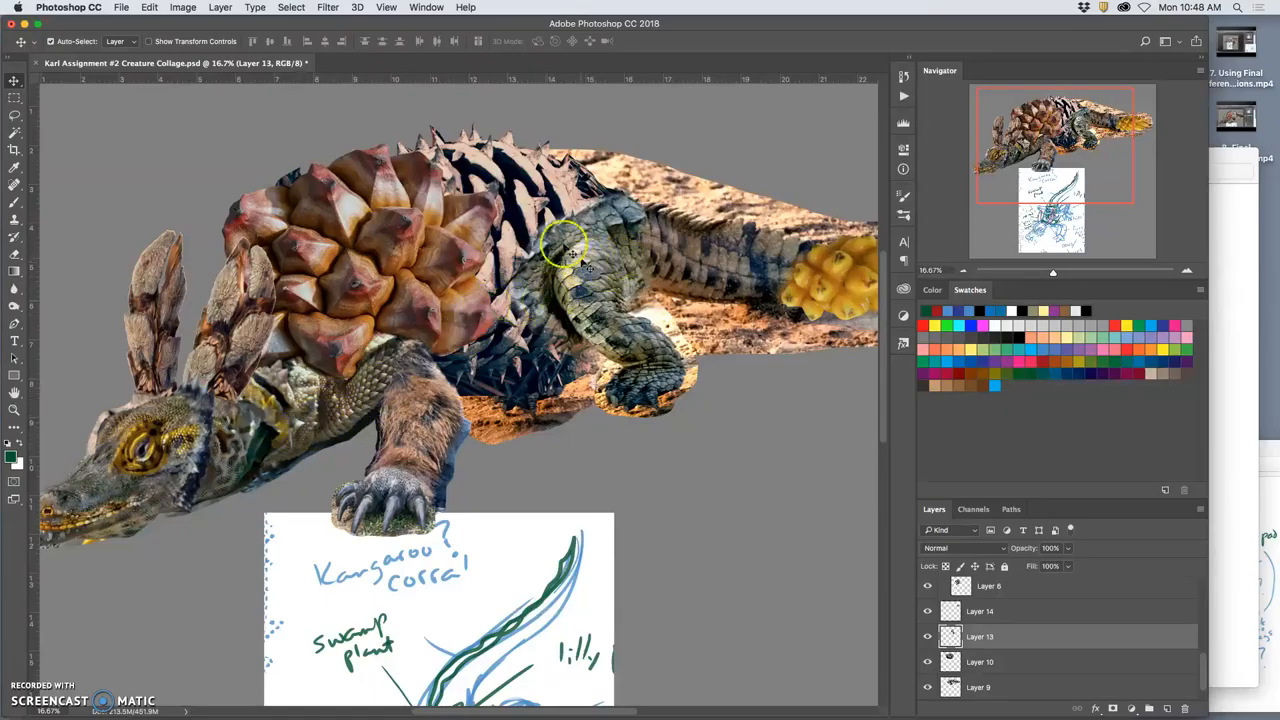
Set Color Balance midtones to +21/-12/-11 and highlights to -13/0/+11
{"action": "left_click", "coordinate": [182, 7]}
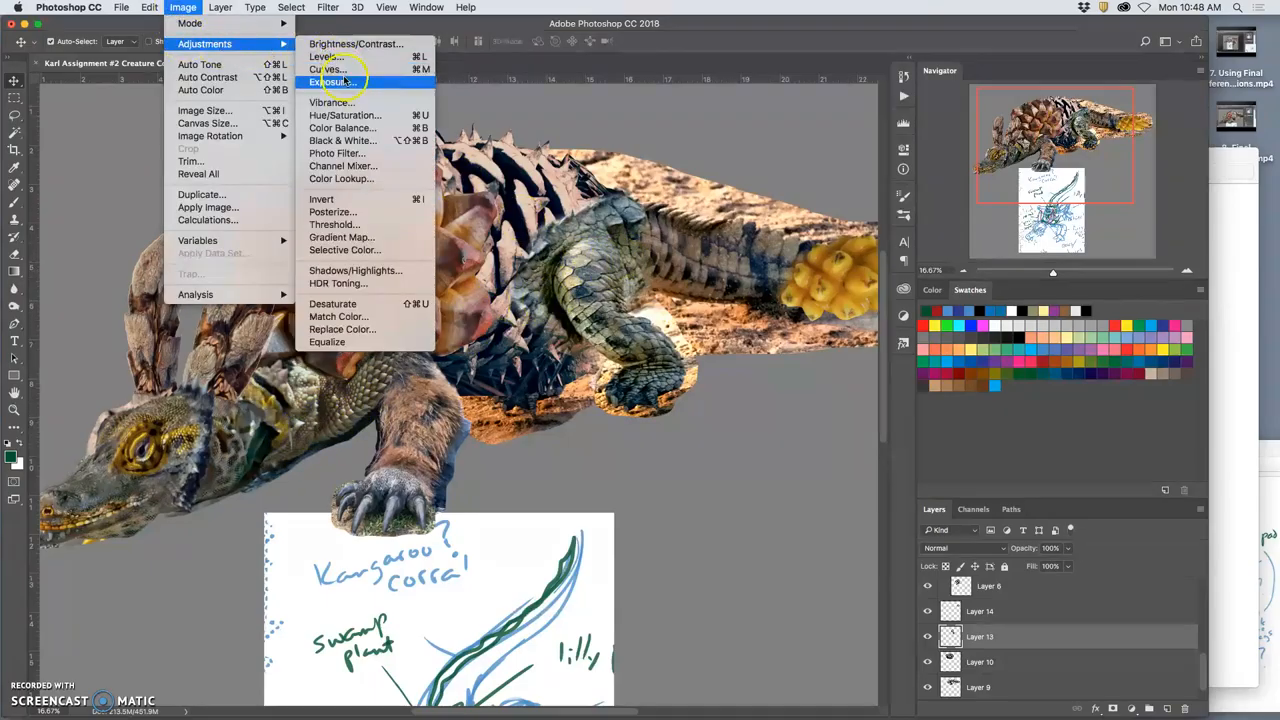
{"action": "left_click", "coordinate": [342, 128]}
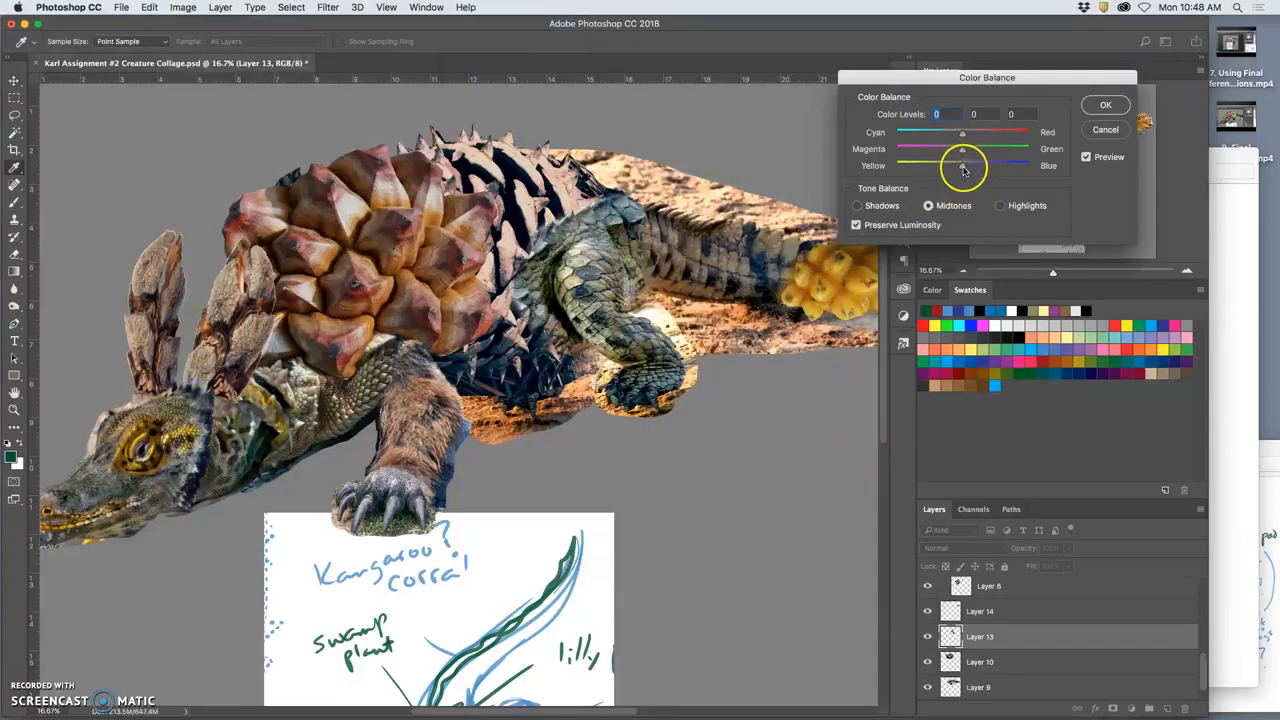
{"action": "left_click_drag", "start_coordinate": [962, 166], "coordinate": [962, 132]}
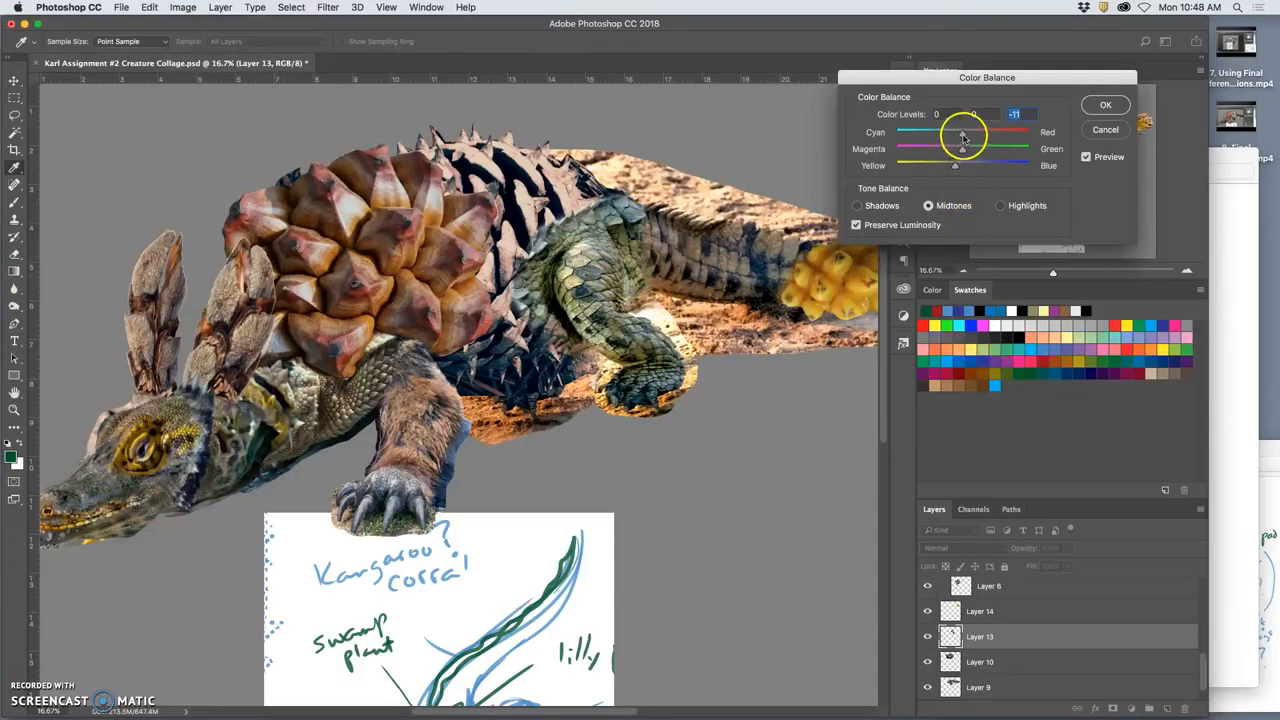
{"action": "left_click_drag", "start_coordinate": [962, 131], "coordinate": [977, 131]}
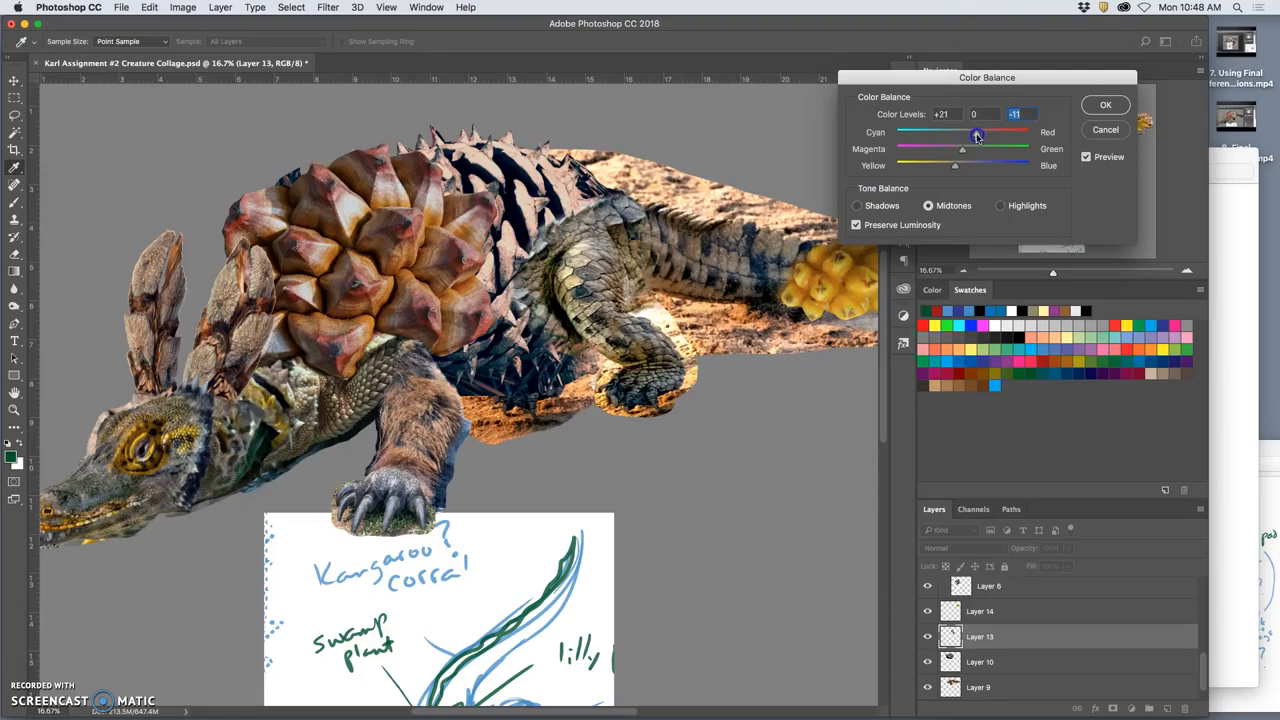
{"action": "left_click_drag", "start_coordinate": [977, 135], "coordinate": [950, 150]}
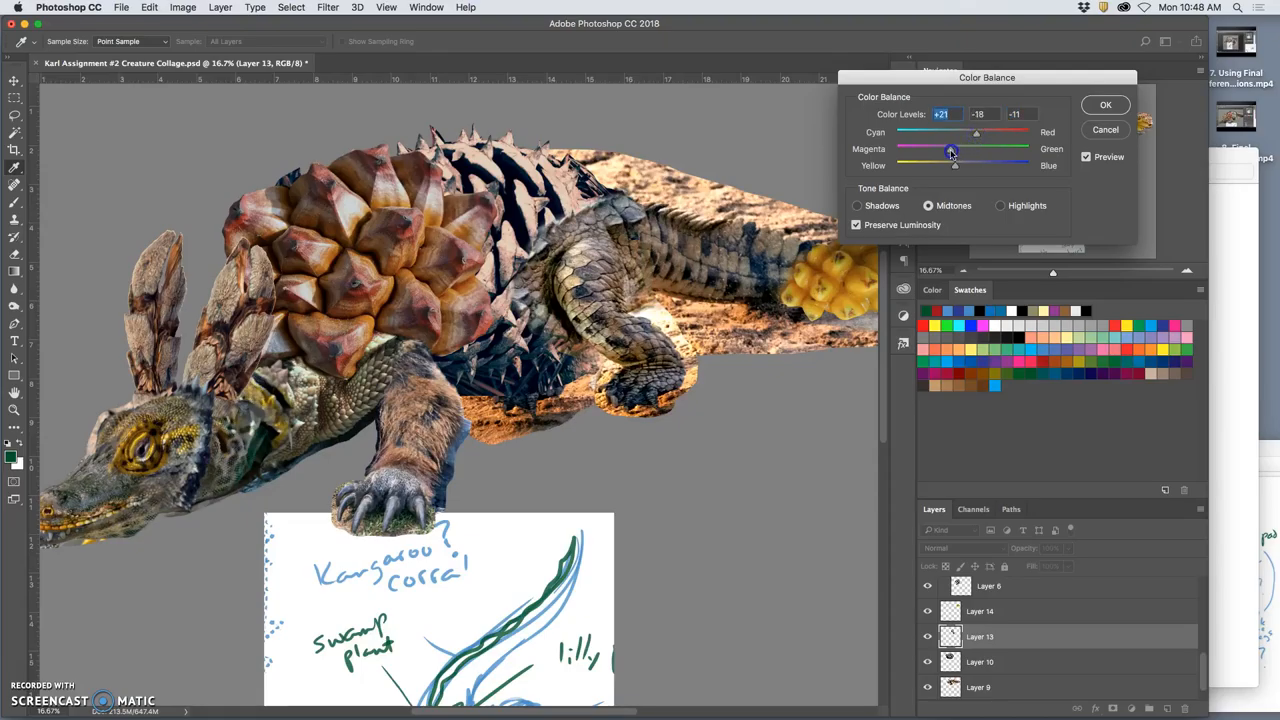
{"action": "left_click_drag", "start_coordinate": [948, 148], "coordinate": [954, 148]}
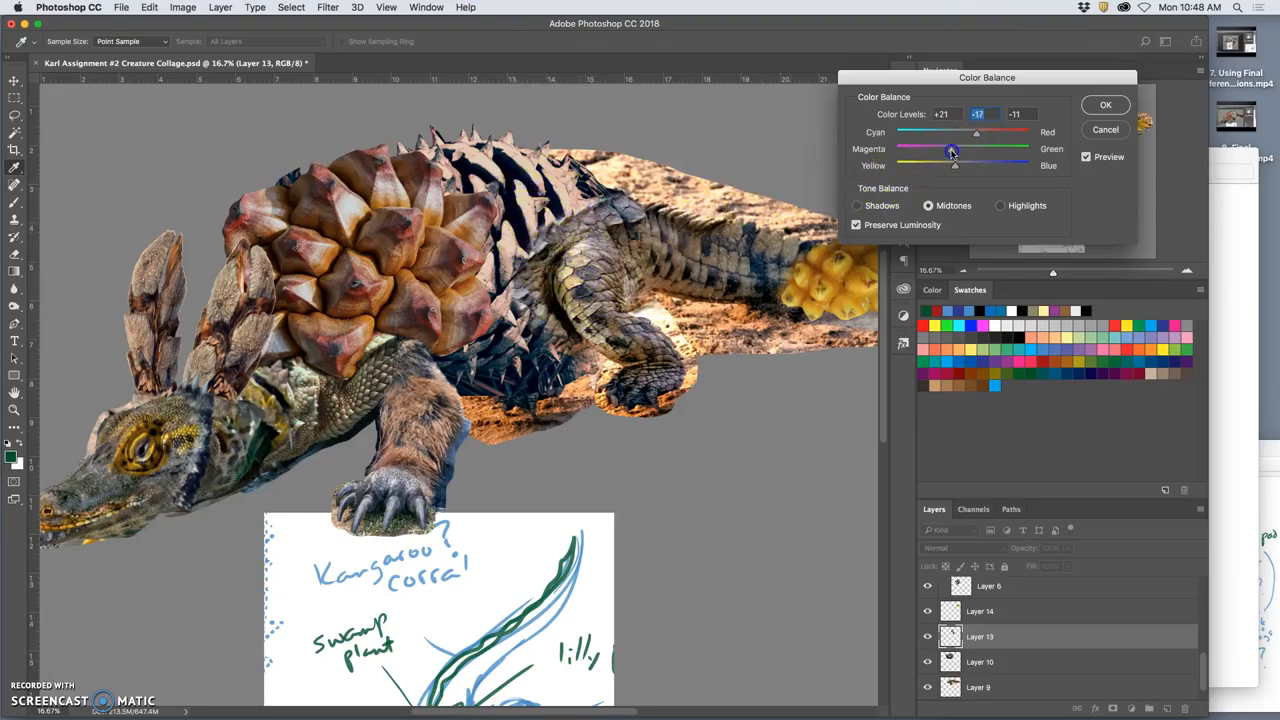
{"action": "left_click_drag", "start_coordinate": [951, 149], "coordinate": [950, 149]}
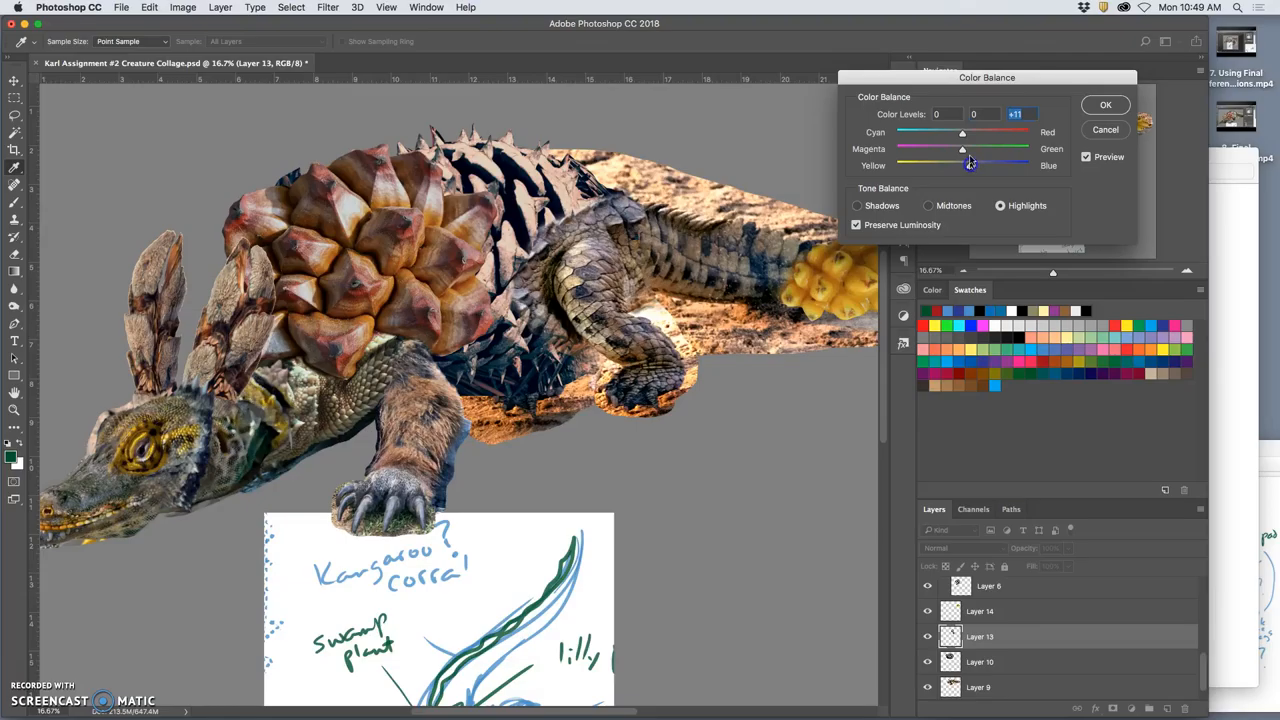
{"action": "left_click_drag", "start_coordinate": [963, 131], "coordinate": [953, 131]}
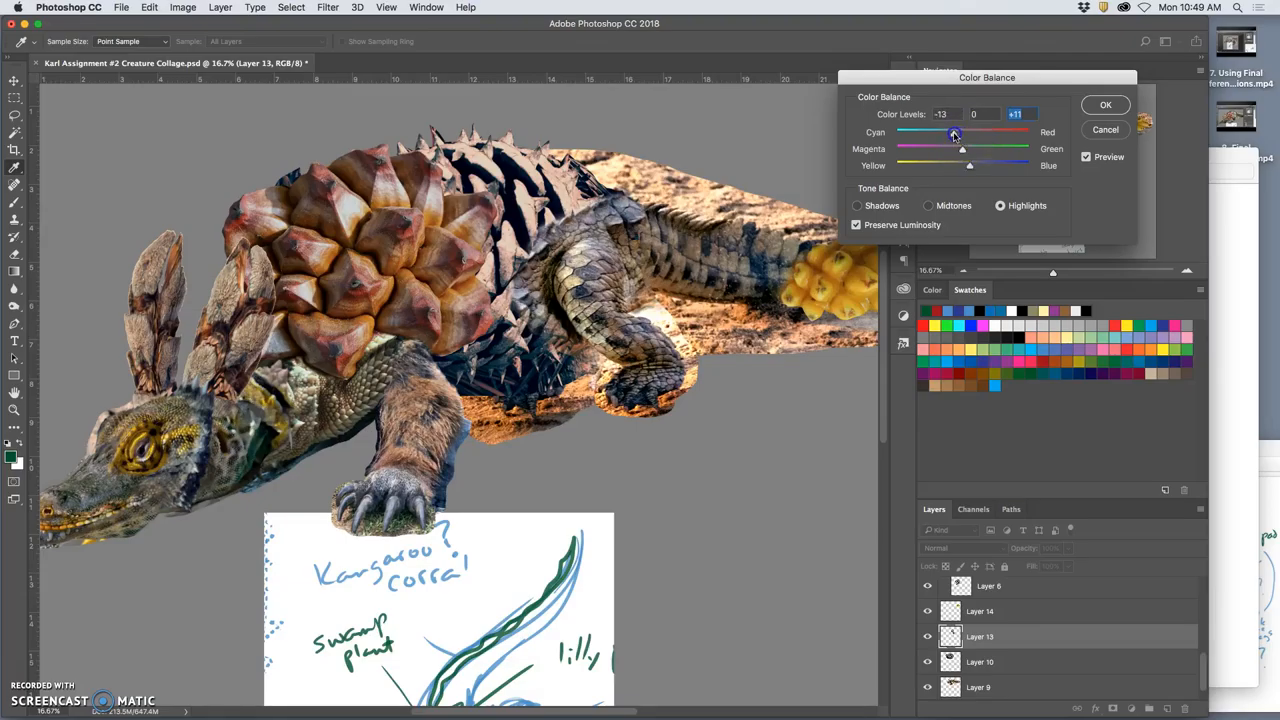
Set the shadows balance to +10/-6/+1 and apply the Color Balance
{"action": "left_click", "coordinate": [857, 205]}
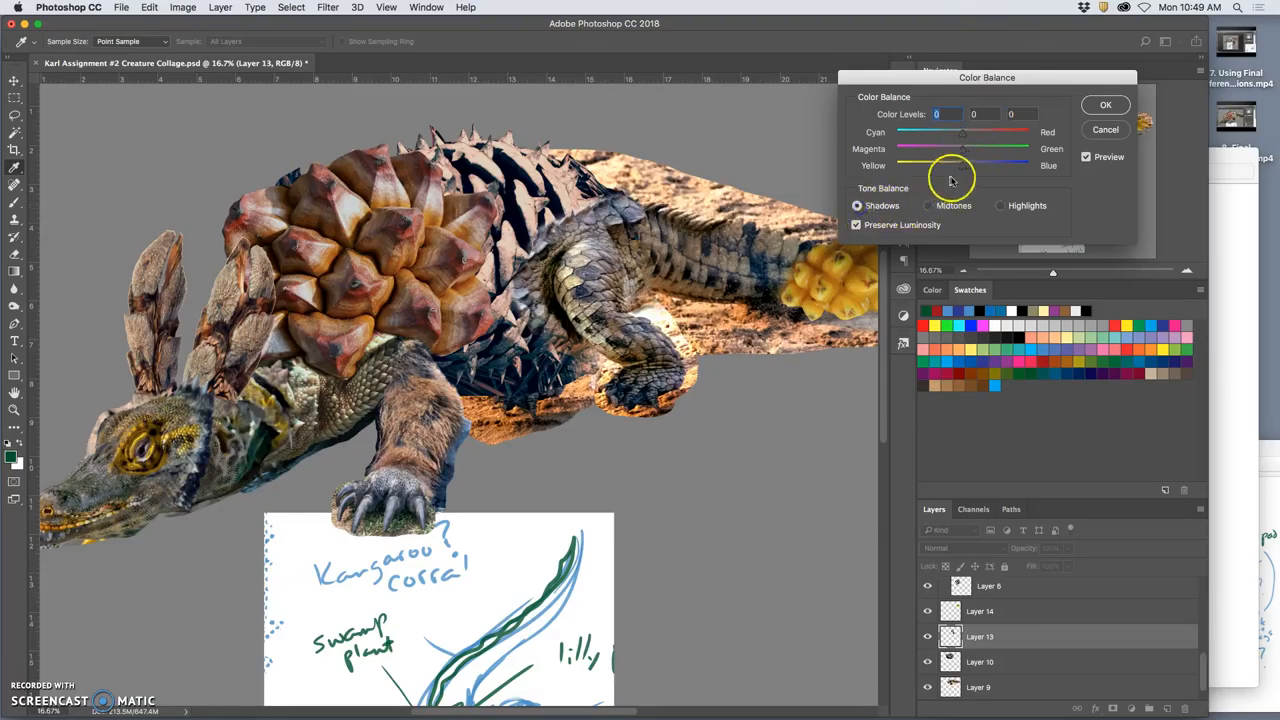
{"action": "left_click_drag", "start_coordinate": [950, 165], "coordinate": [963, 165]}
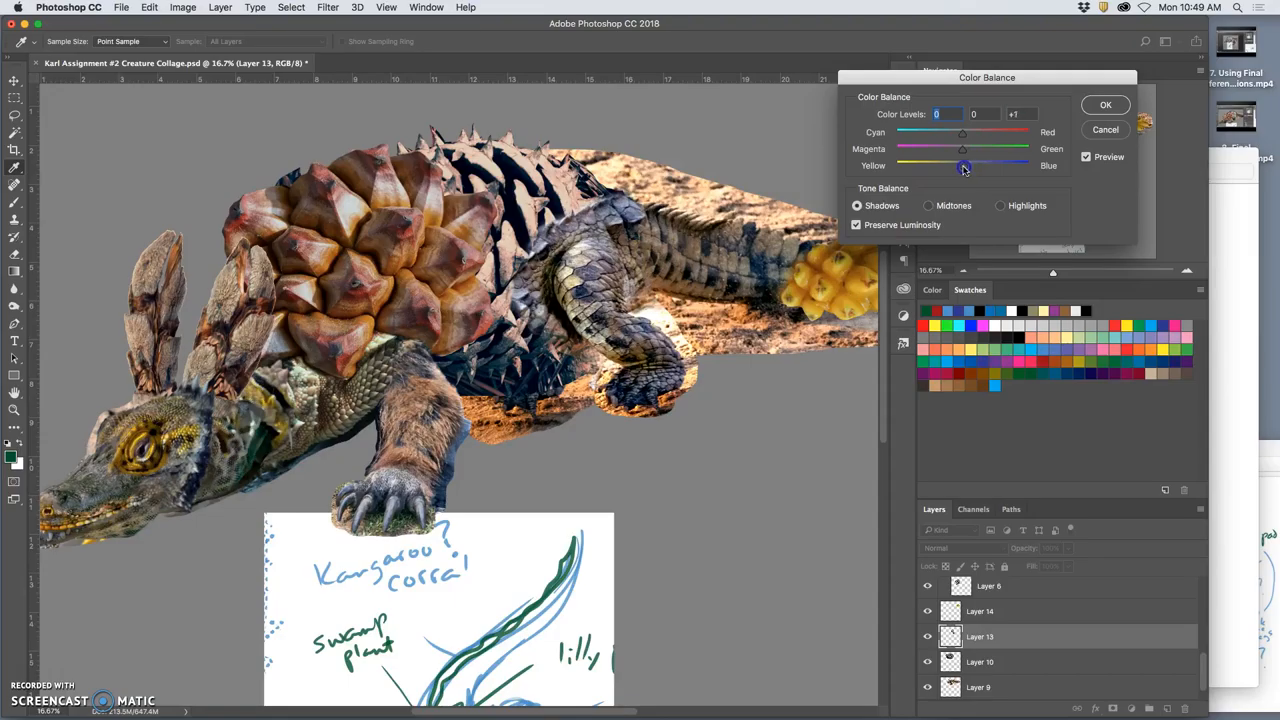
{"action": "left_click_drag", "start_coordinate": [961, 132], "coordinate": [968, 135]}
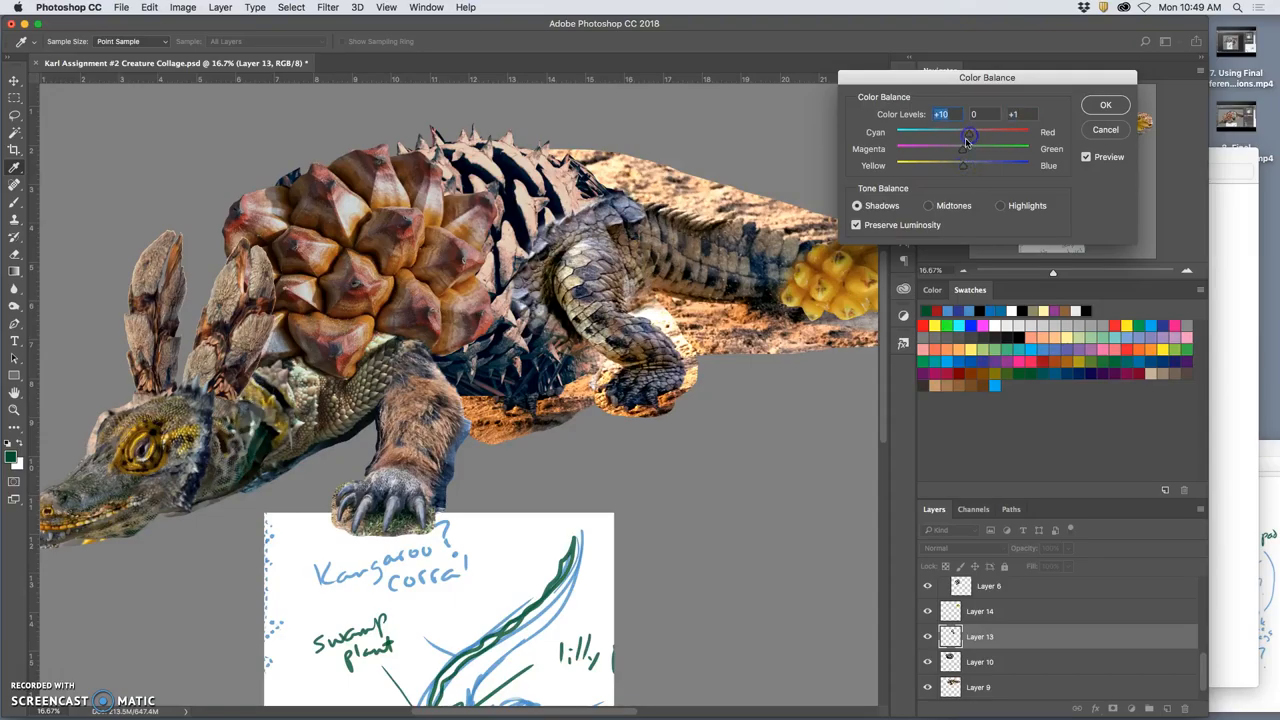
{"action": "left_click_drag", "start_coordinate": [969, 148], "coordinate": [962, 152]}
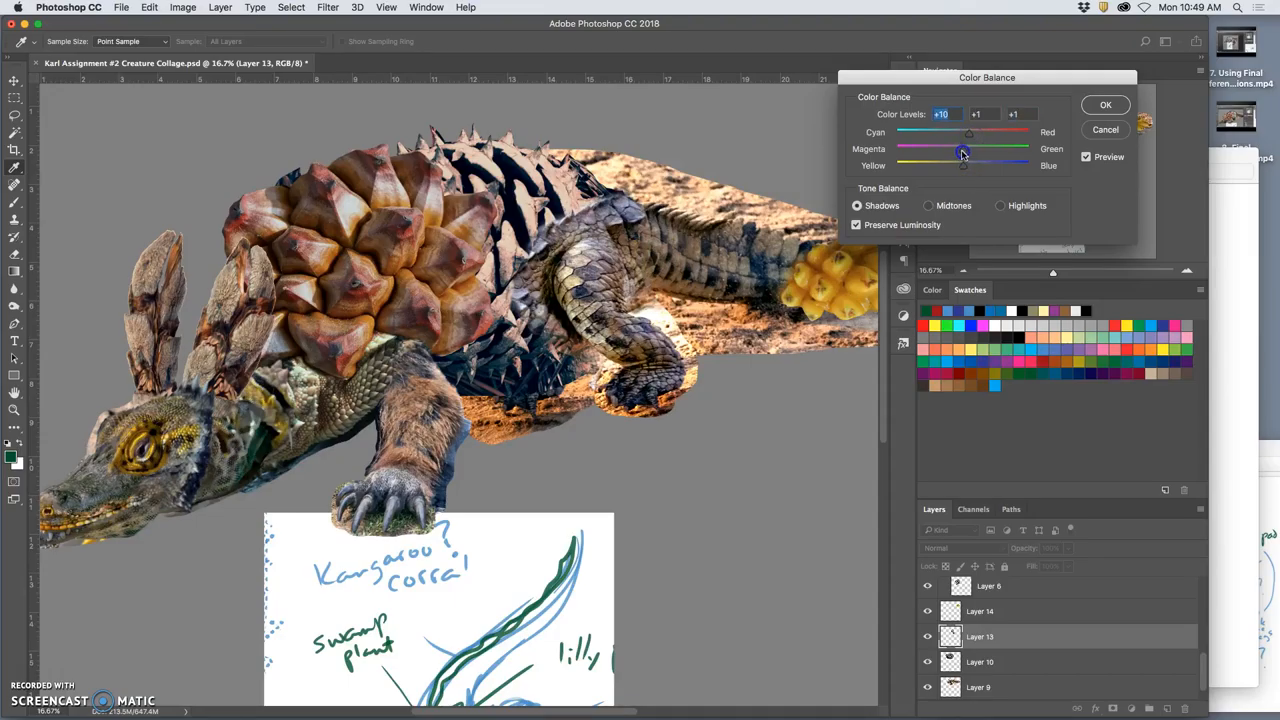
{"action": "left_click_drag", "start_coordinate": [969, 148], "coordinate": [957, 148]}
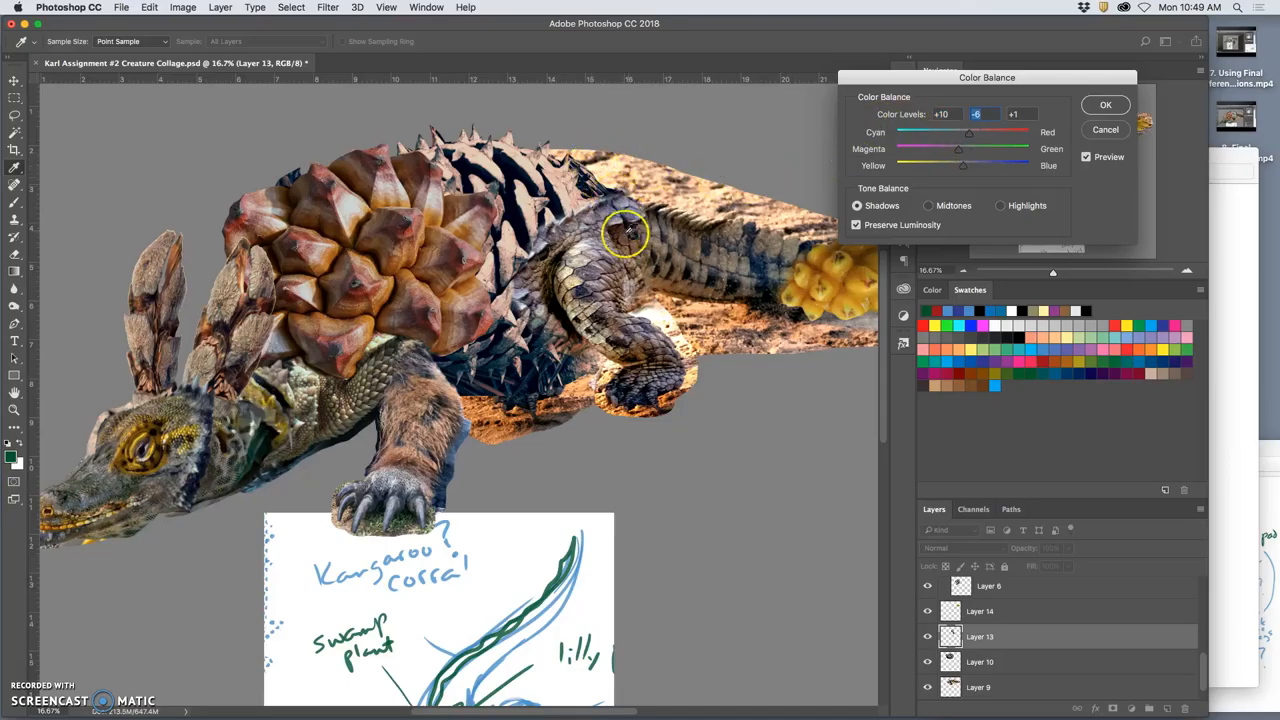
{"action": "left_click", "coordinate": [1105, 104]}
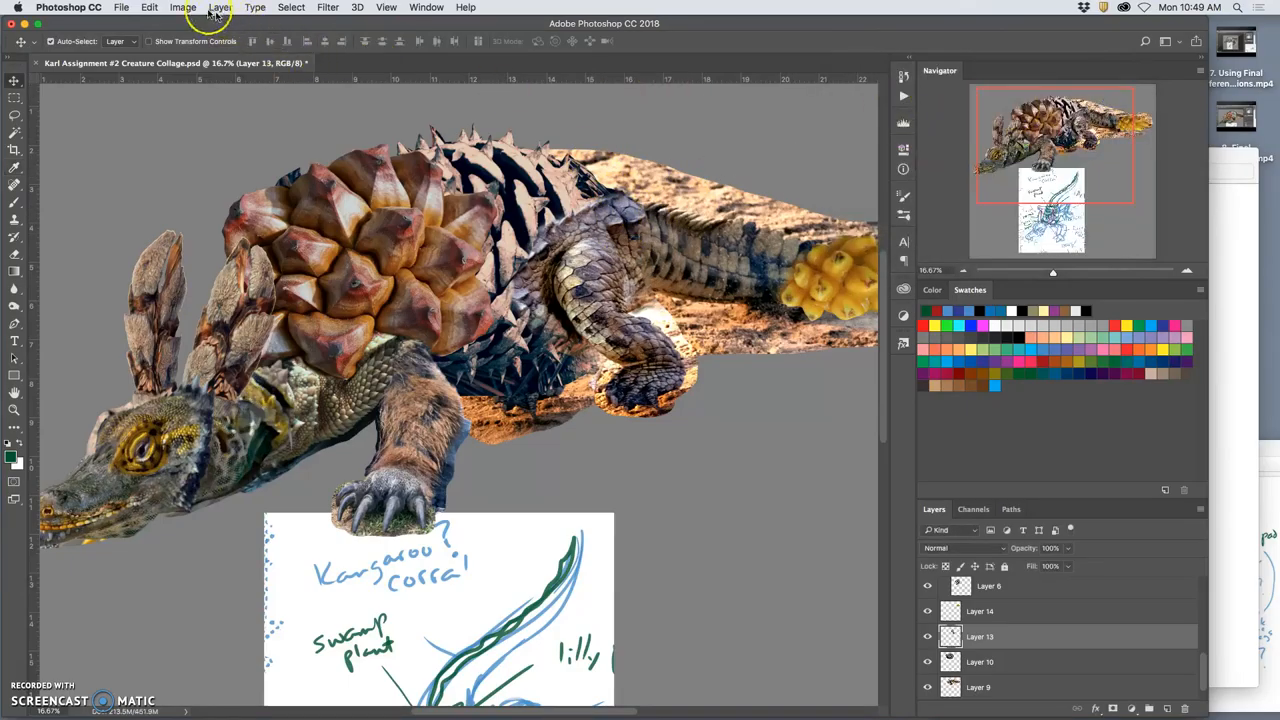
Apply Hue/Saturation to Layer 13: Hue -1, Saturation -18, Lightness +6
{"action": "left_click", "coordinate": [183, 7]}
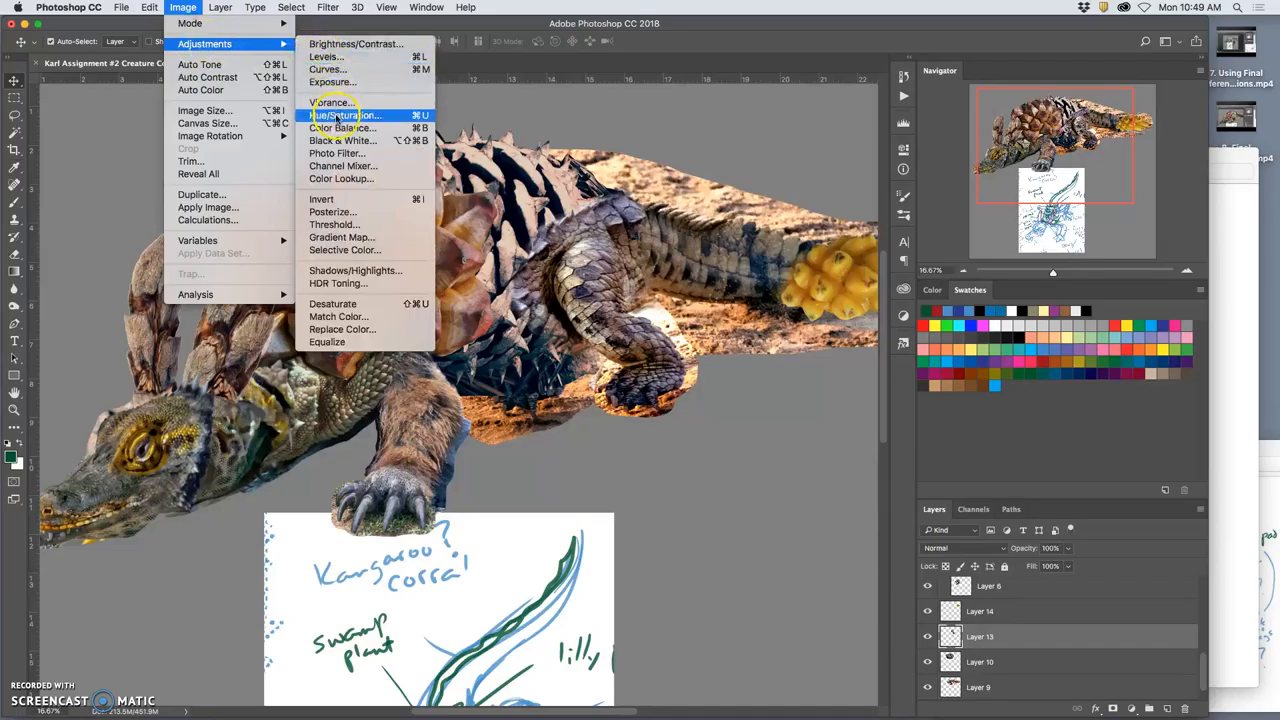
{"action": "left_click", "coordinate": [344, 114]}
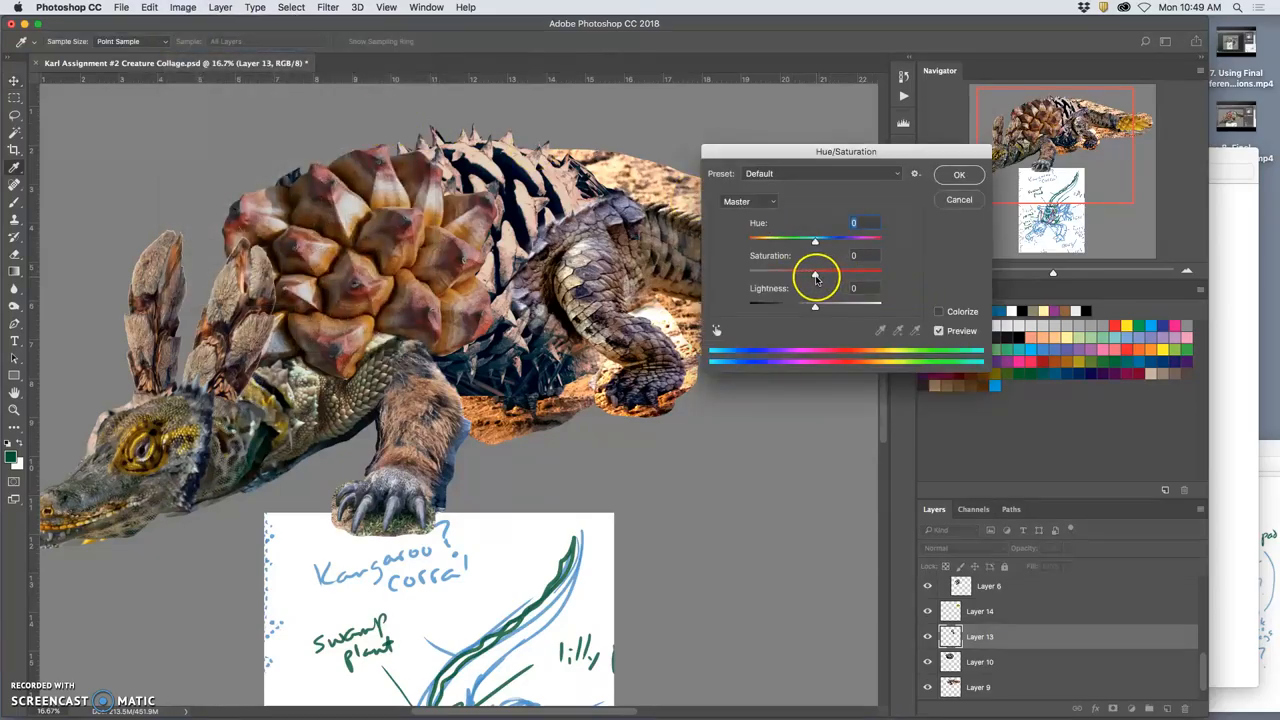
{"action": "left_click_drag", "start_coordinate": [815, 272], "coordinate": [803, 272]}
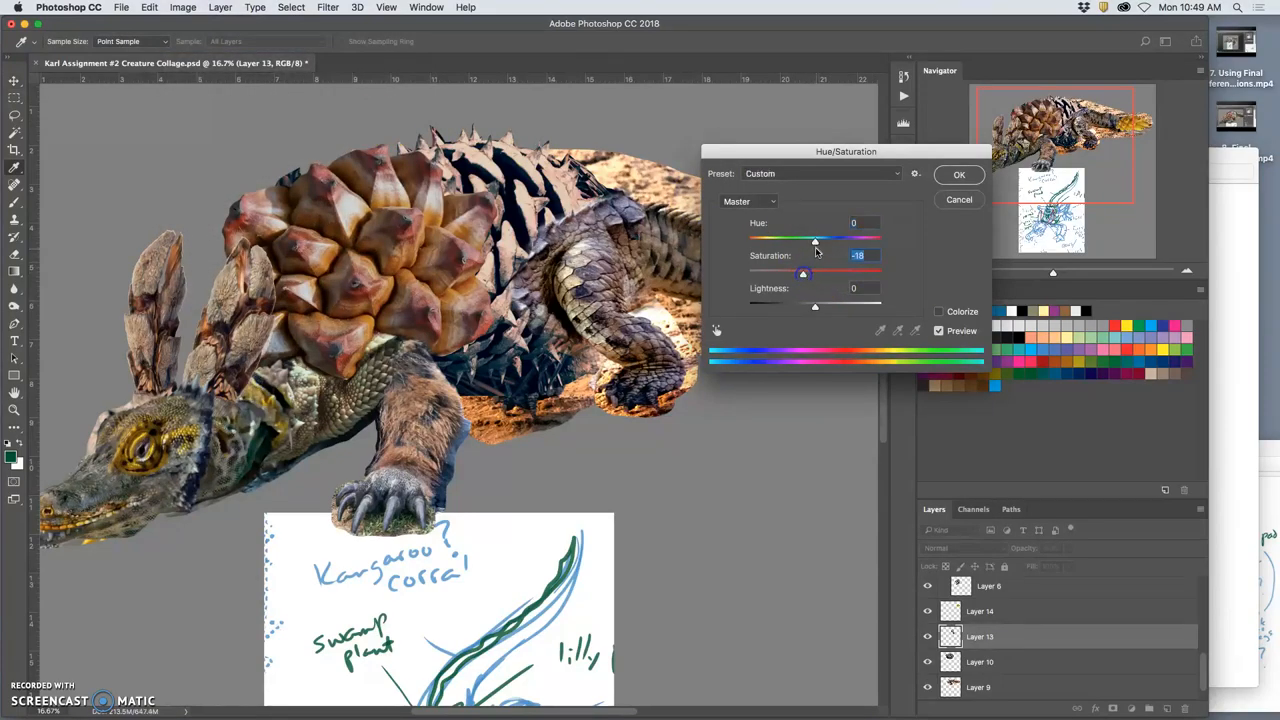
{"action": "left_click_drag", "start_coordinate": [815, 238], "coordinate": [805, 238]}
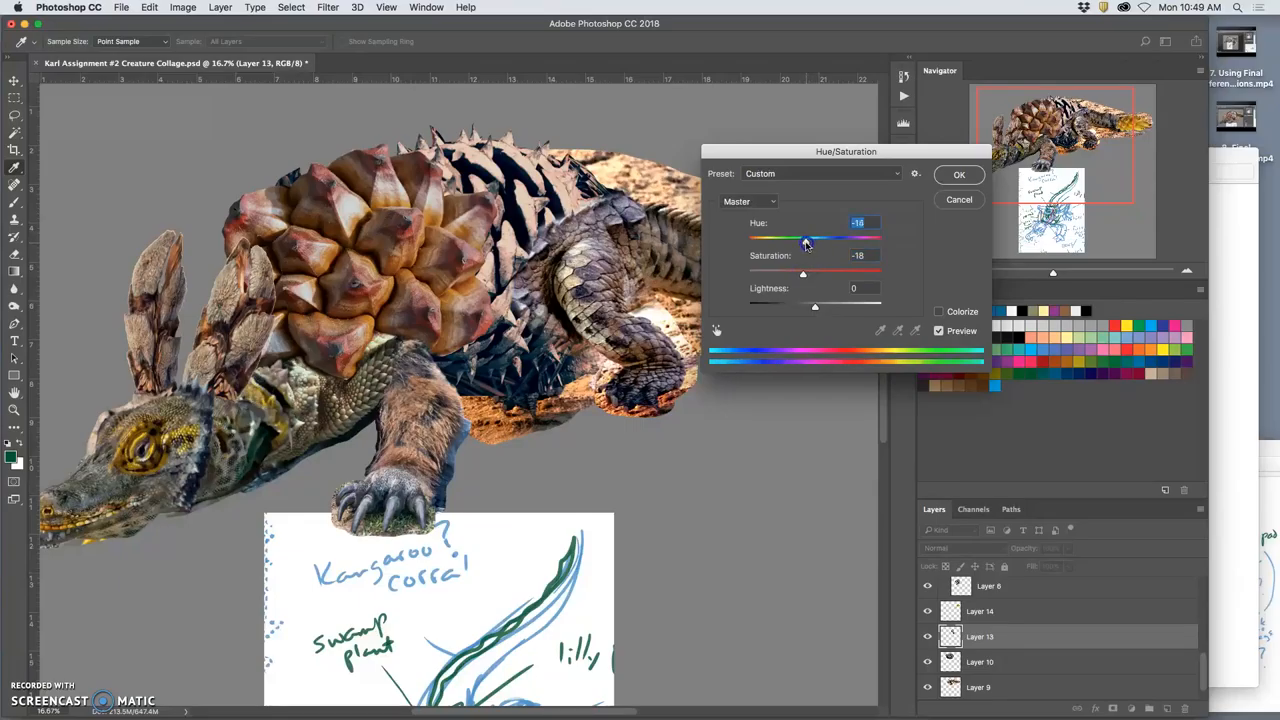
{"action": "left_click_drag", "start_coordinate": [805, 238], "coordinate": [748, 238]}
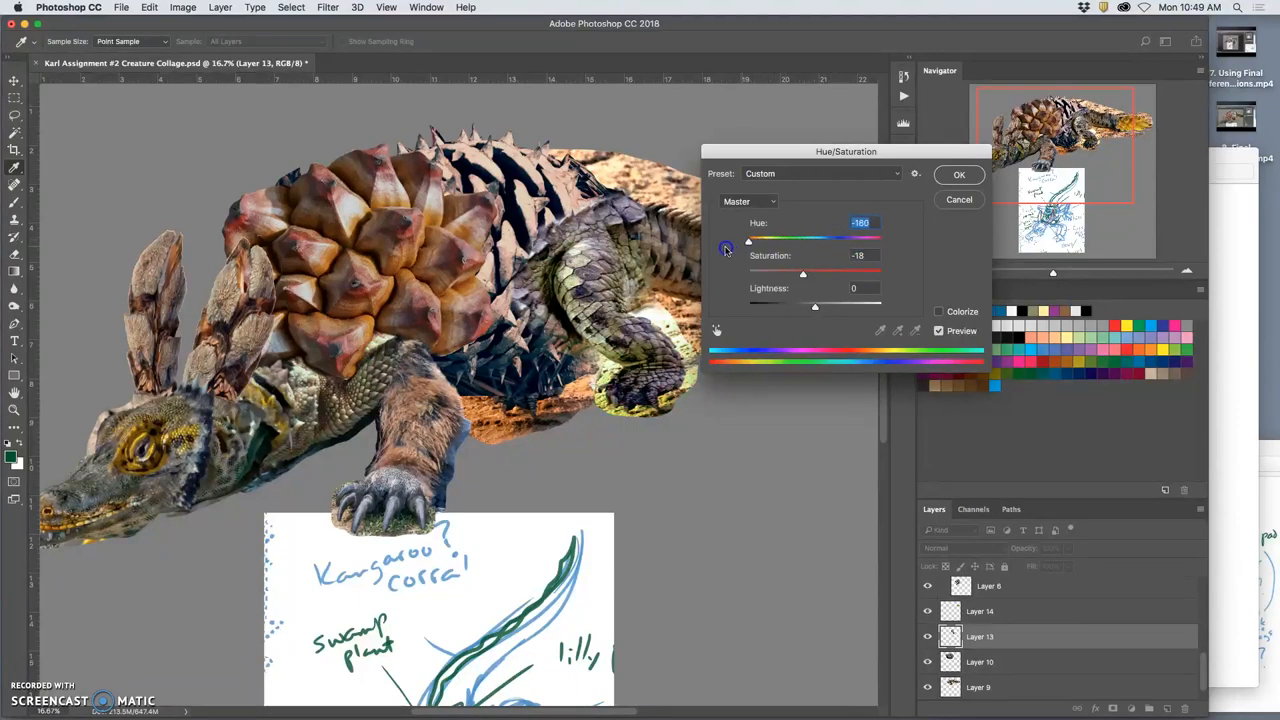
{"action": "left_click_drag", "start_coordinate": [748, 238], "coordinate": [808, 238]}
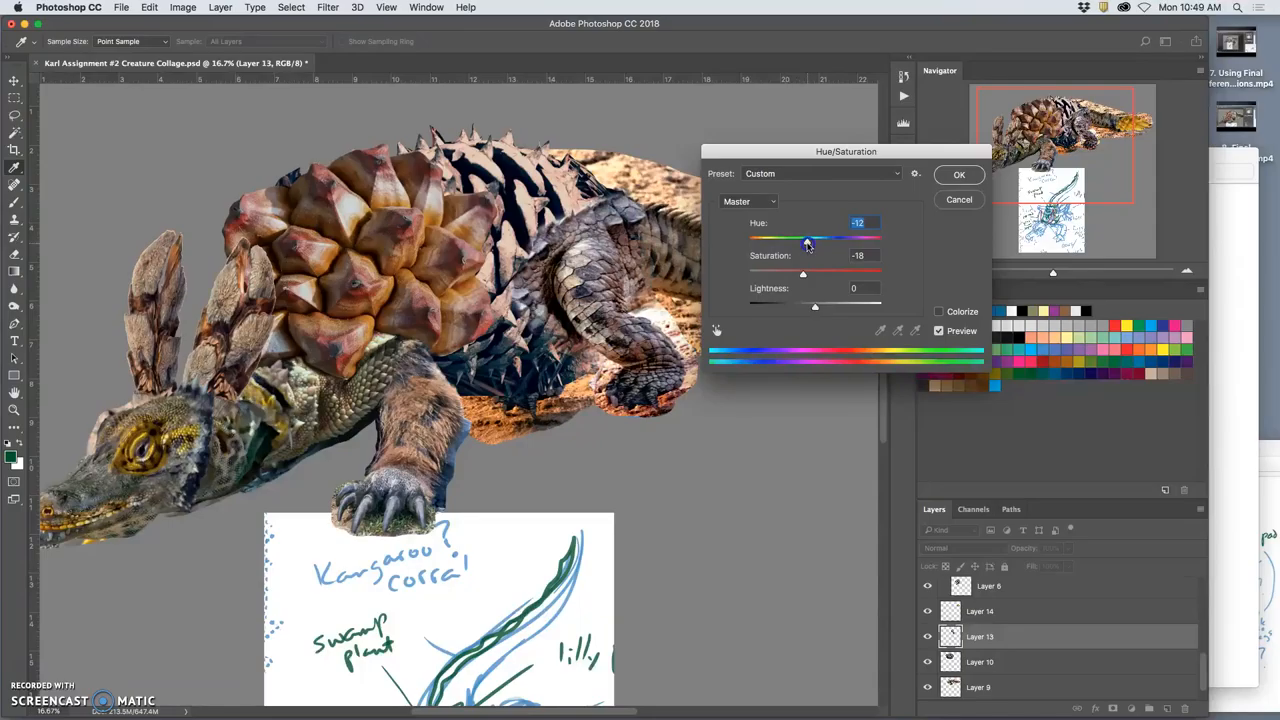
{"action": "left_click_drag", "start_coordinate": [810, 240], "coordinate": [815, 240]}
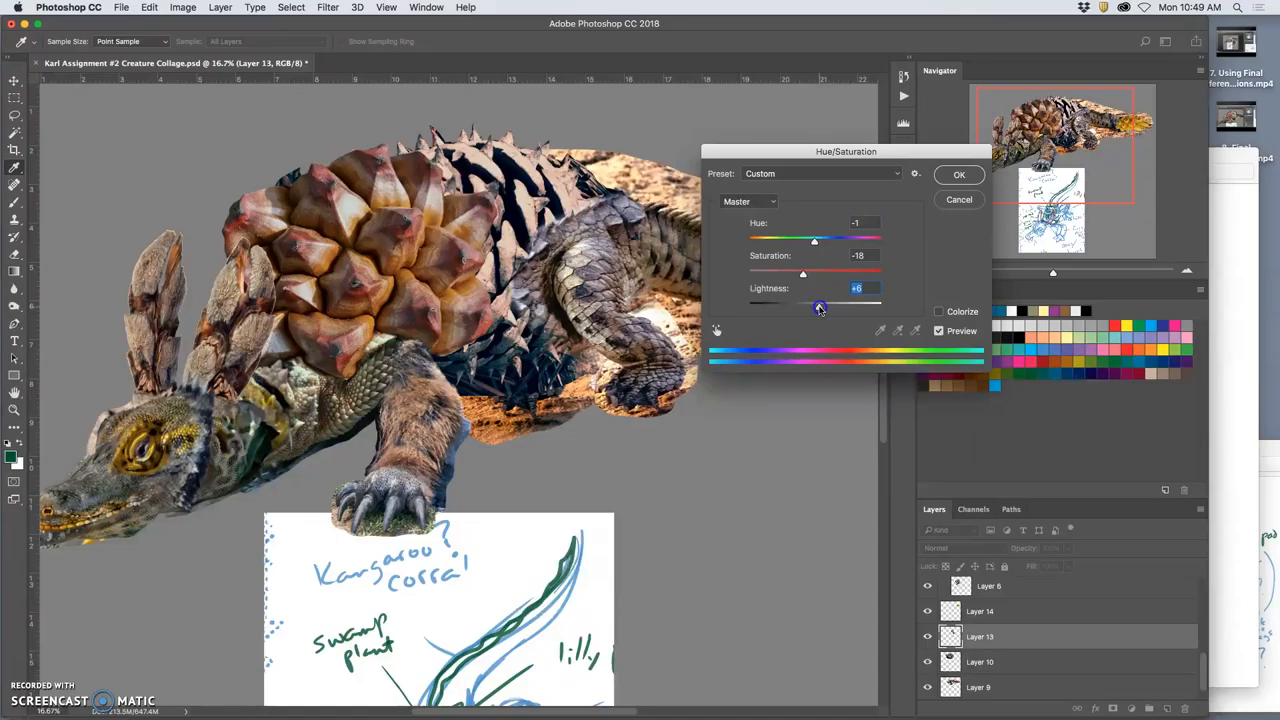
{"action": "left_click", "coordinate": [958, 174]}
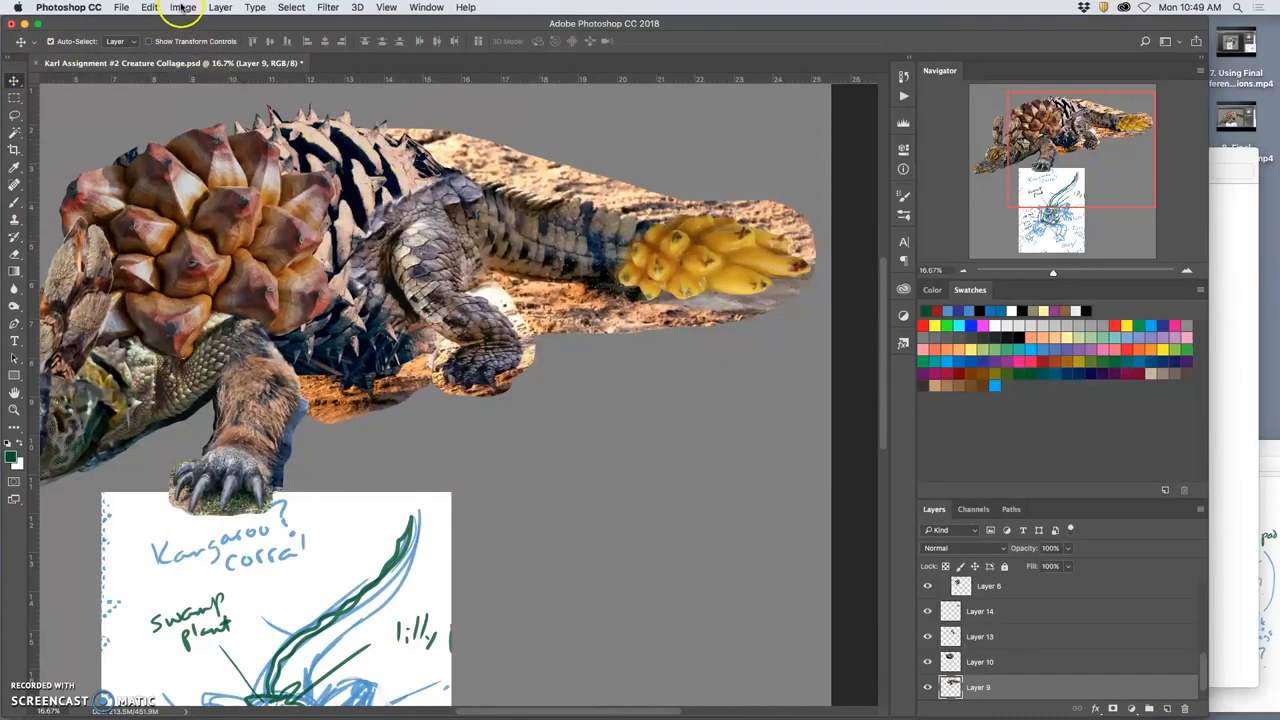
Brighten the tail piece on Layer 9 by raising the Levels highlights
{"action": "left_click", "coordinate": [182, 7]}
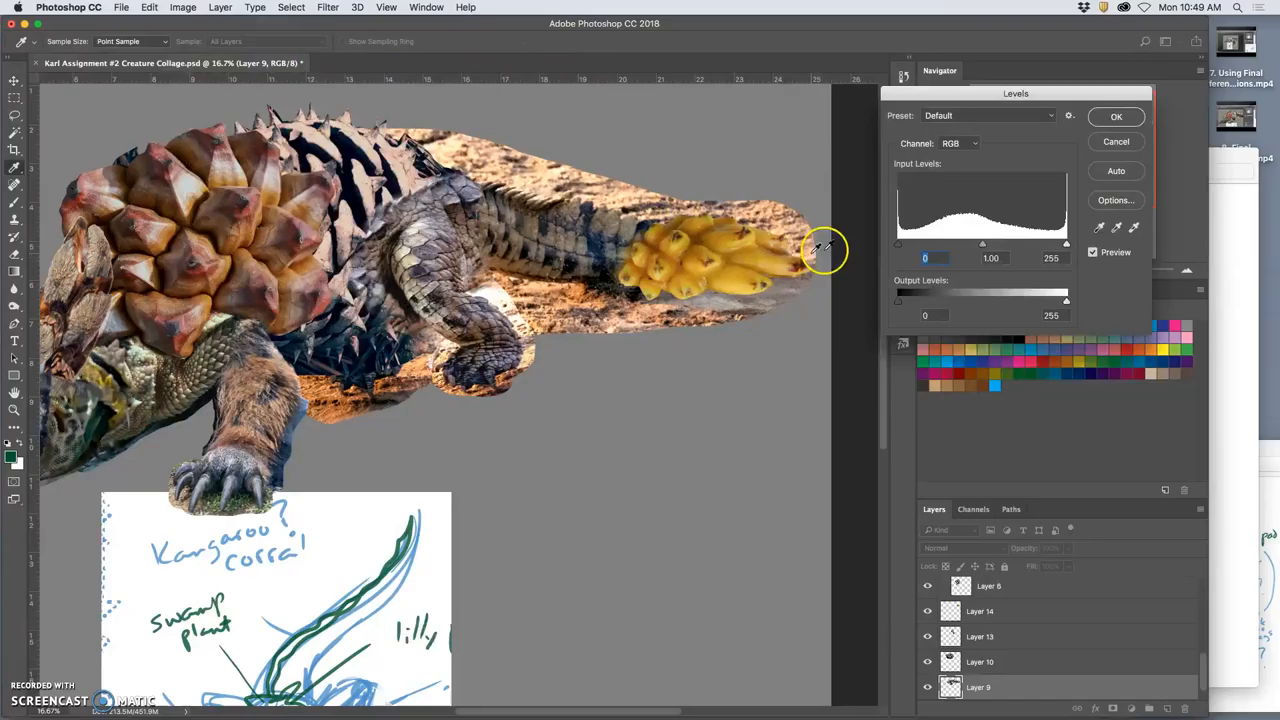
{"action": "left_click_drag", "start_coordinate": [1066, 243], "coordinate": [1053, 243]}
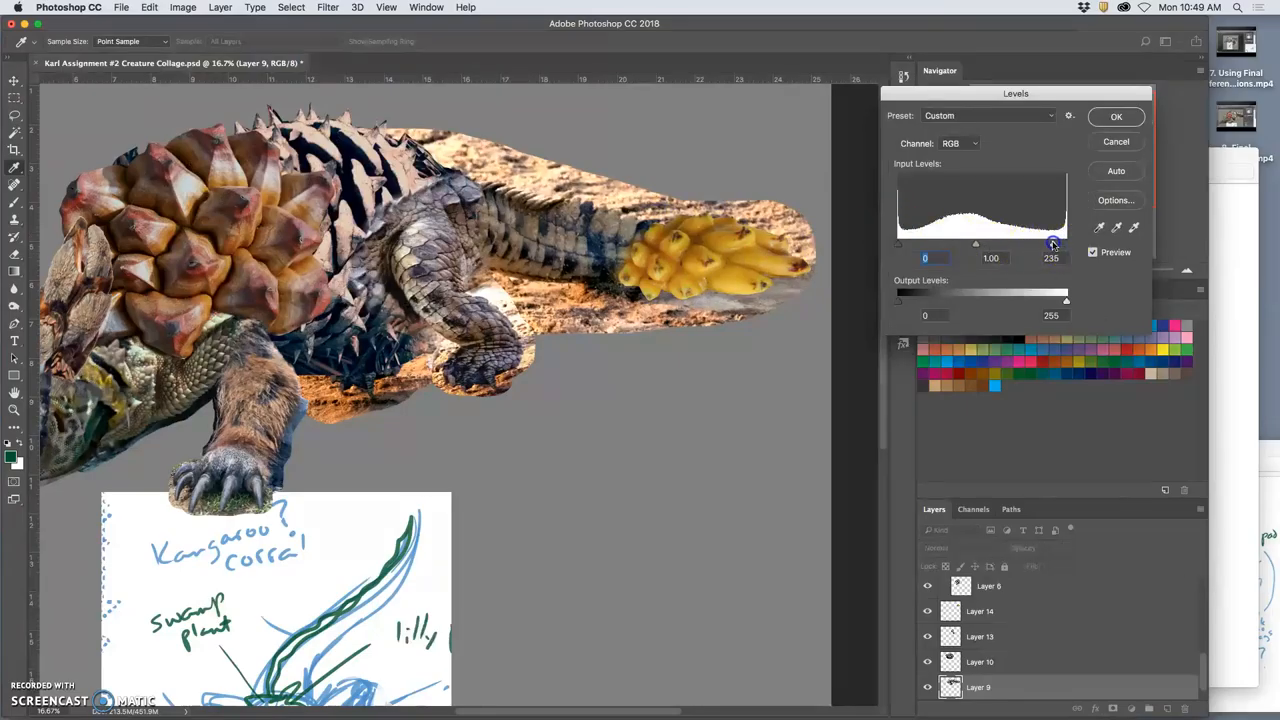
{"action": "left_click_drag", "start_coordinate": [1052, 243], "coordinate": [1025, 243]}
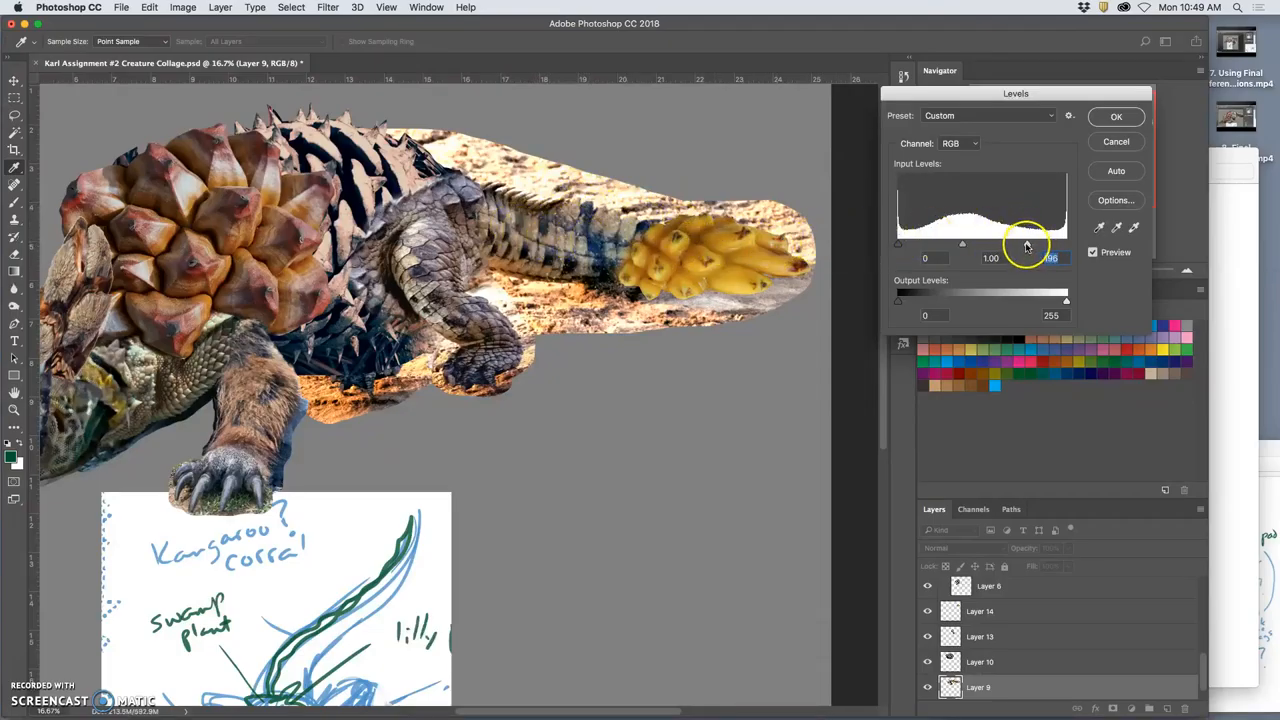
{"action": "left_click_drag", "start_coordinate": [1026, 243], "coordinate": [1008, 243]}
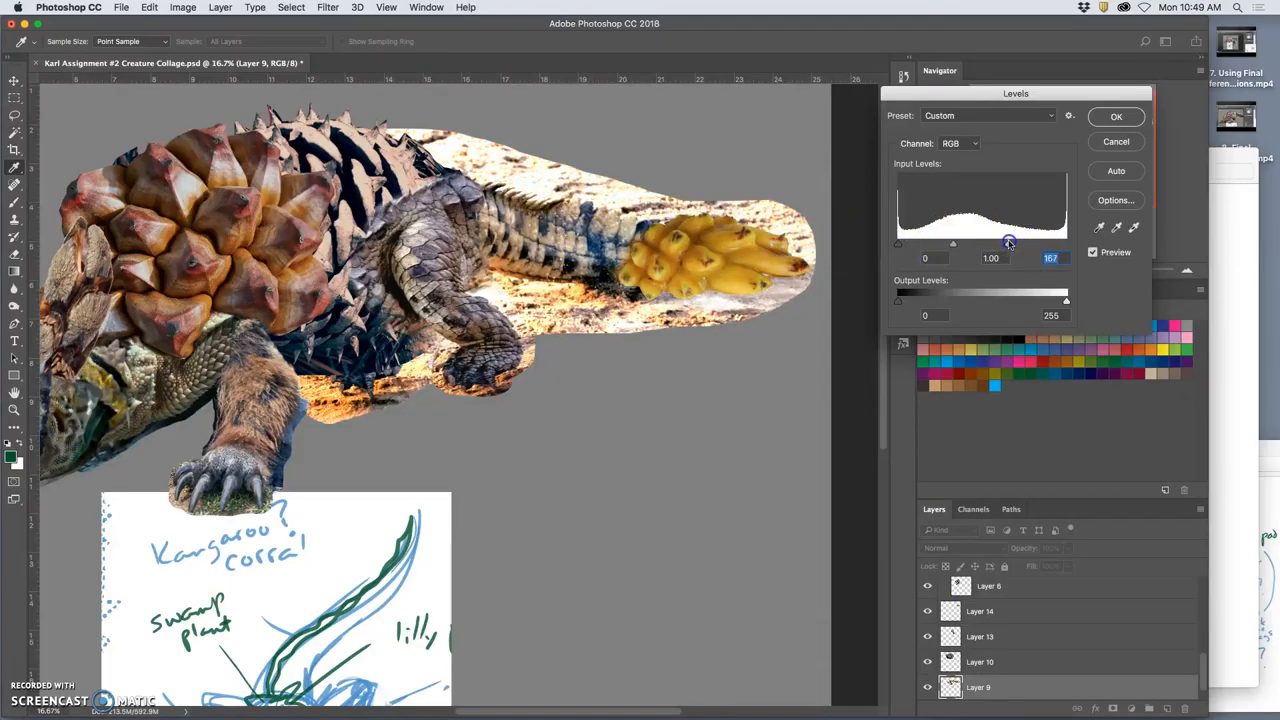
{"action": "left_click_drag", "start_coordinate": [897, 243], "coordinate": [910, 244]}
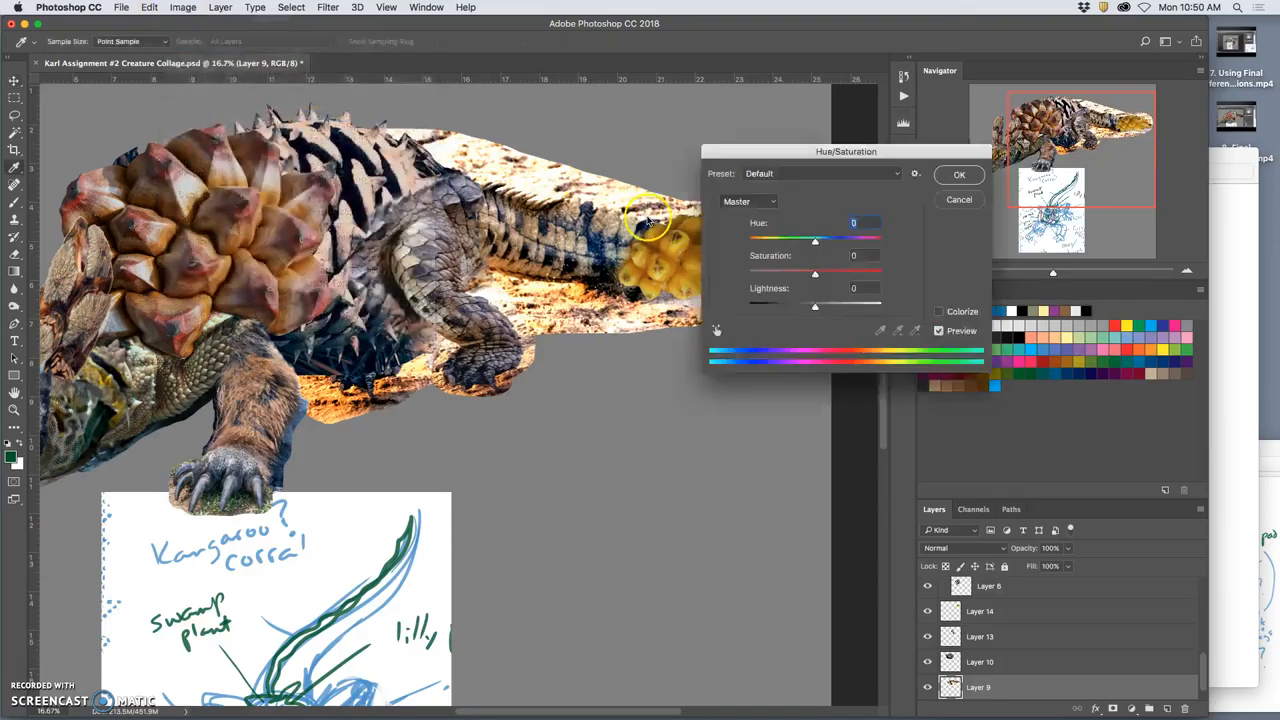
Apply Hue/Saturation to the tail: Hue -3, Saturation -16, Lightness +3
{"action": "left_click_drag", "start_coordinate": [815, 241], "coordinate": [801, 243]}
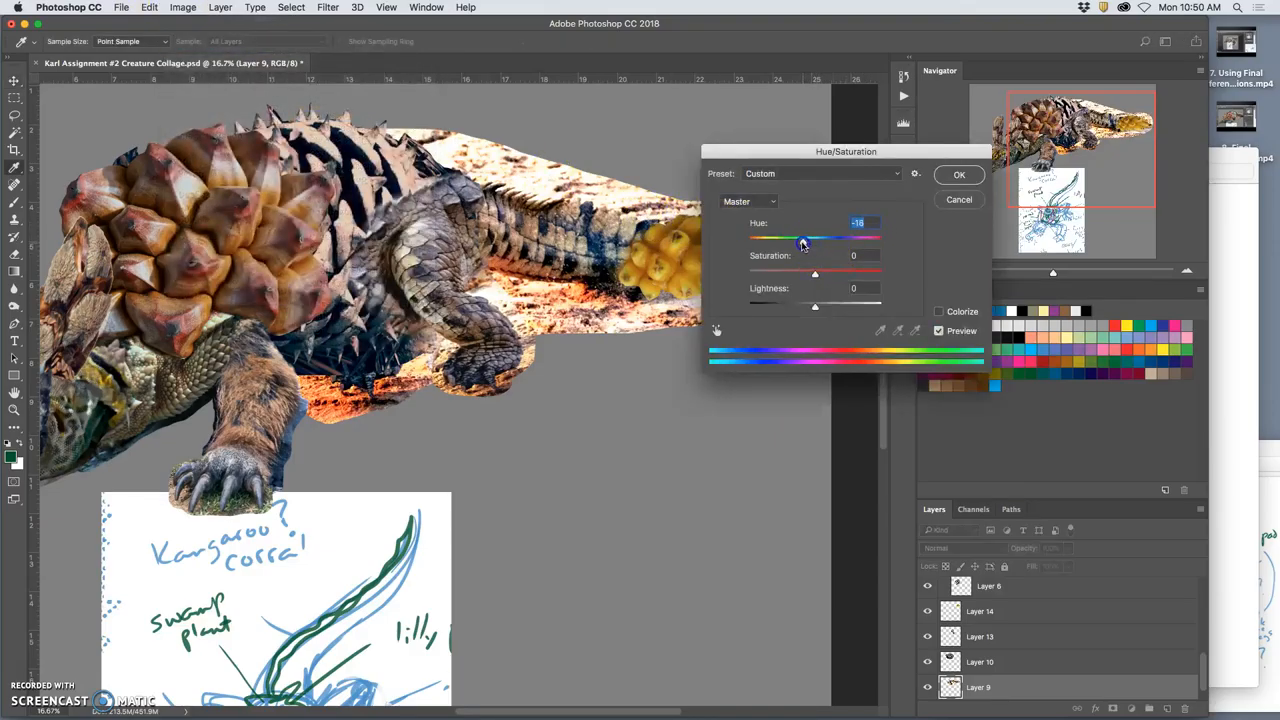
{"action": "left_click_drag", "start_coordinate": [802, 240], "coordinate": [814, 240]}
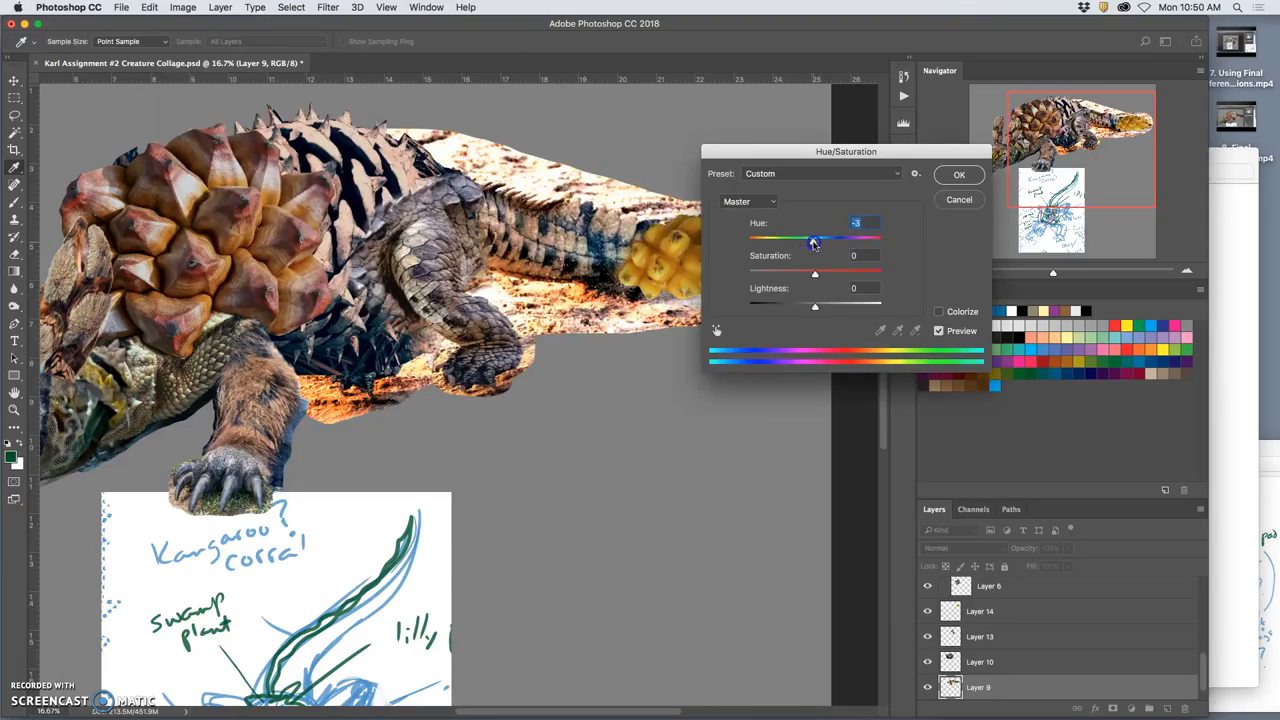
{"action": "left_click_drag", "start_coordinate": [814, 273], "coordinate": [806, 273]}
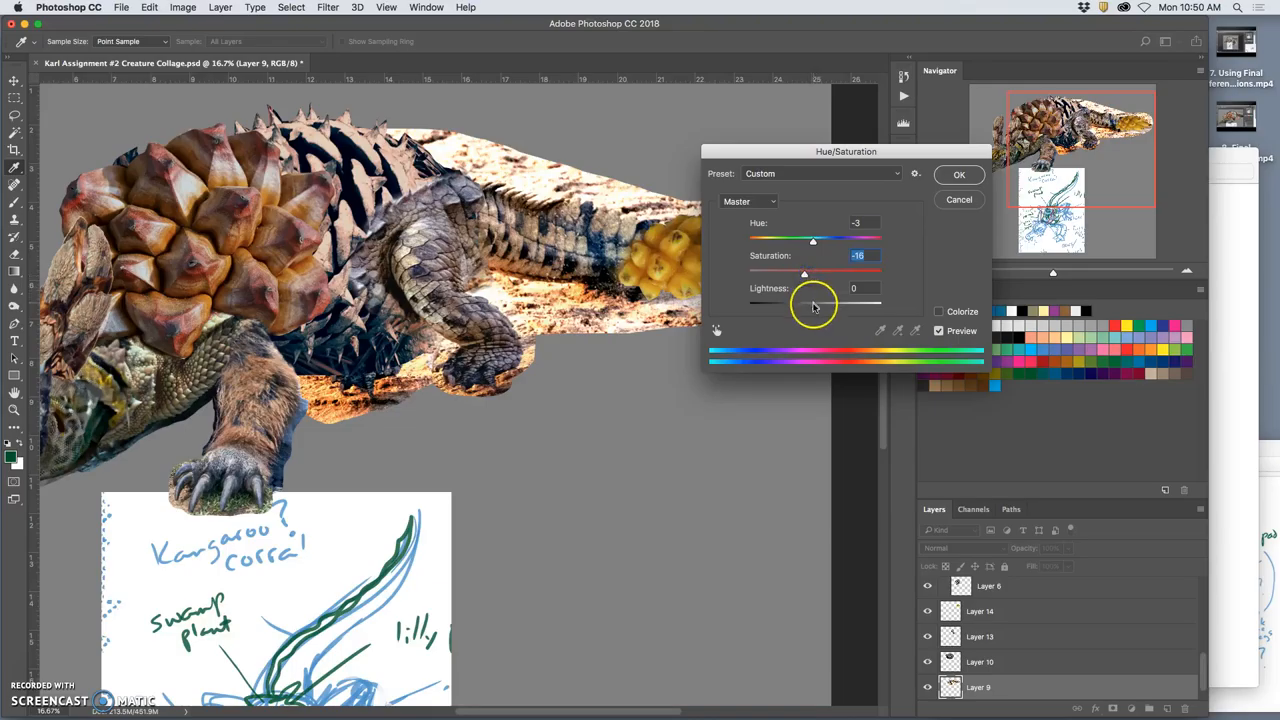
{"action": "left_click_drag", "start_coordinate": [804, 301], "coordinate": [814, 301]}
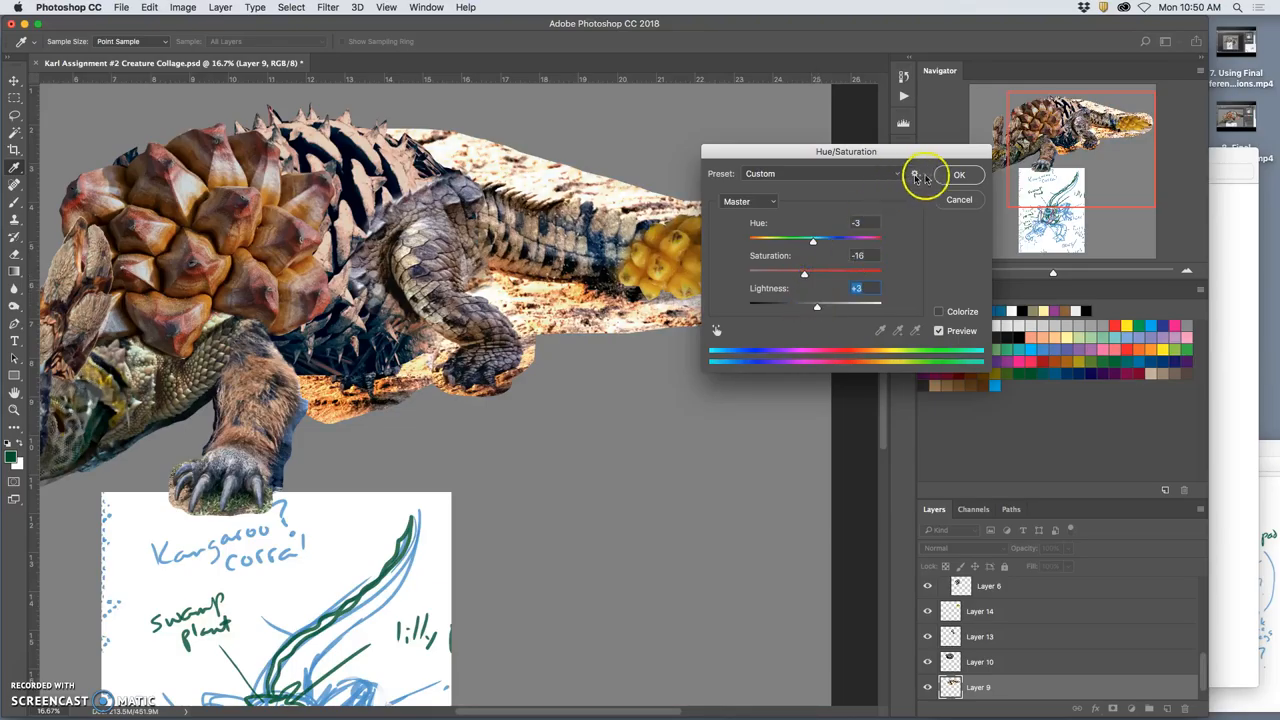
{"action": "left_click", "coordinate": [958, 174]}
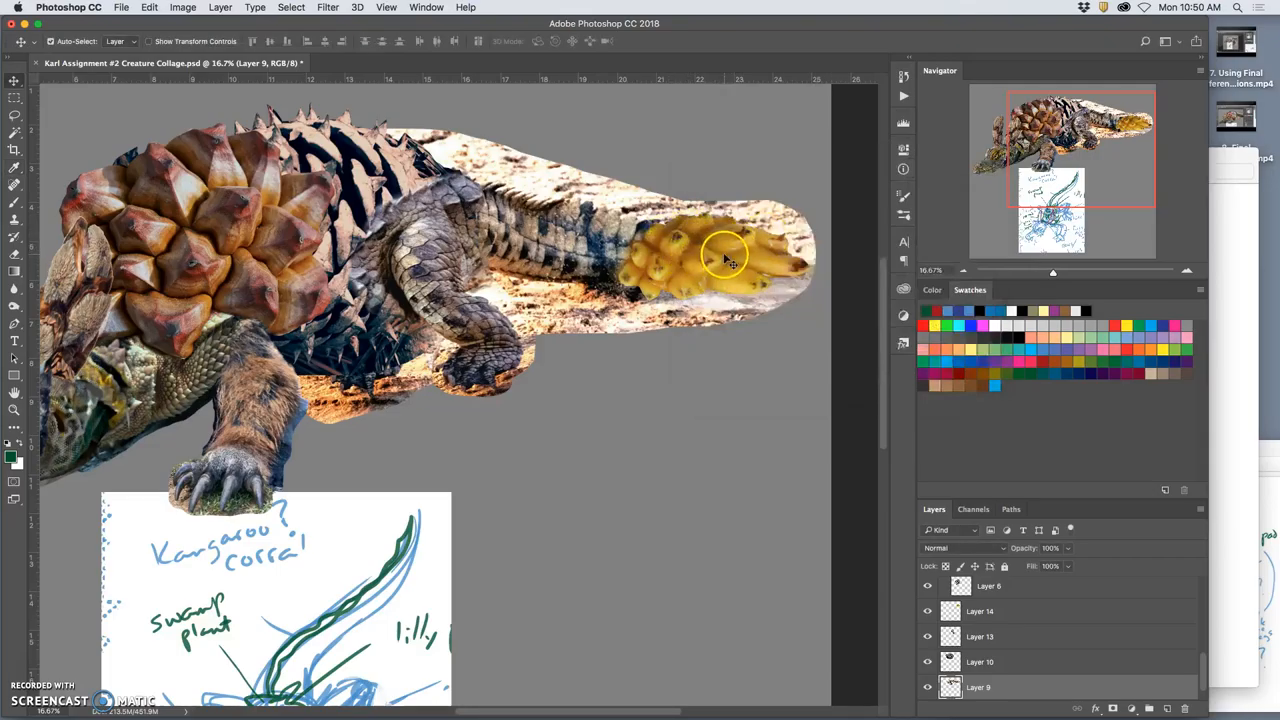
Apply Levels to Layer 14 with values 38, 0.93 and 237
{"action": "left_click", "coordinate": [183, 7]}
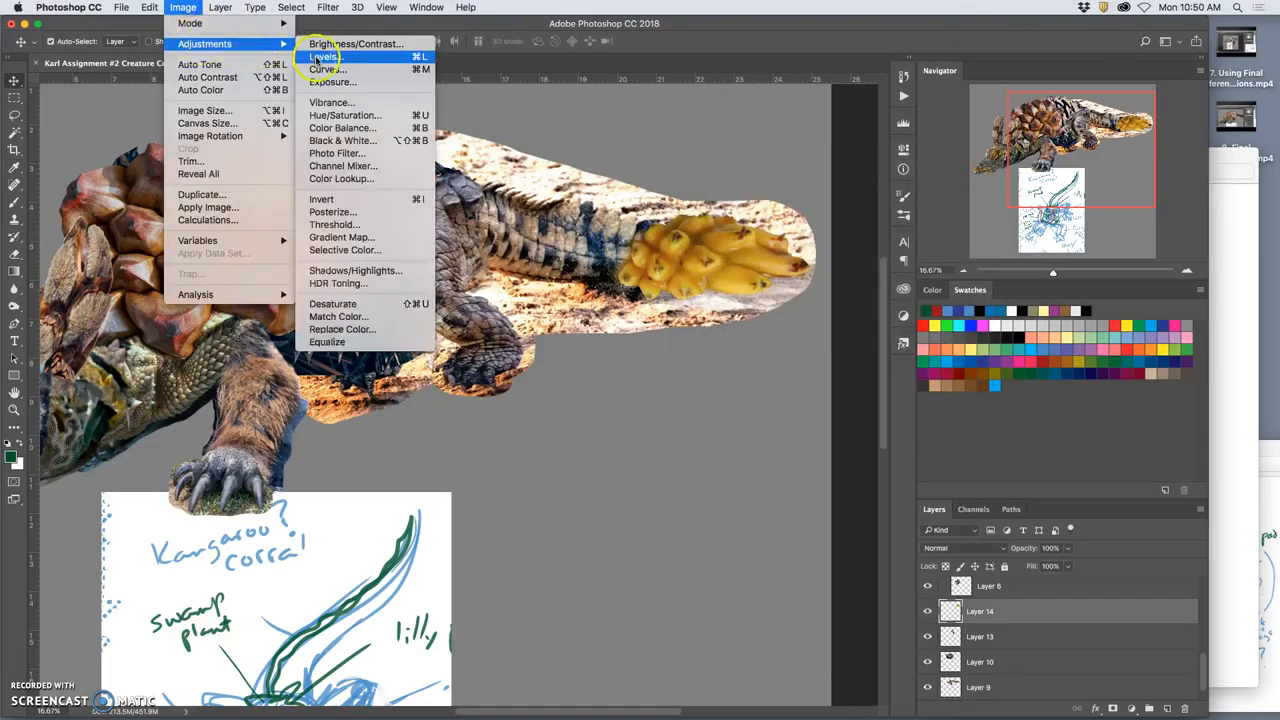
{"action": "left_click", "coordinate": [322, 56]}
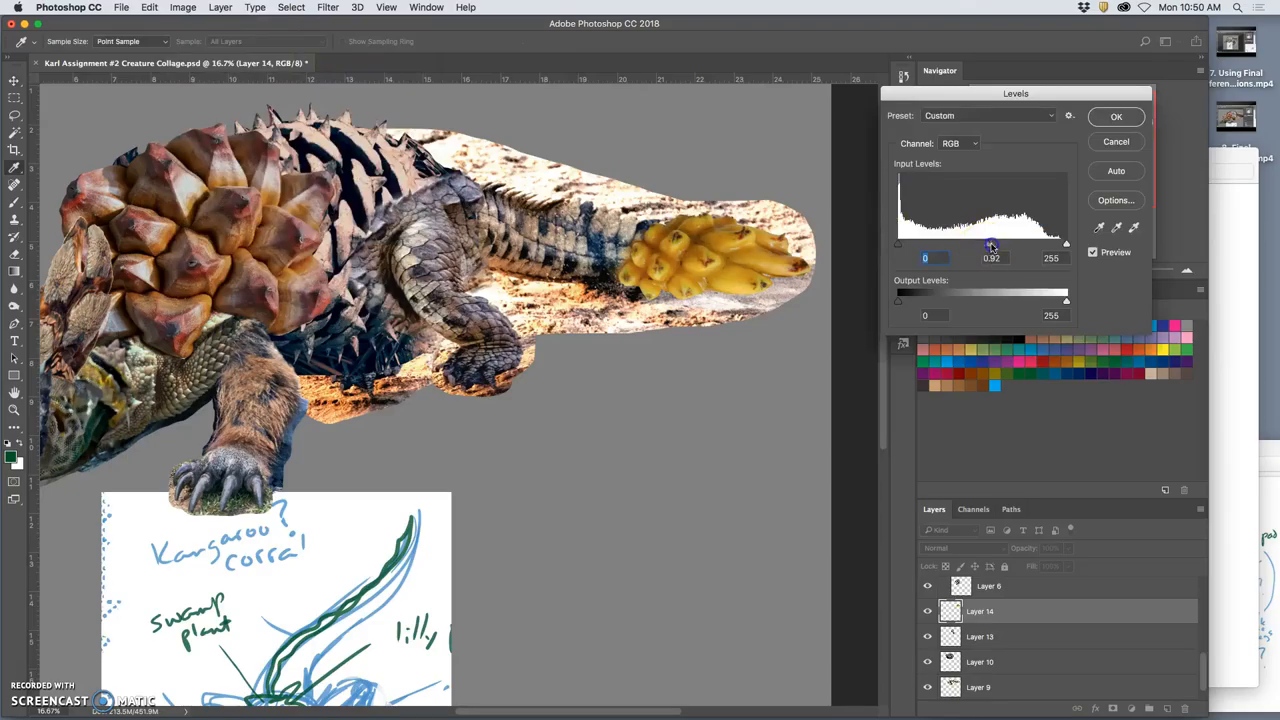
{"action": "left_click_drag", "start_coordinate": [991, 244], "coordinate": [976, 244]}
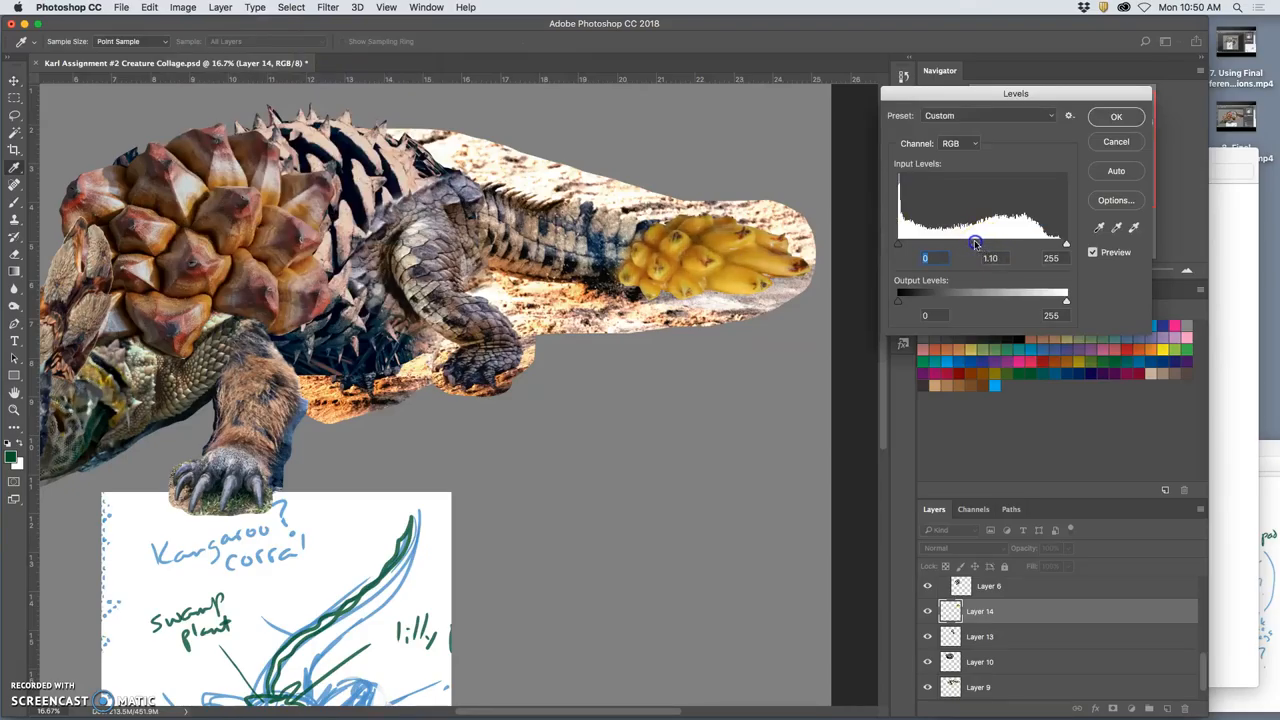
{"action": "left_click_drag", "start_coordinate": [975, 243], "coordinate": [987, 243]}
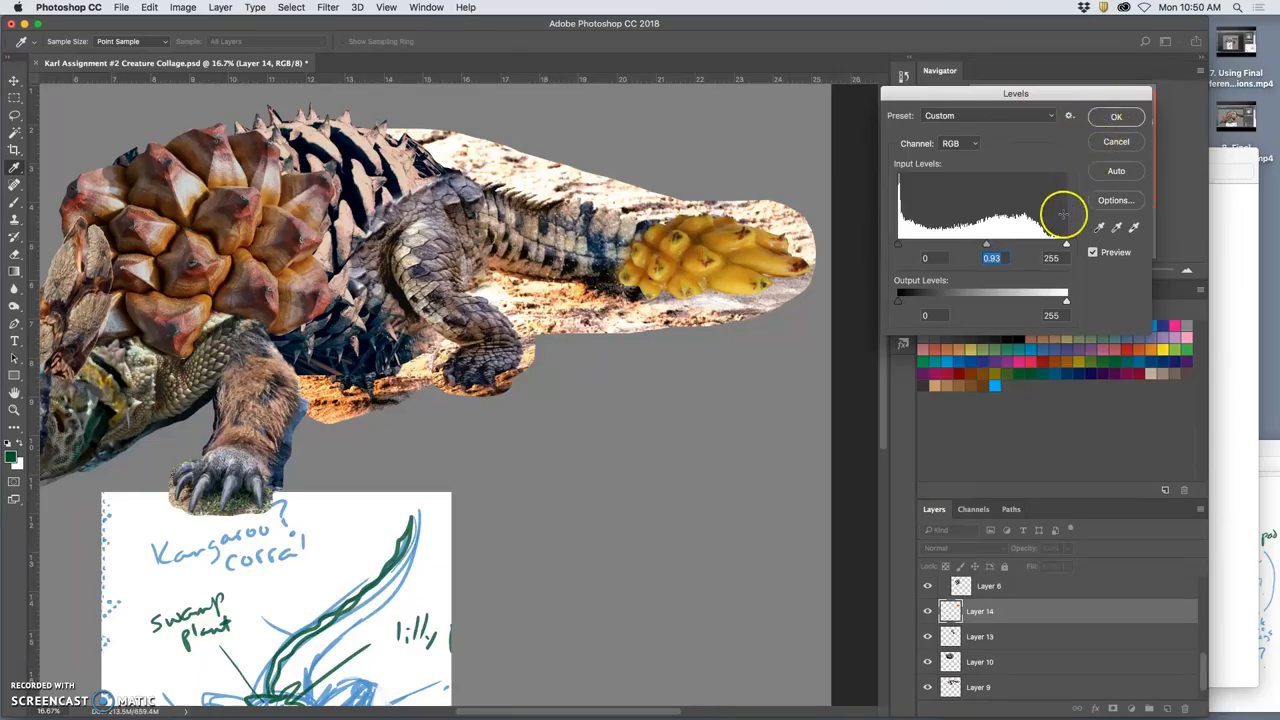
{"action": "left_click_drag", "start_coordinate": [1065, 244], "coordinate": [1050, 244]}
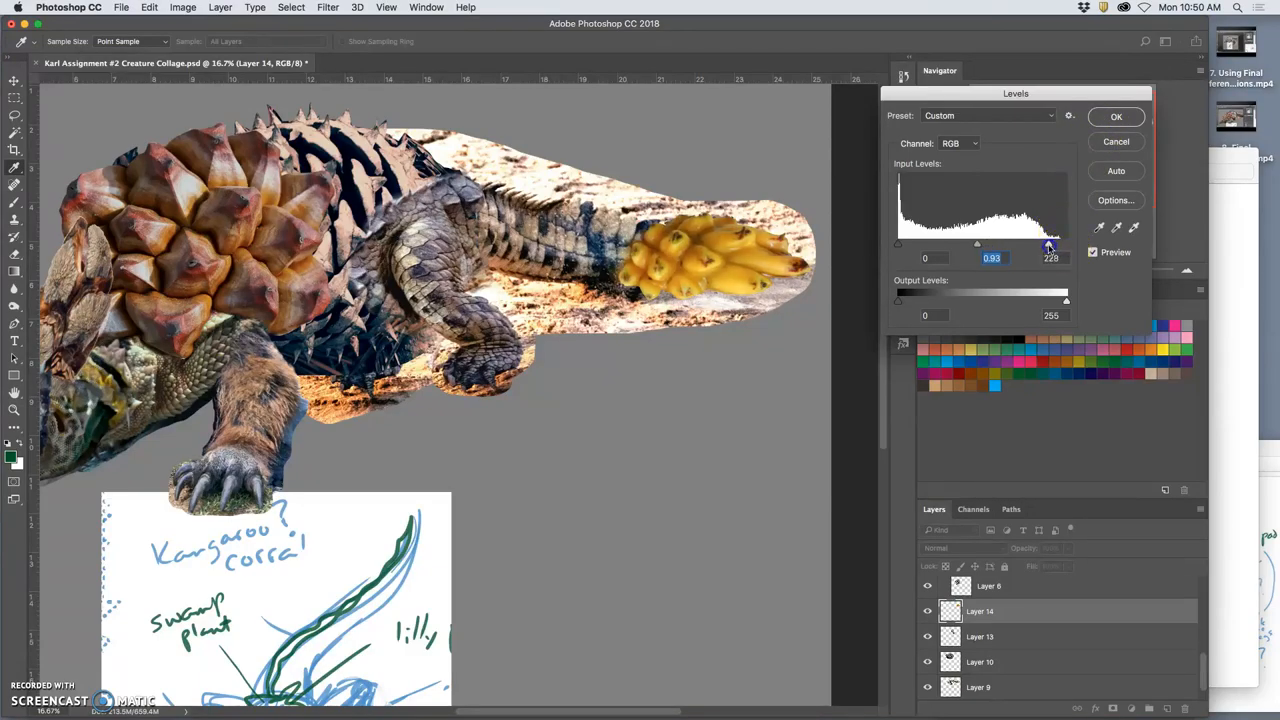
{"action": "left_click_drag", "start_coordinate": [1050, 243], "coordinate": [1054, 243]}
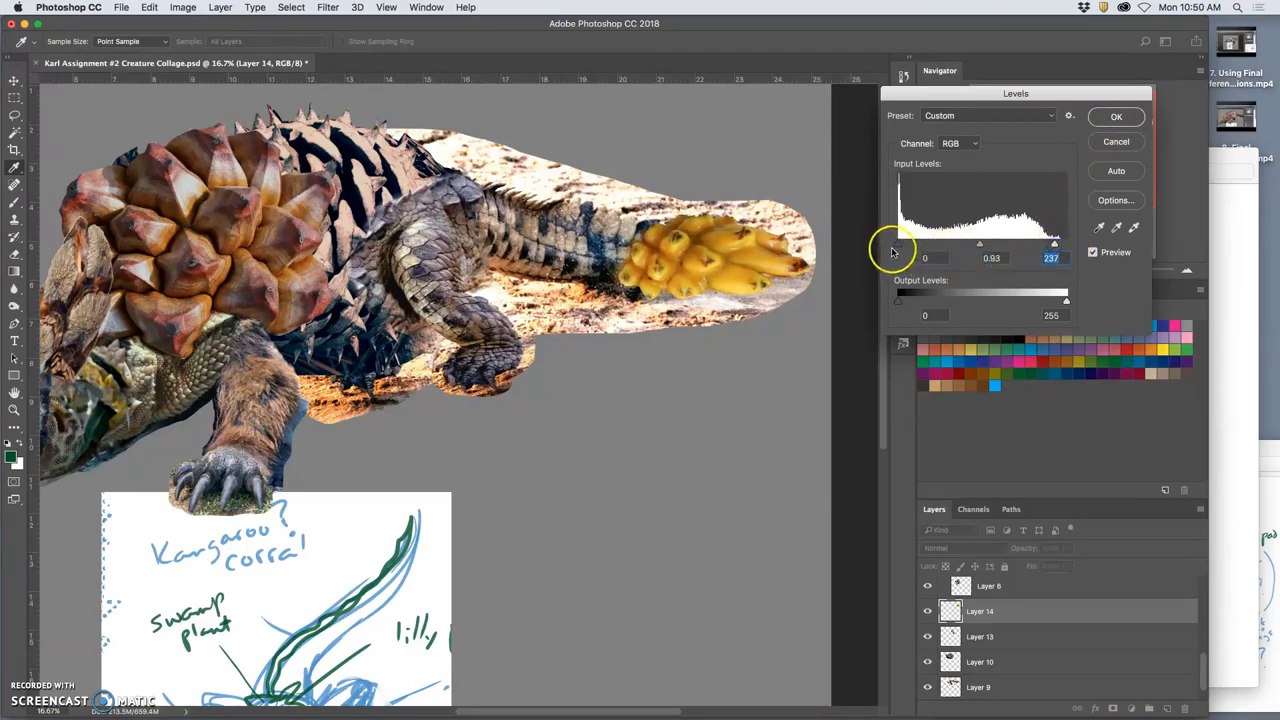
{"action": "left_click_drag", "start_coordinate": [897, 243], "coordinate": [923, 243]}
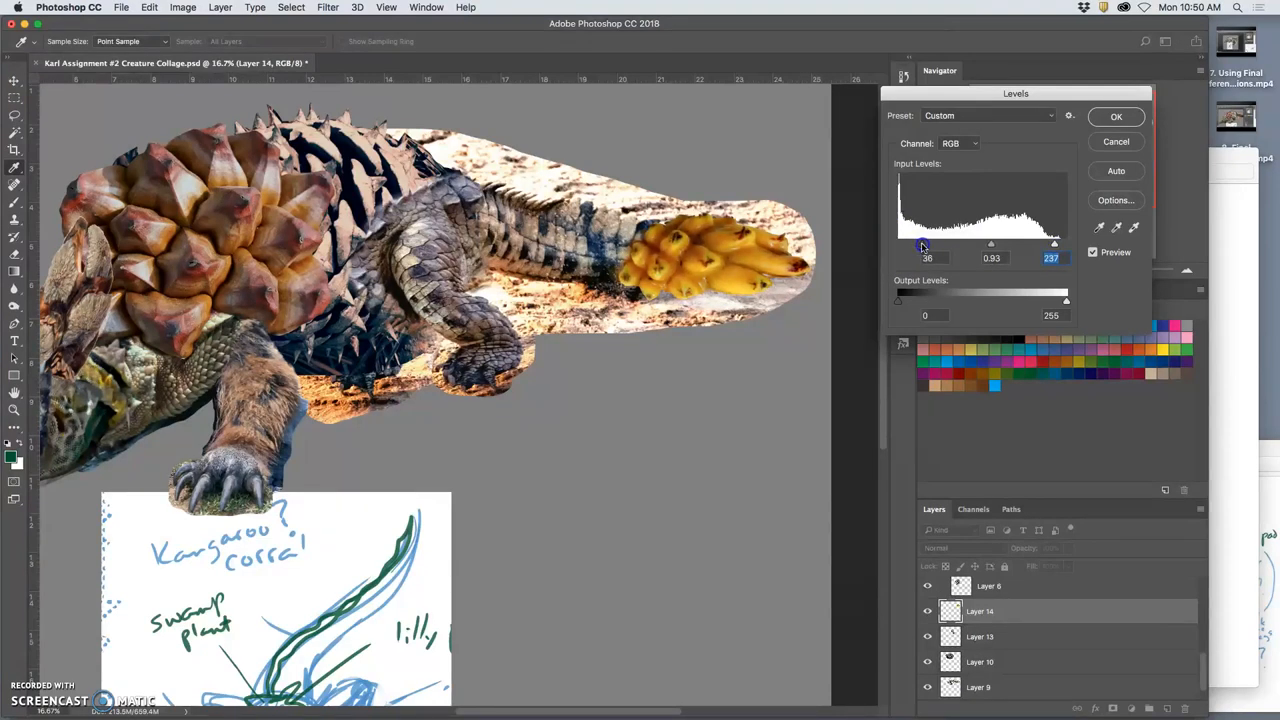
{"action": "left_click_drag", "start_coordinate": [922, 243], "coordinate": [927, 243]}
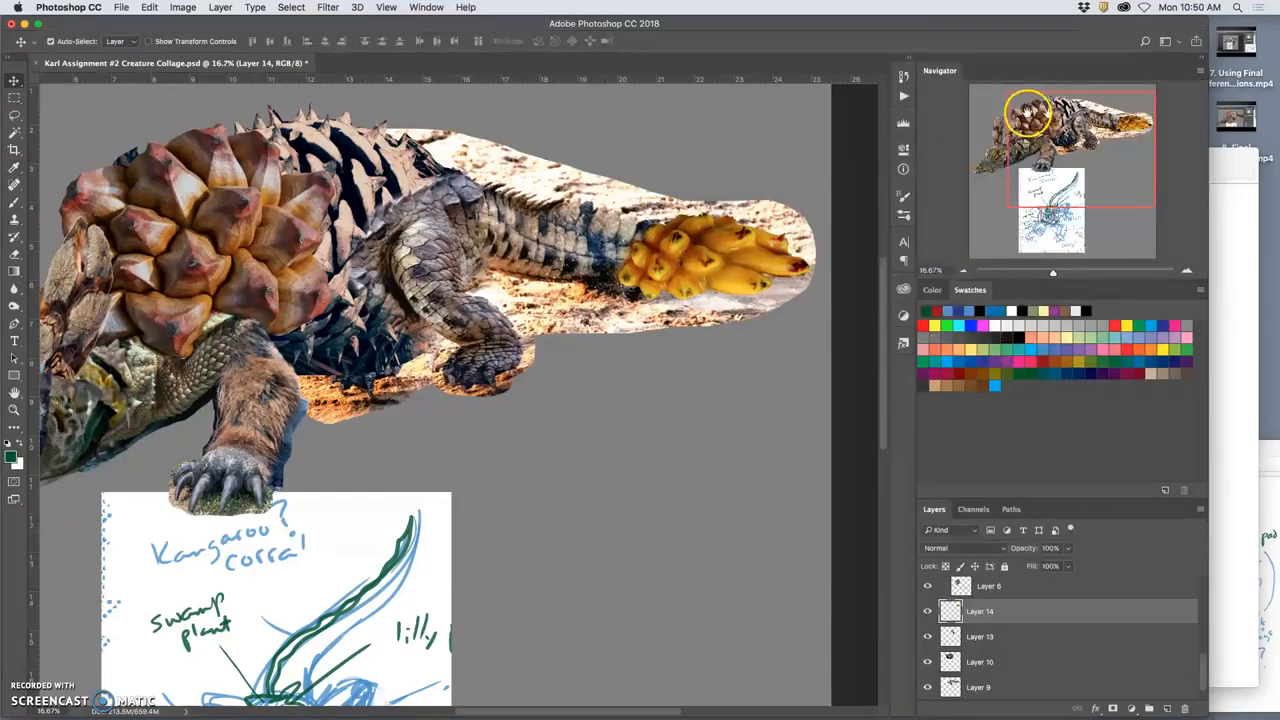
{"action": "left_click", "coordinate": [183, 7]}
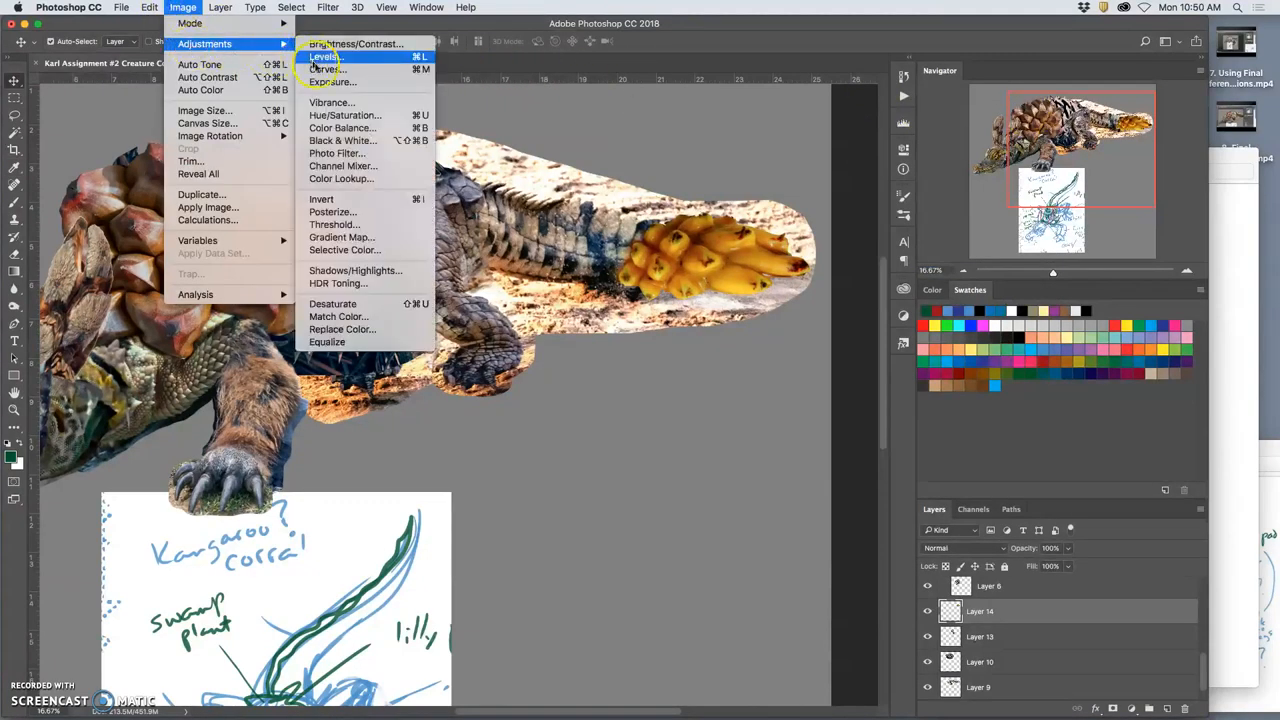
{"action": "left_click", "coordinate": [344, 114]}
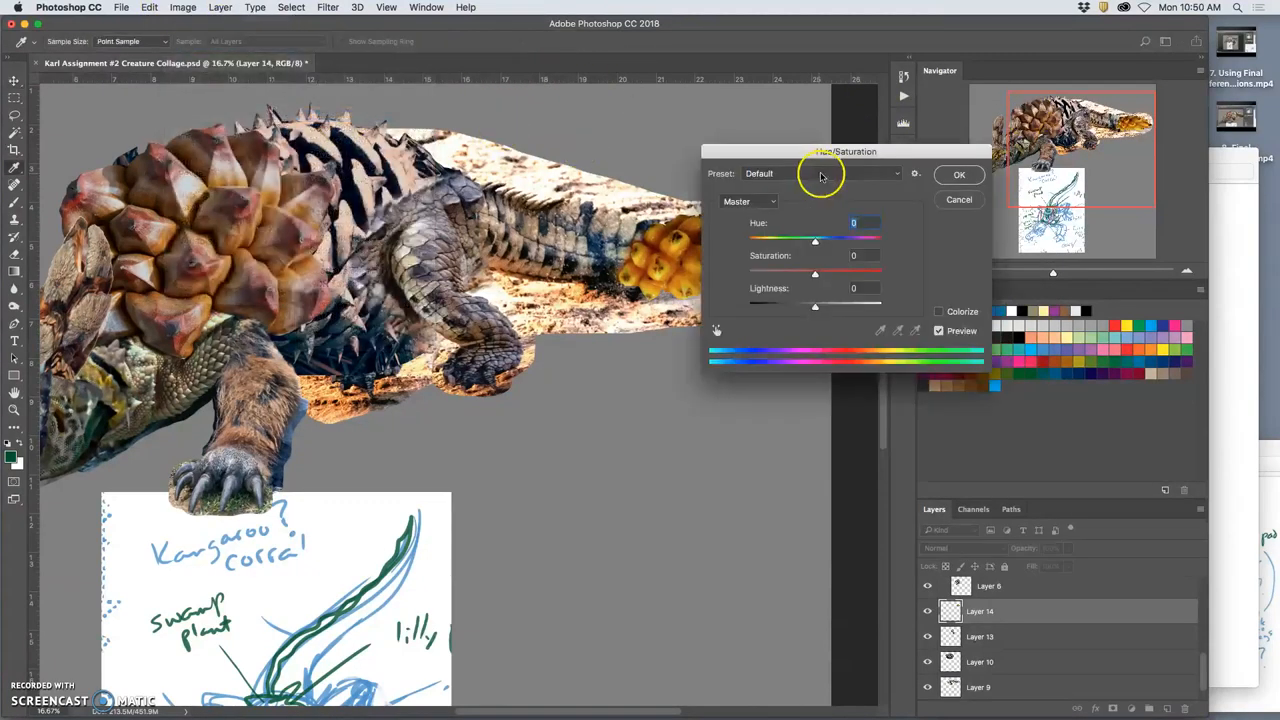
{"action": "left_click_drag", "start_coordinate": [815, 241], "coordinate": [941, 226]}
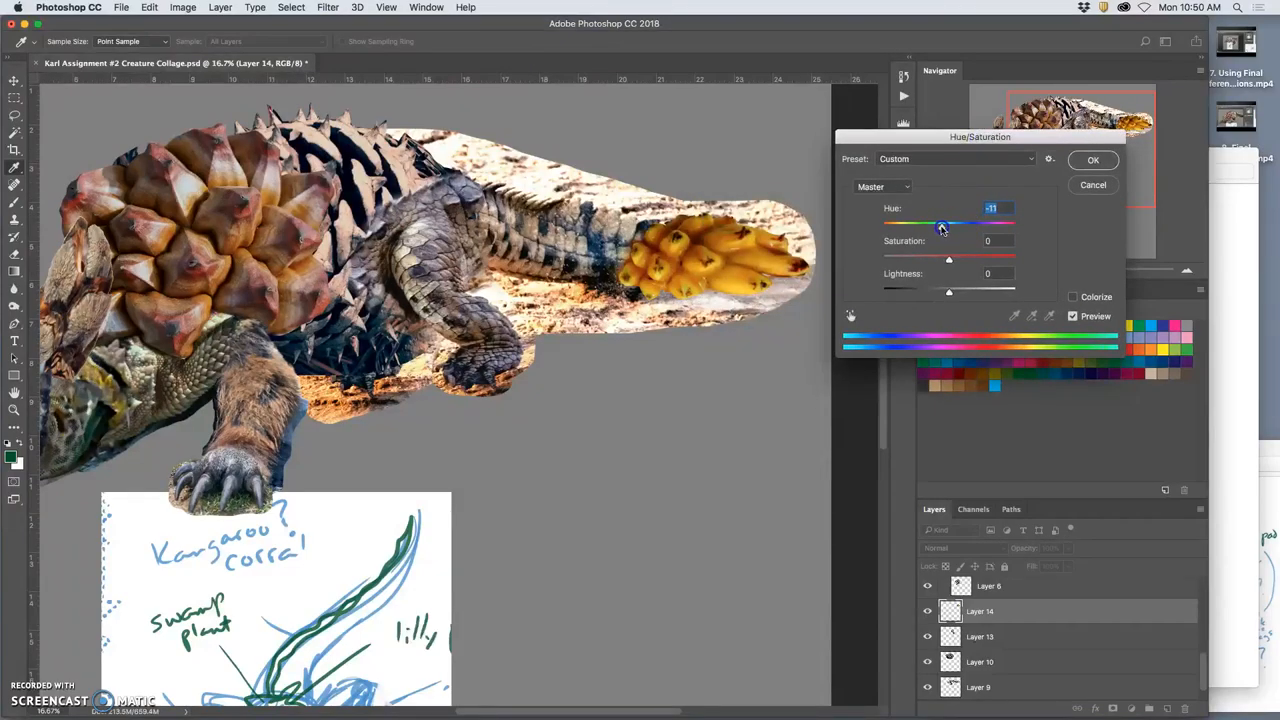
{"action": "left_click_drag", "start_coordinate": [942, 225], "coordinate": [958, 225]}
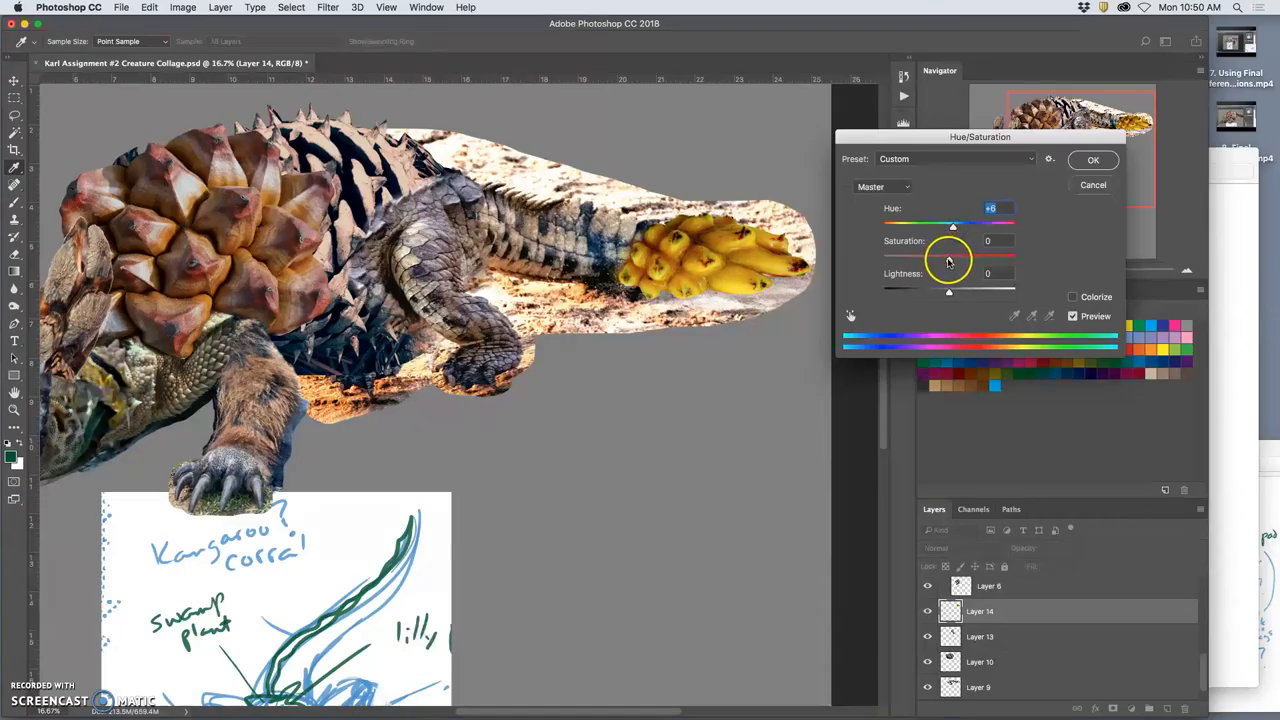
{"action": "left_click_drag", "start_coordinate": [952, 257], "coordinate": [924, 257]}
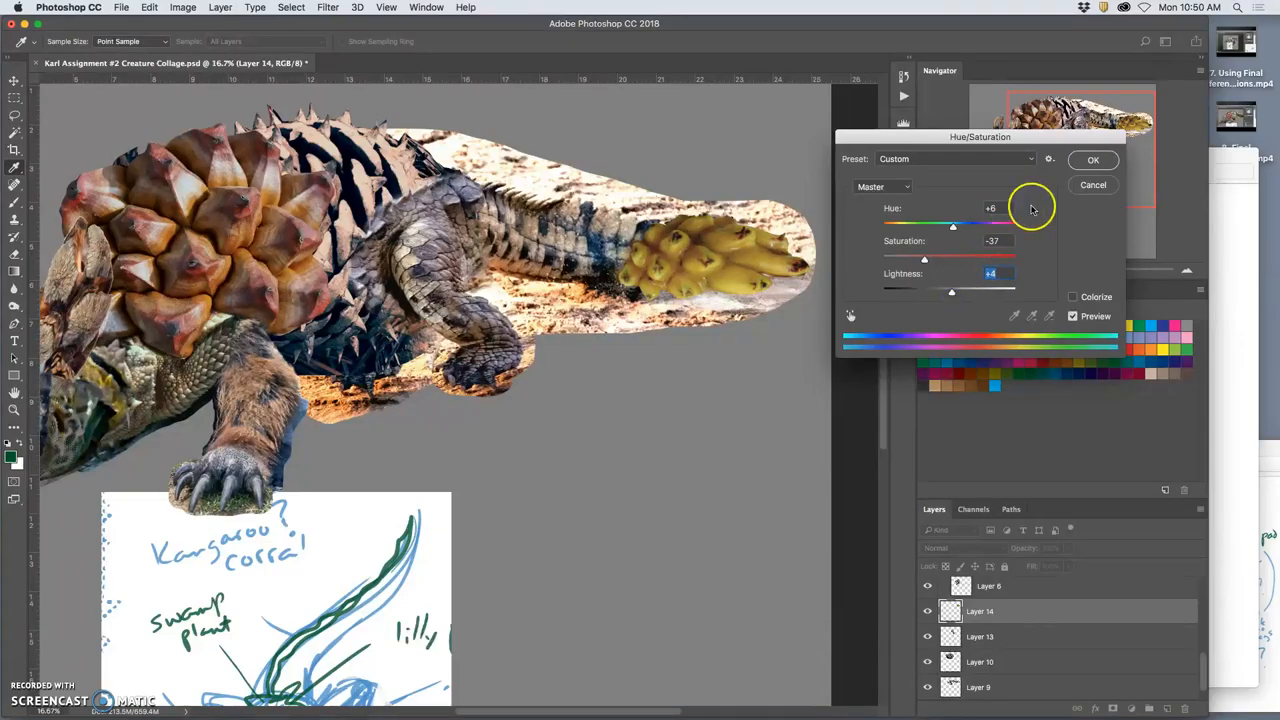
{"action": "left_click", "coordinate": [182, 7]}
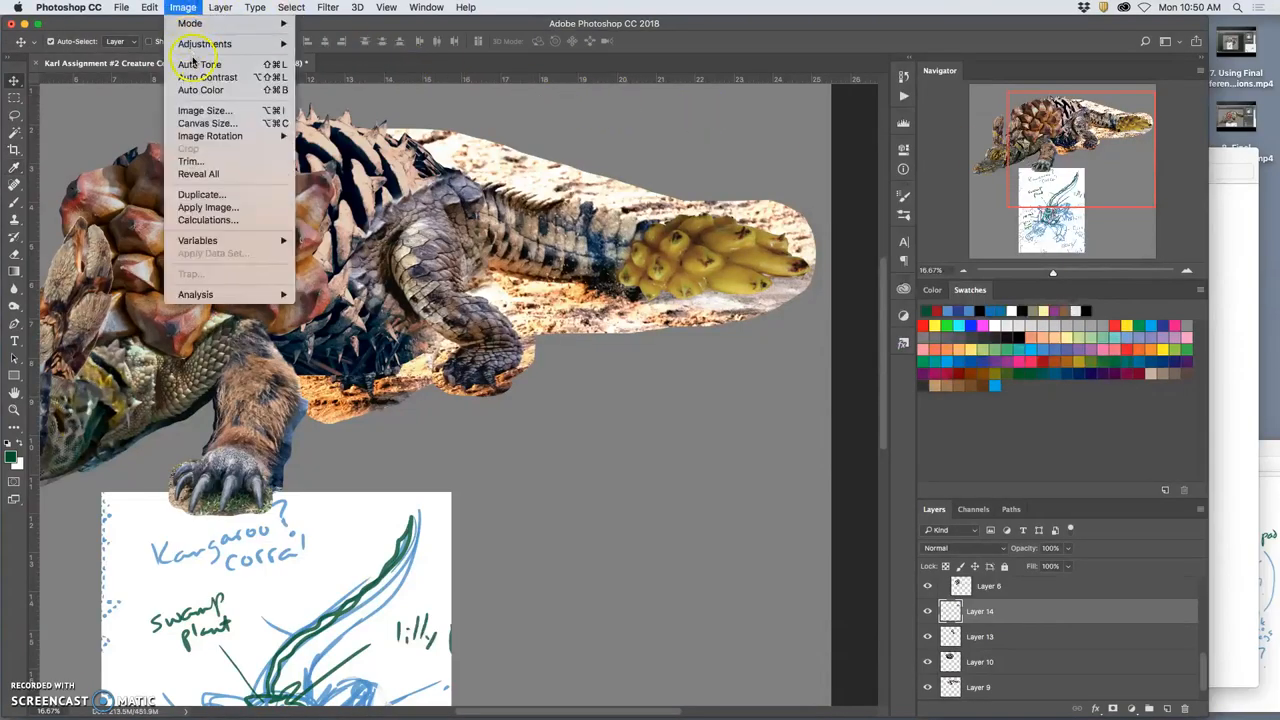
{"action": "left_click", "coordinate": [204, 43]}
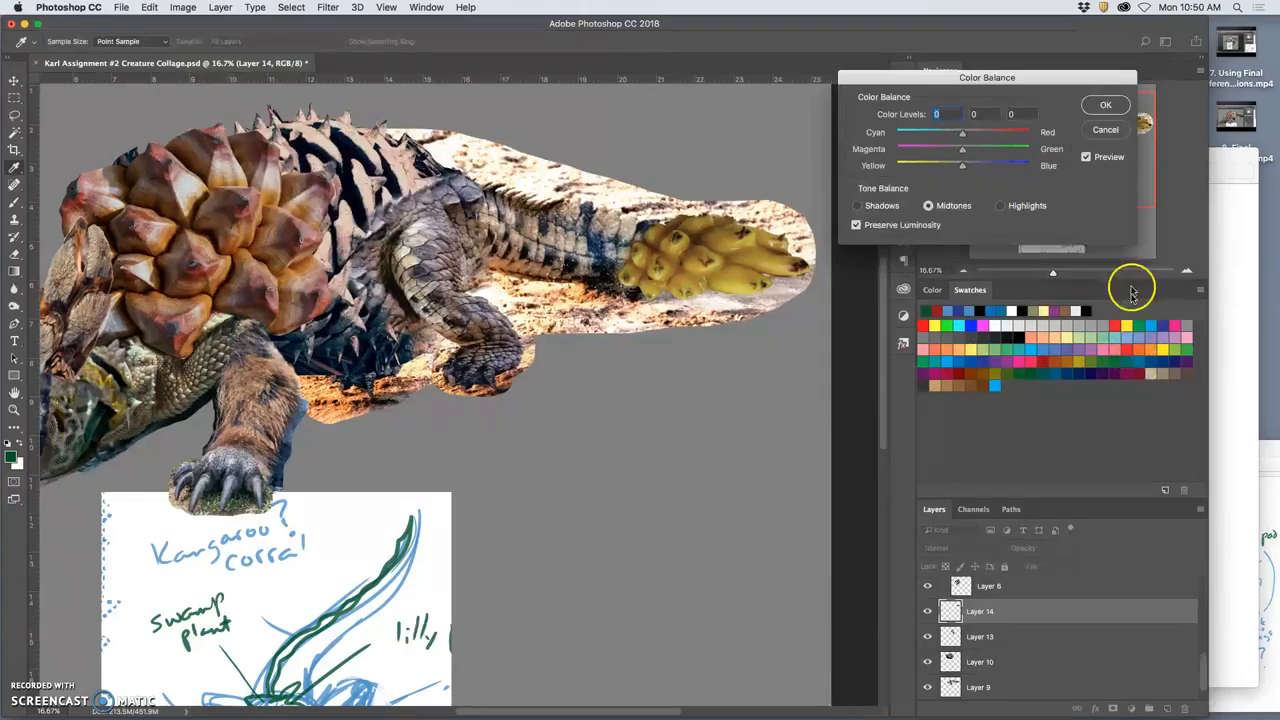
{"action": "left_click", "coordinate": [857, 205]}
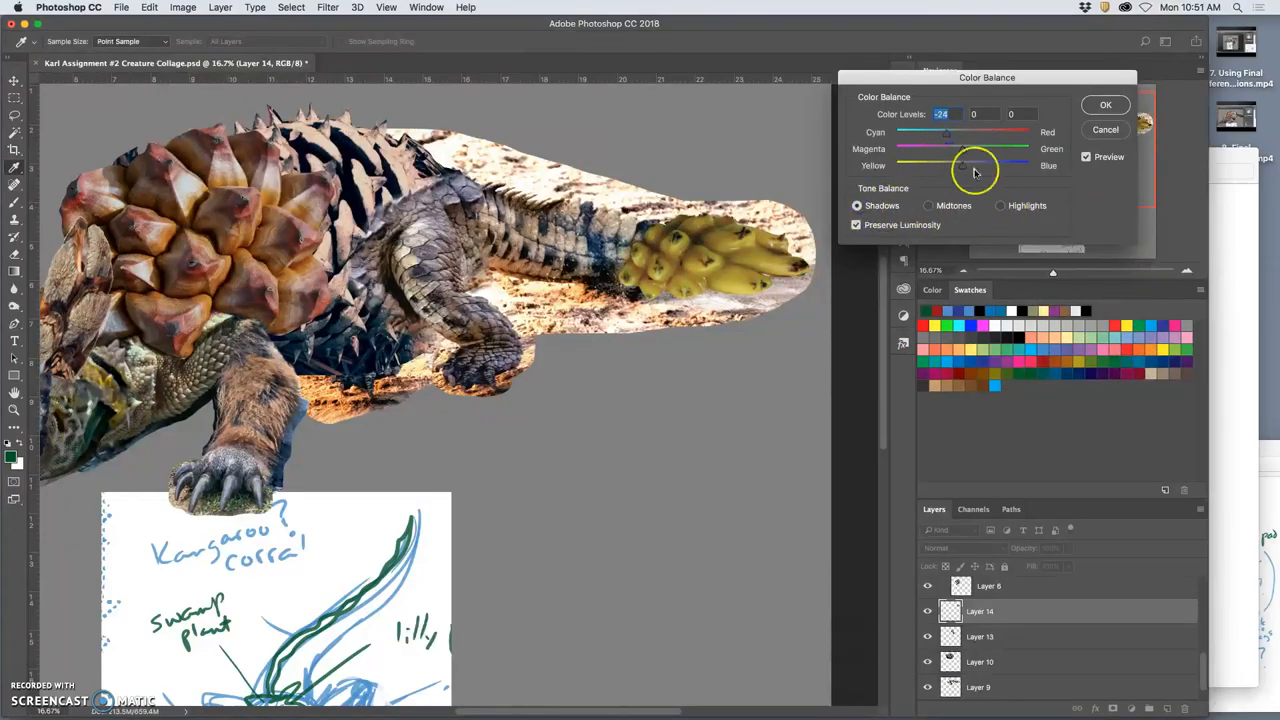
{"action": "left_click_drag", "start_coordinate": [975, 165], "coordinate": [958, 150]}
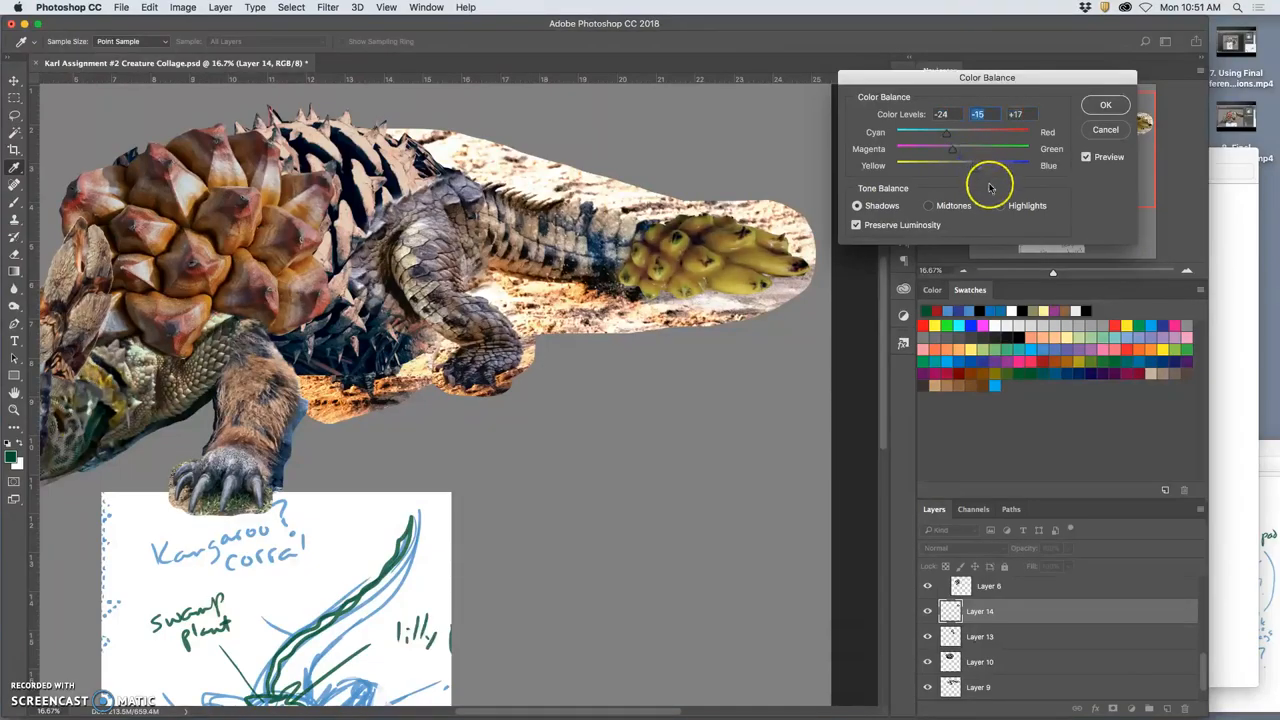
{"action": "left_click", "coordinate": [1000, 205]}
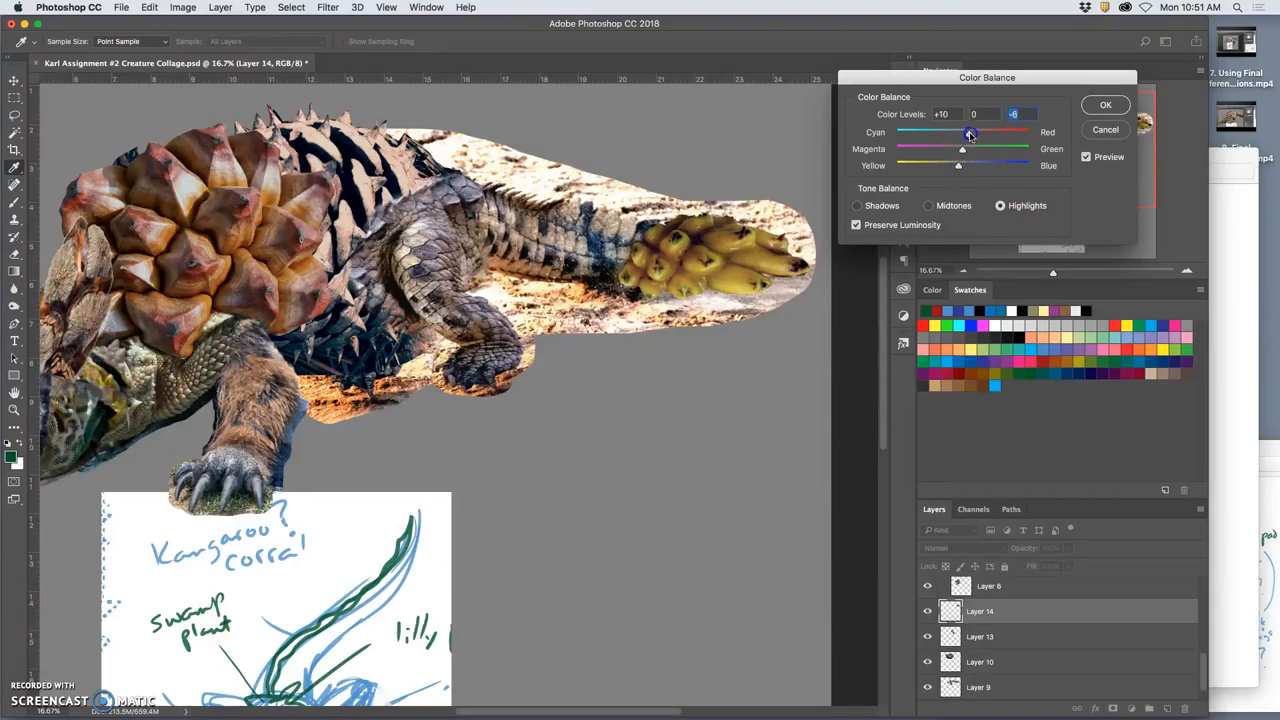
{"action": "left_click_drag", "start_coordinate": [962, 148], "coordinate": [970, 148]}
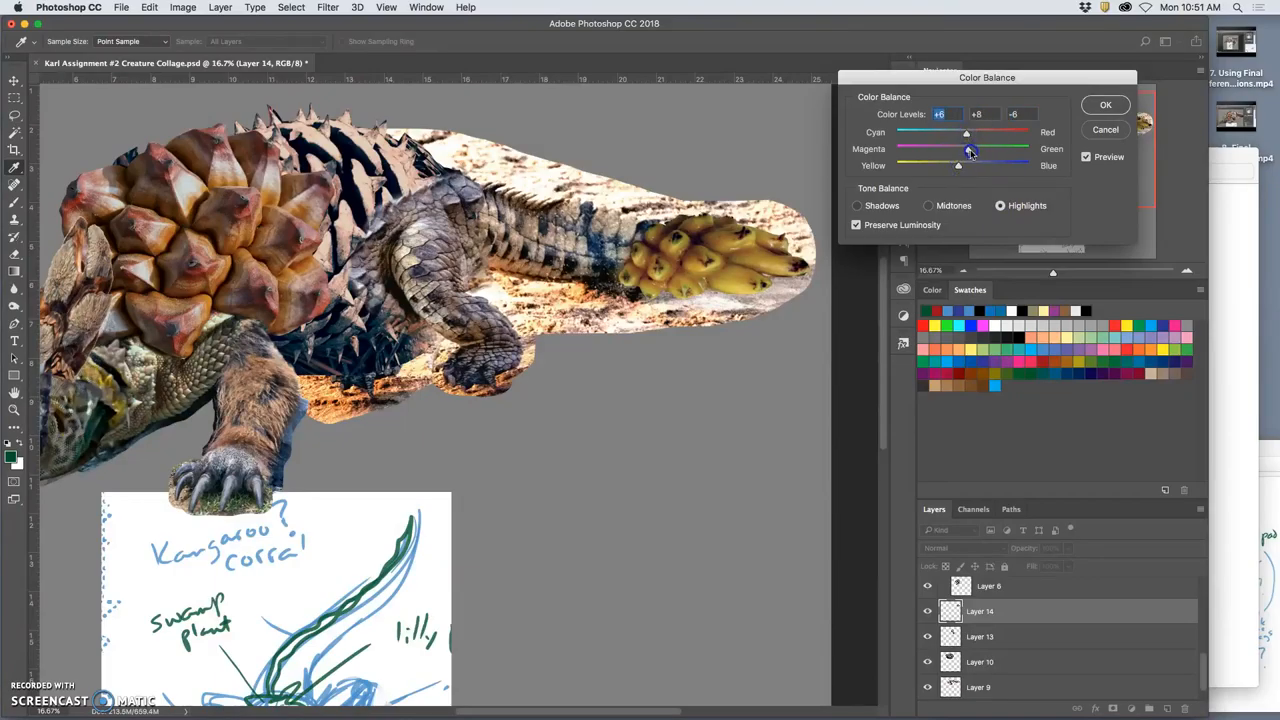
{"action": "left_click_drag", "start_coordinate": [970, 149], "coordinate": [962, 149]}
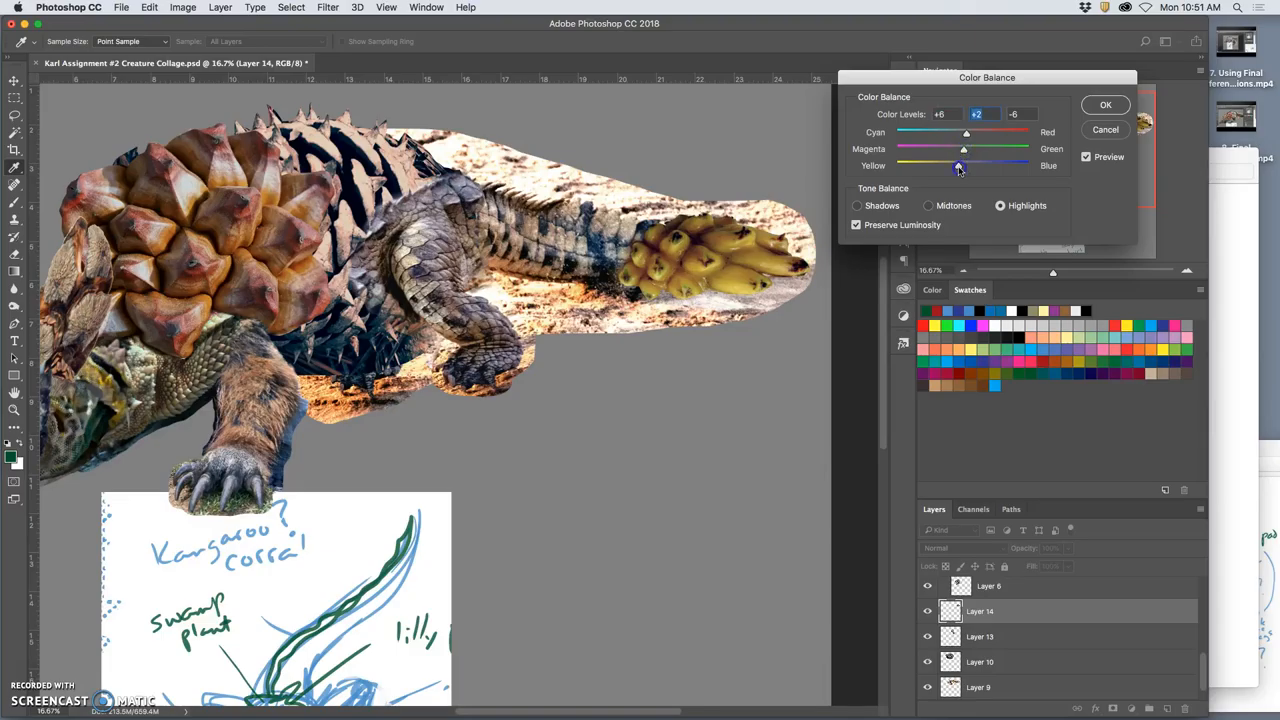
{"action": "left_click_drag", "start_coordinate": [958, 165], "coordinate": [953, 165]}
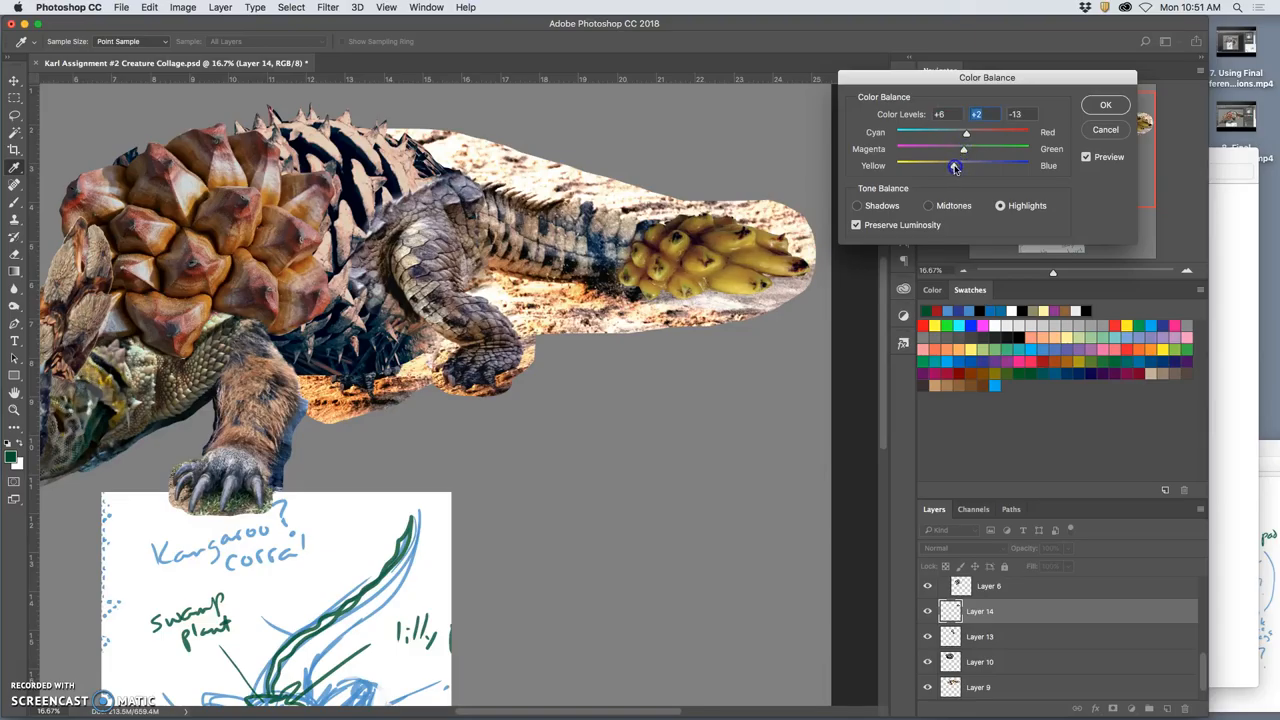
{"action": "left_click", "coordinate": [928, 205]}
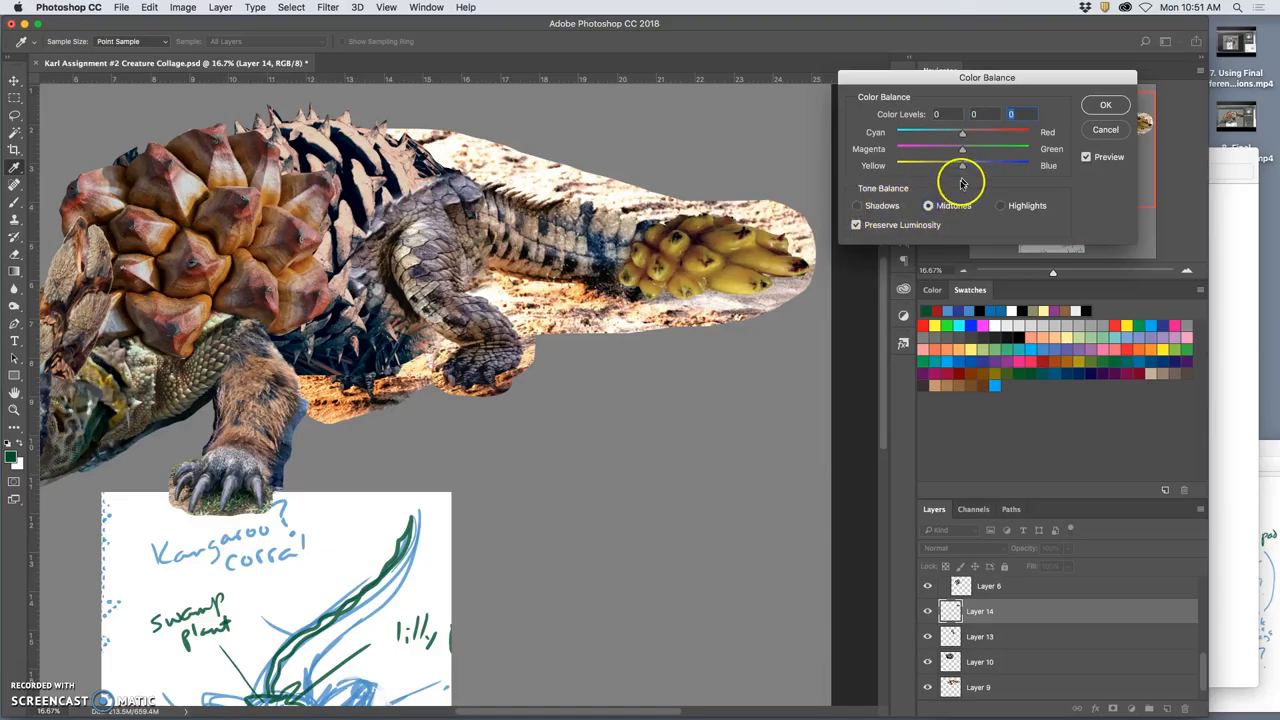
{"action": "left_click_drag", "start_coordinate": [962, 148], "coordinate": [957, 148]}
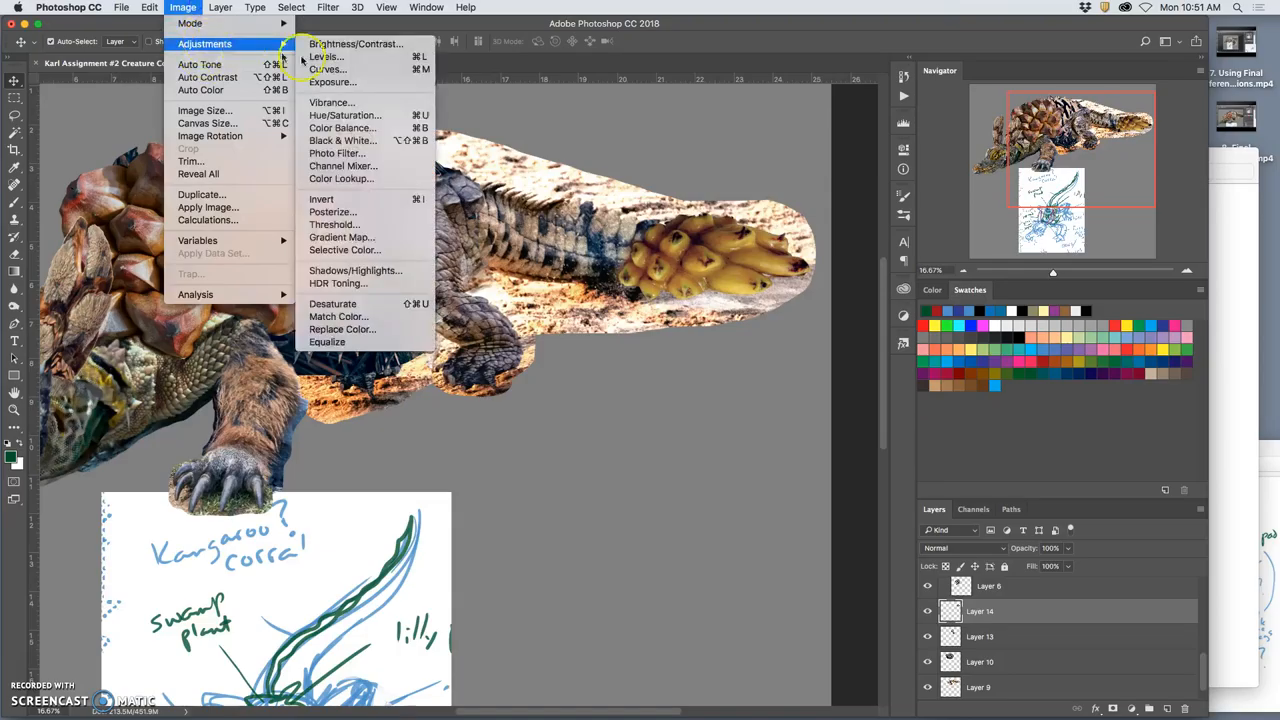
Lower the bananas' saturation to -30 with Hue/Saturation
{"action": "left_click", "coordinate": [344, 115]}
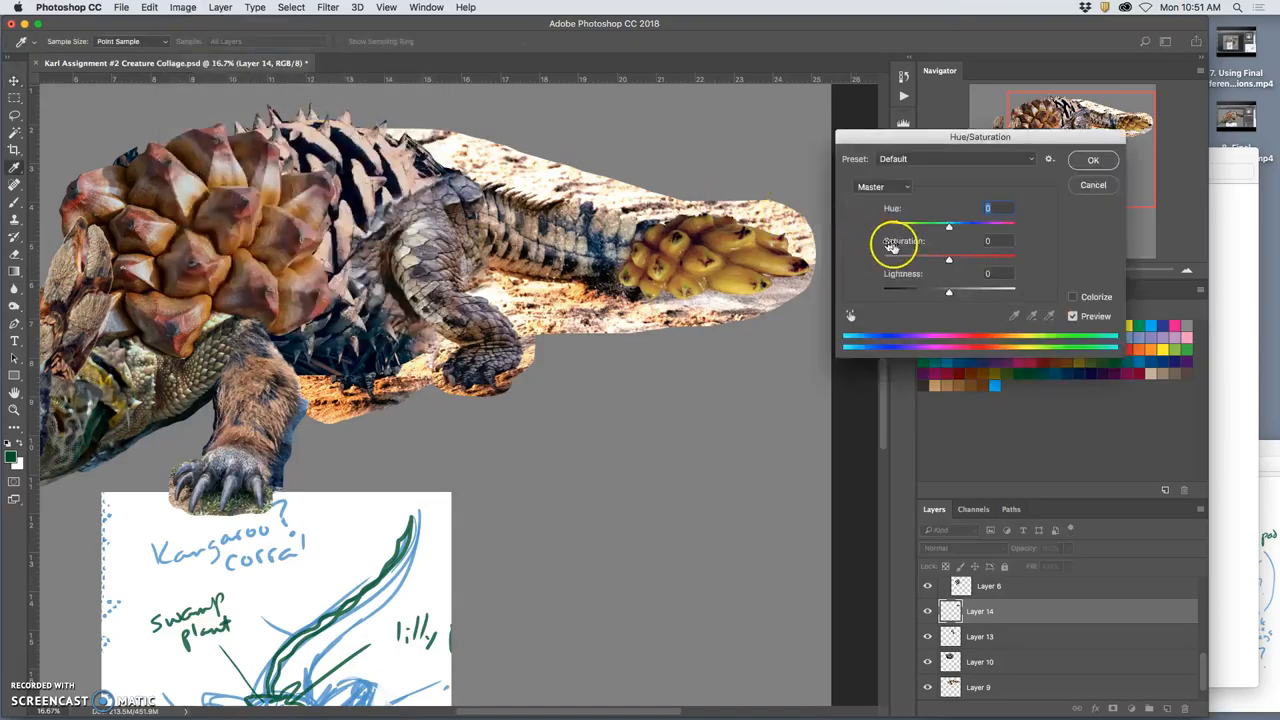
{"action": "left_click_drag", "start_coordinate": [949, 257], "coordinate": [929, 257]}
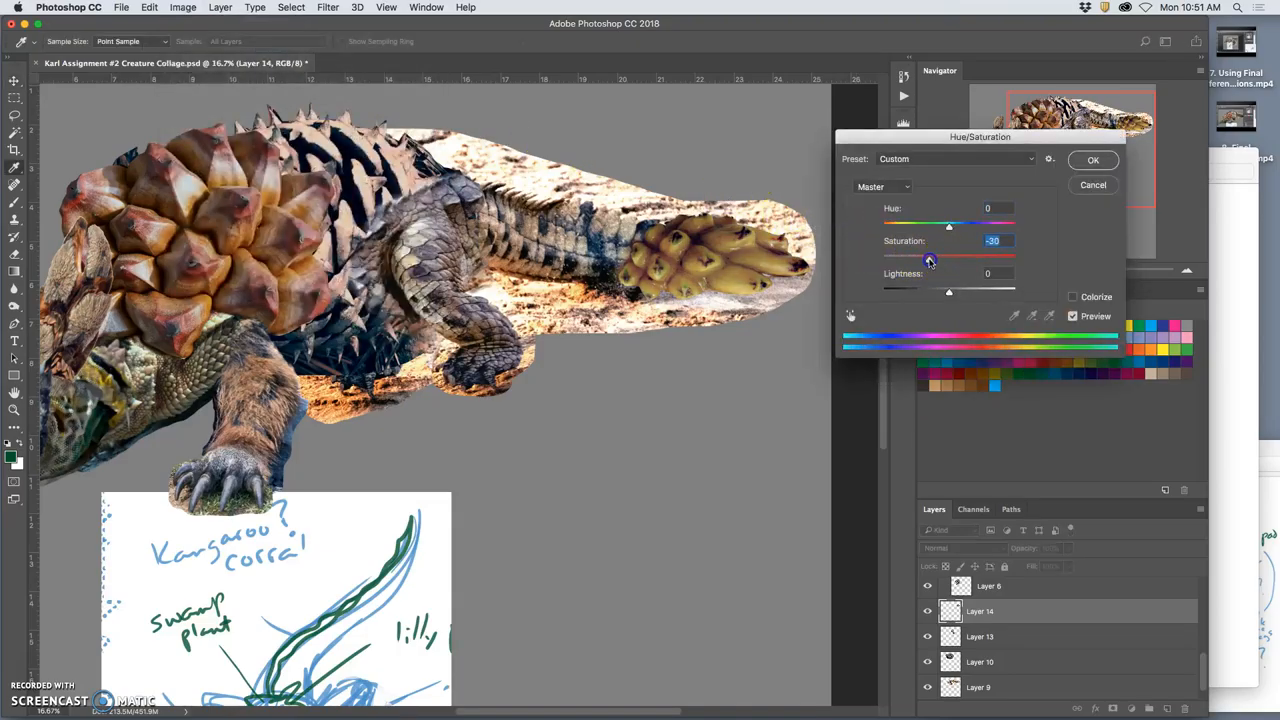
{"action": "left_click", "coordinate": [1093, 160]}
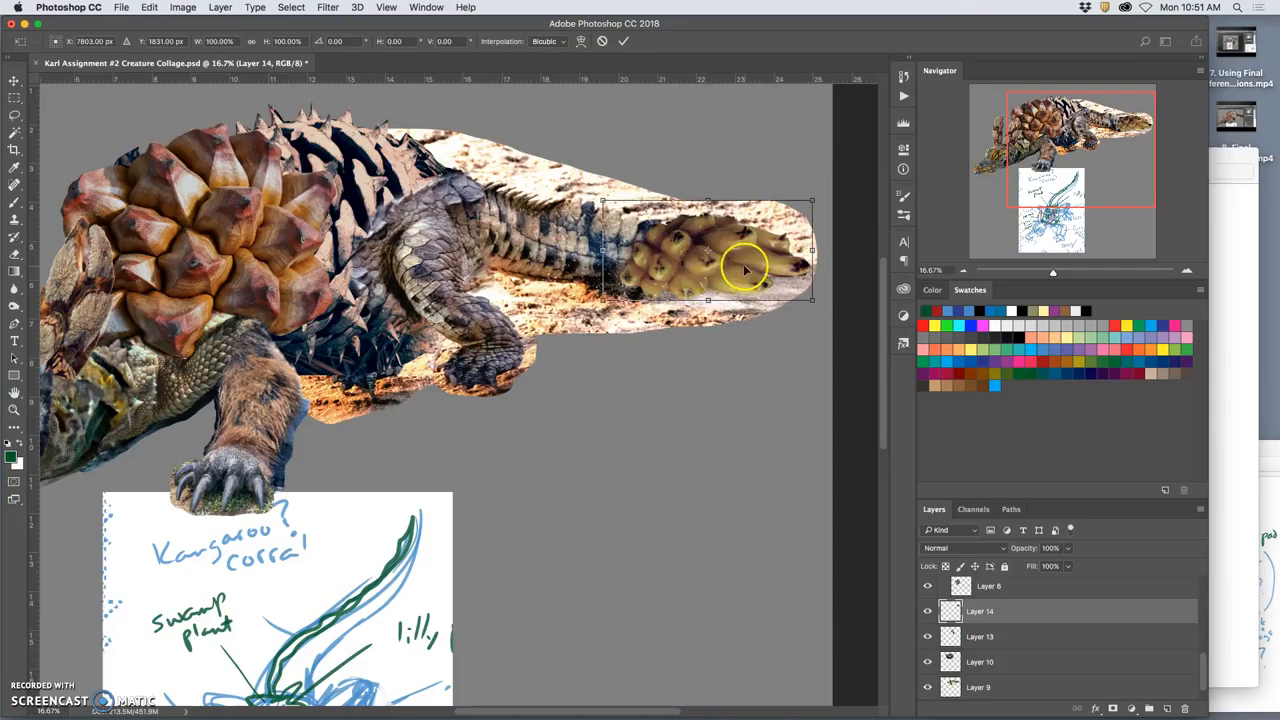
Flip the banana bunch horizontally and apply the transformation
{"action": "right_click", "coordinate": [745, 270]}
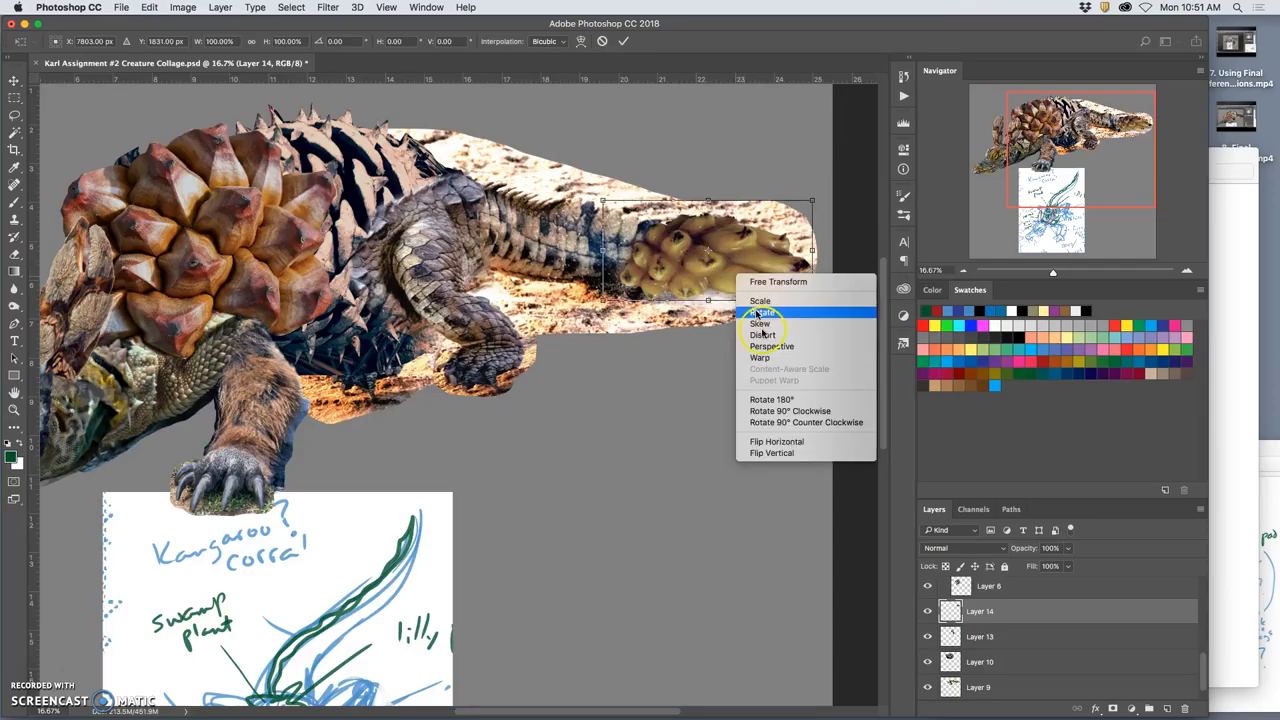
{"action": "left_click", "coordinate": [771, 453]}
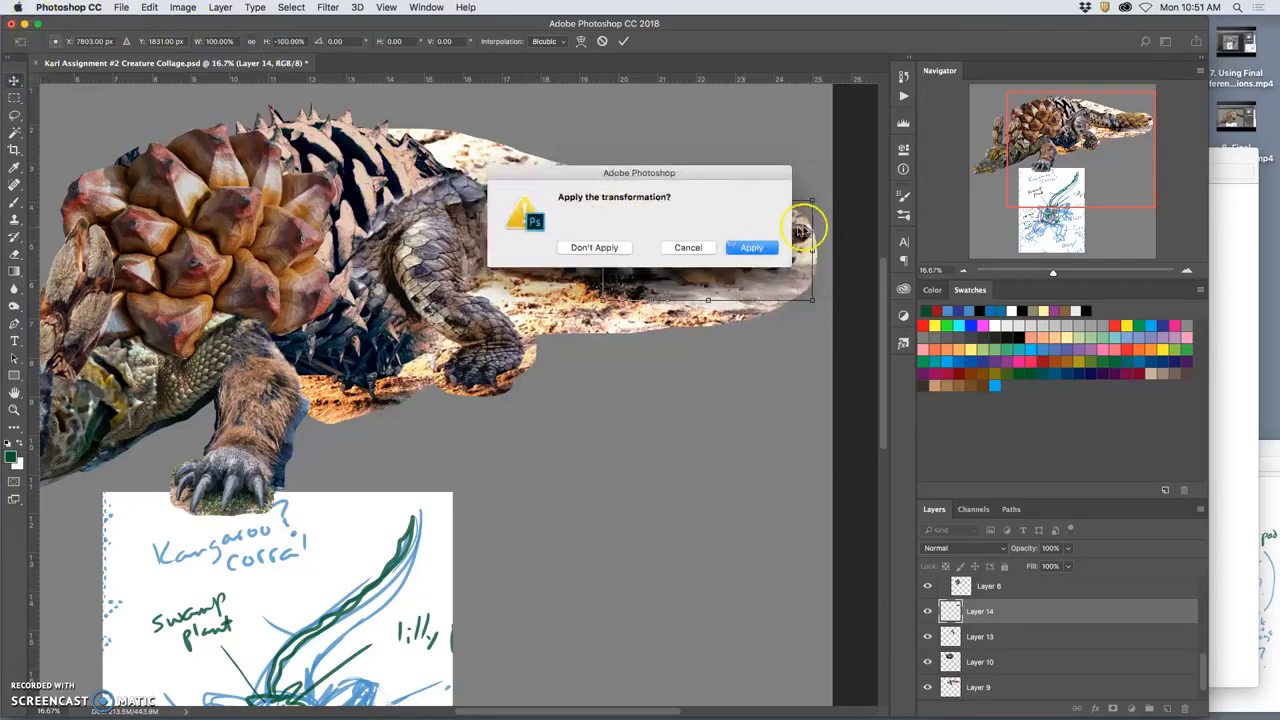
{"action": "left_click", "coordinate": [750, 247]}
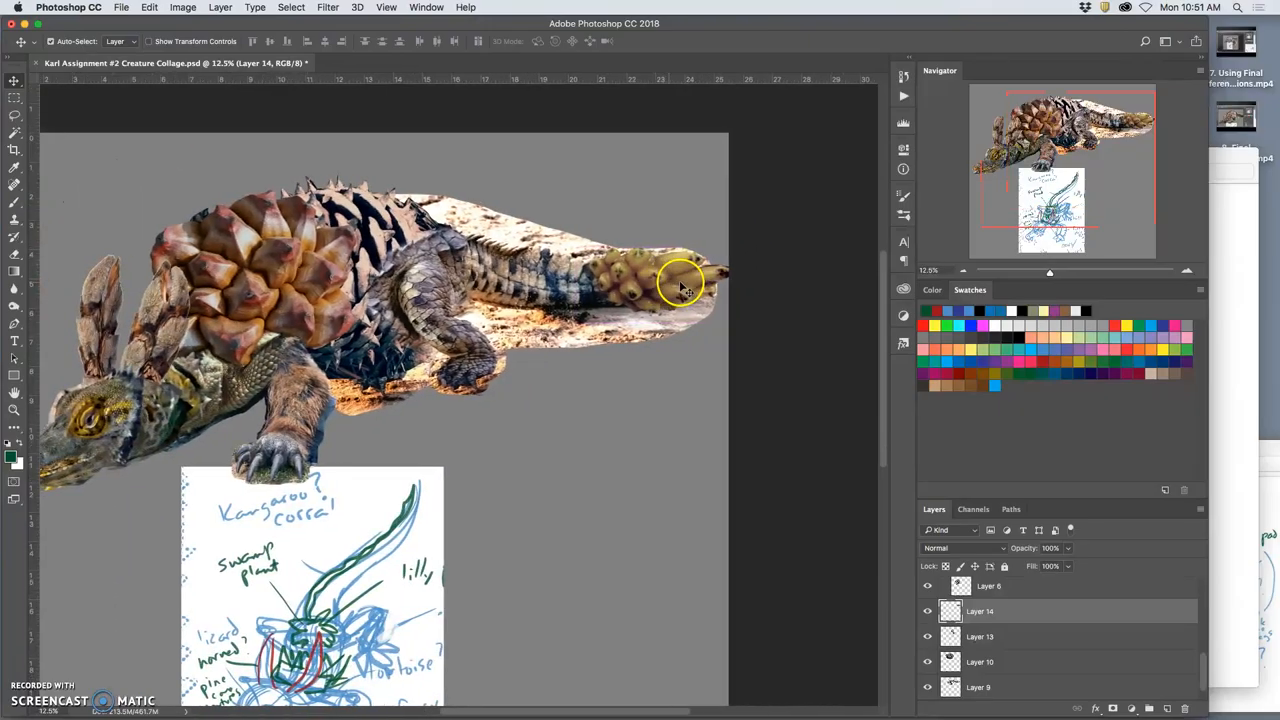
Move the bananas to the tail tip and switch the transform to Warp
{"action": "left_click_drag", "start_coordinate": [680, 280], "coordinate": [695, 285]}
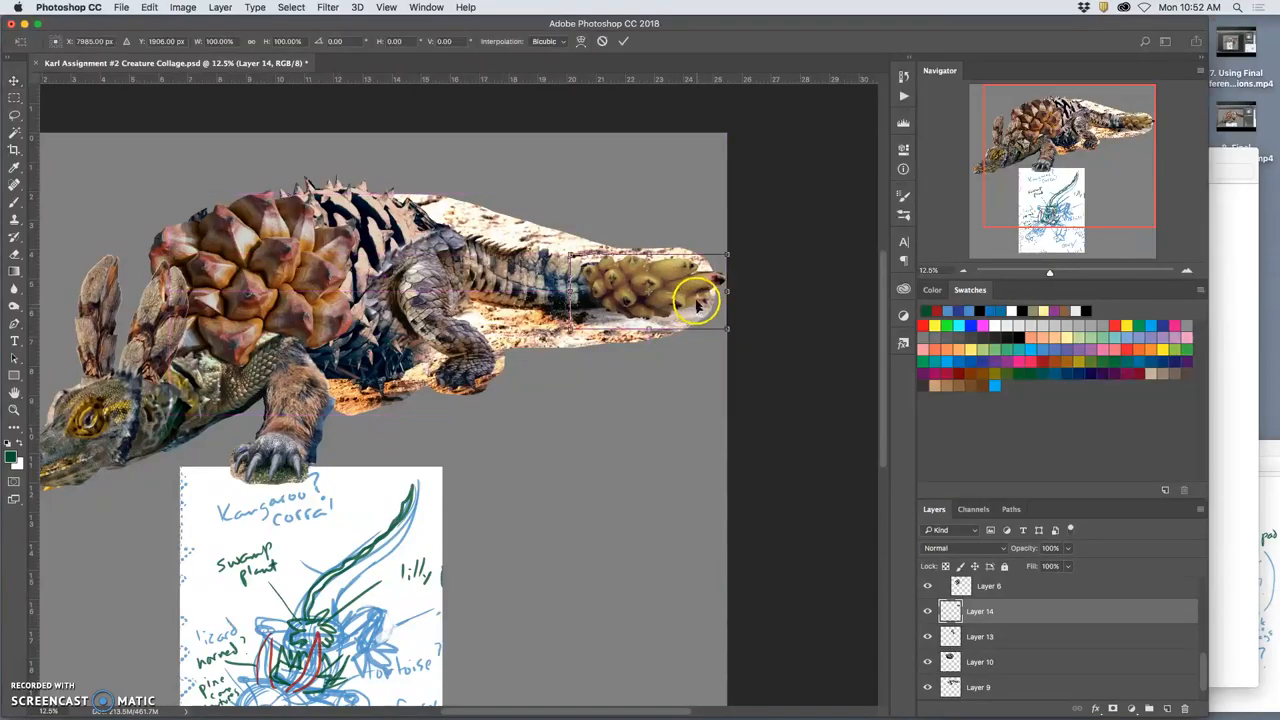
{"action": "right_click", "coordinate": [700, 300]}
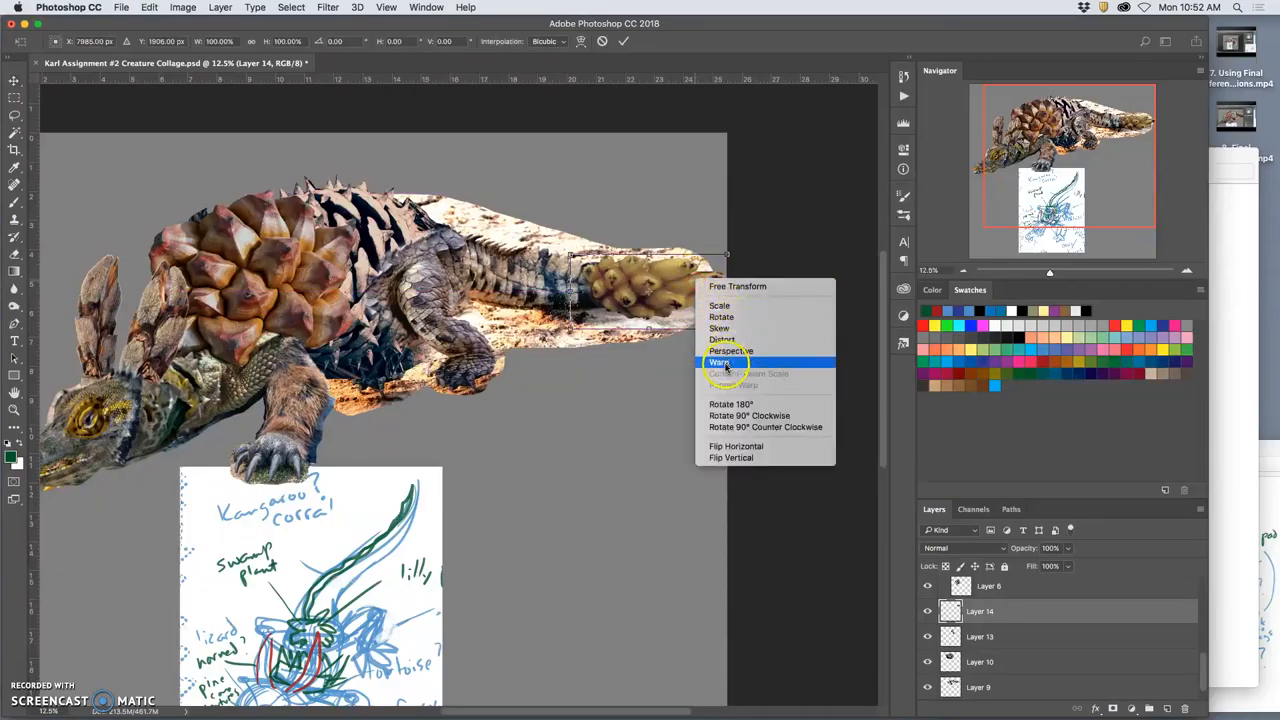
{"action": "left_click", "coordinate": [719, 362]}
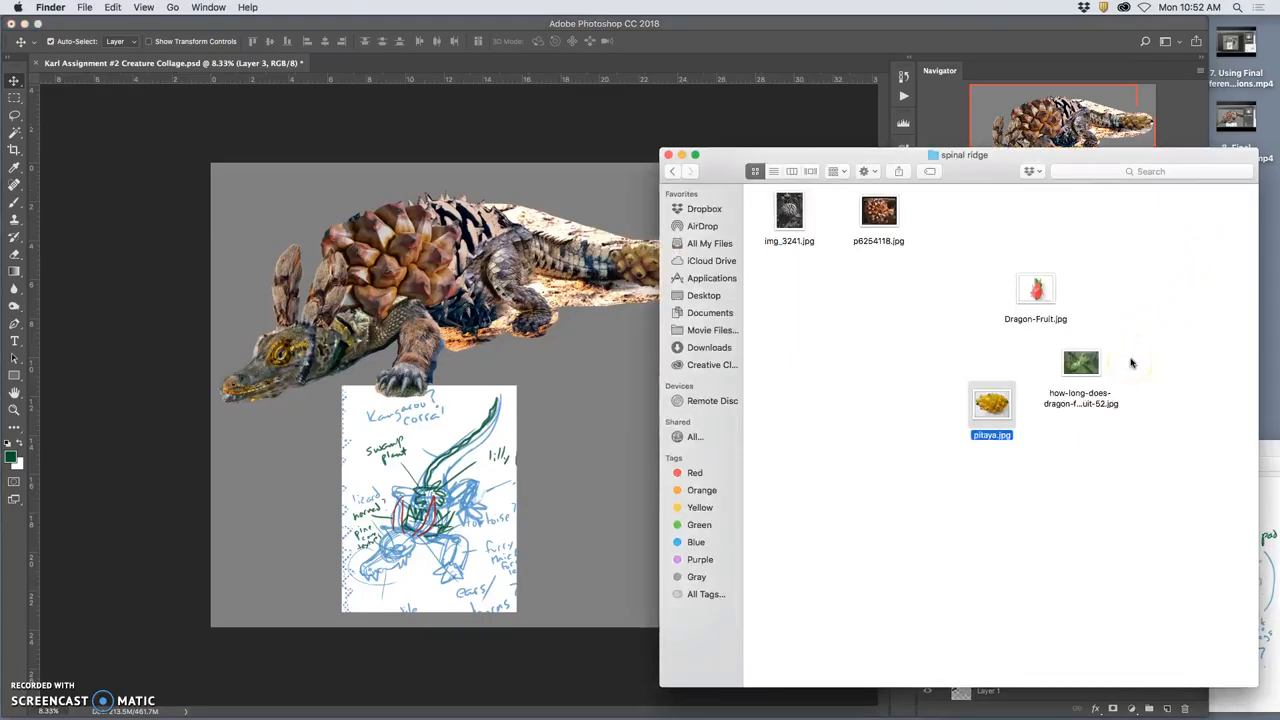
Browse img_3241.jpg and the torso reference folder, then close Finder
{"action": "left_click", "coordinate": [789, 211]}
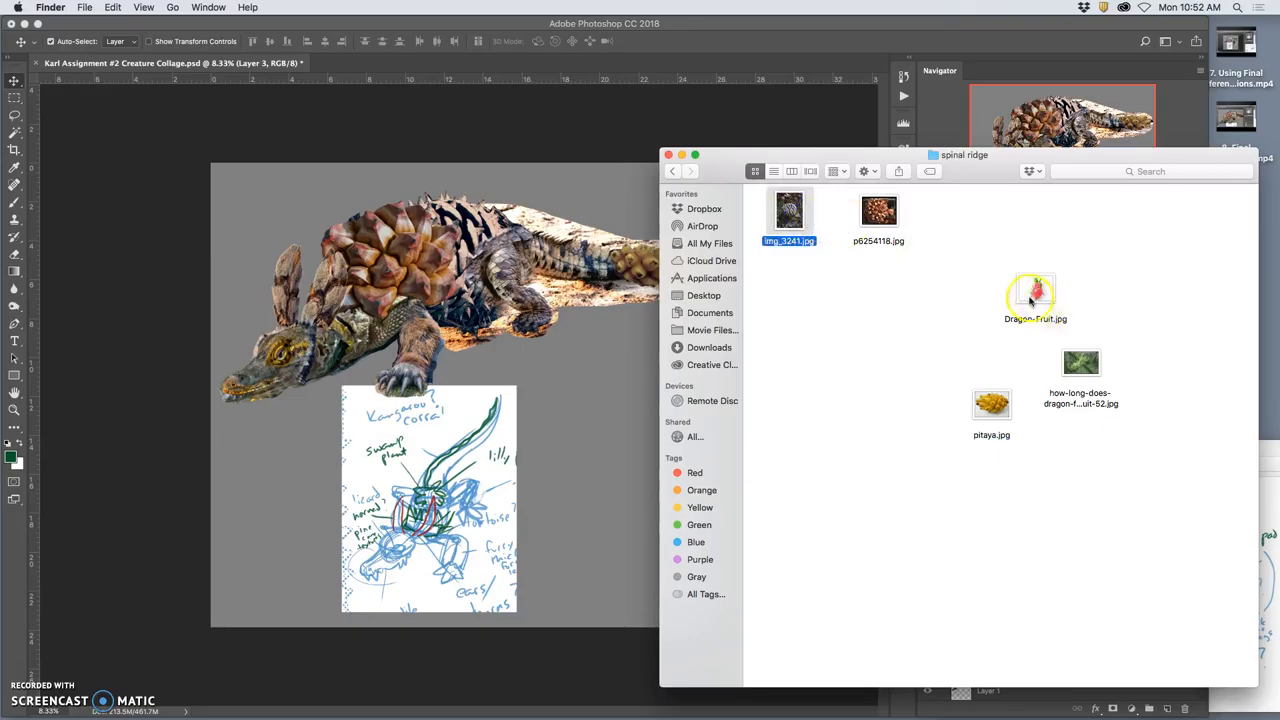
{"action": "left_click", "coordinate": [673, 171]}
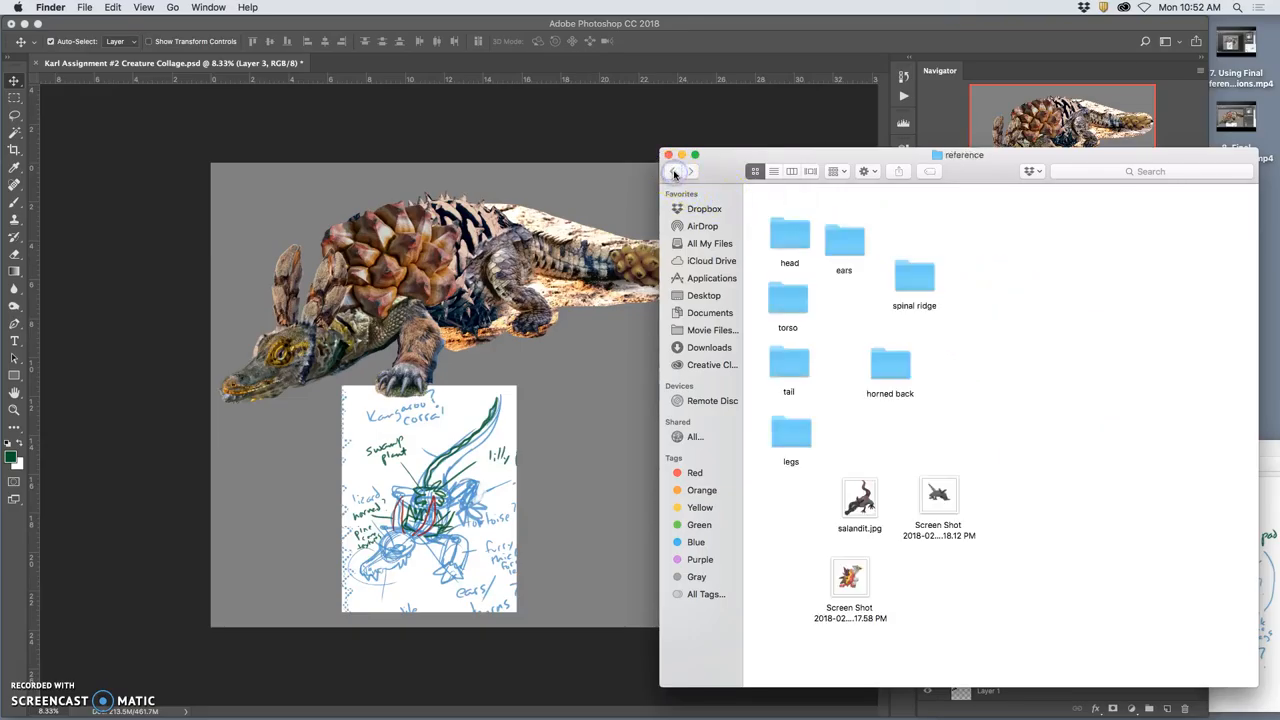
{"action": "double_click", "coordinate": [788, 305]}
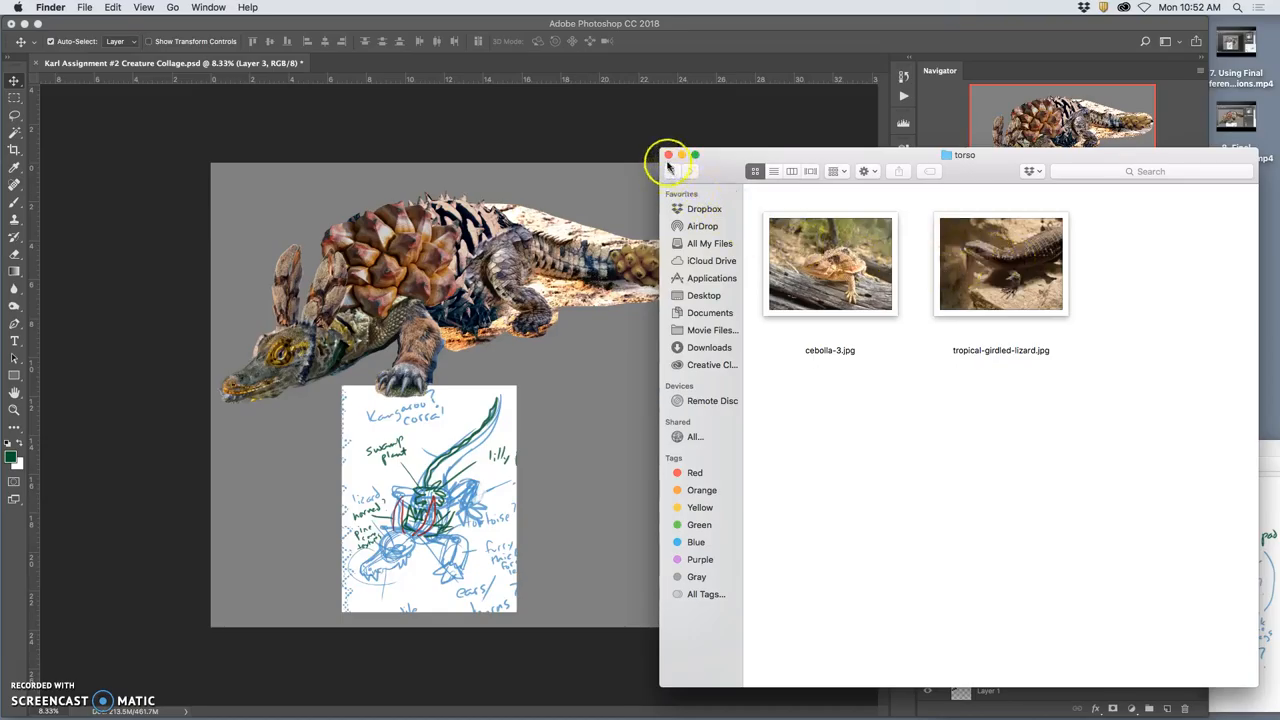
{"action": "left_click", "coordinate": [668, 155]}
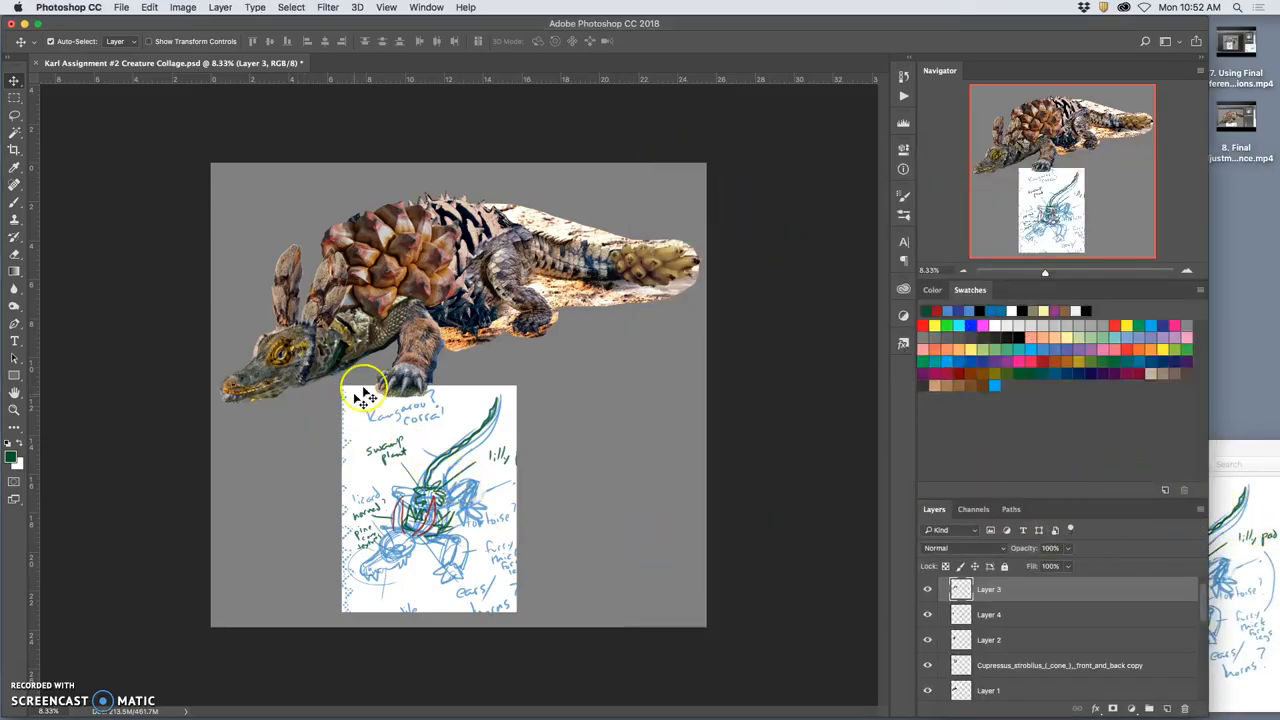
{"action": "mouse_move", "coordinate": [385, 350]}
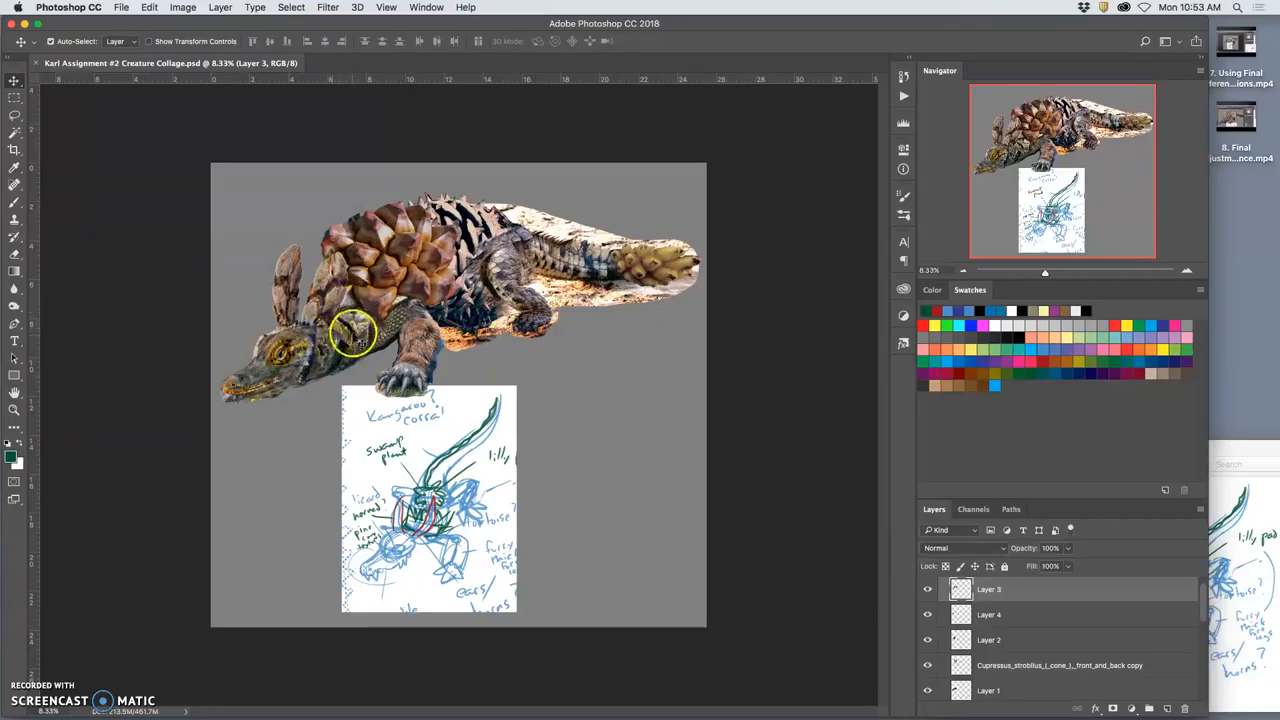
{"action": "mouse_move", "coordinate": [520, 290]}
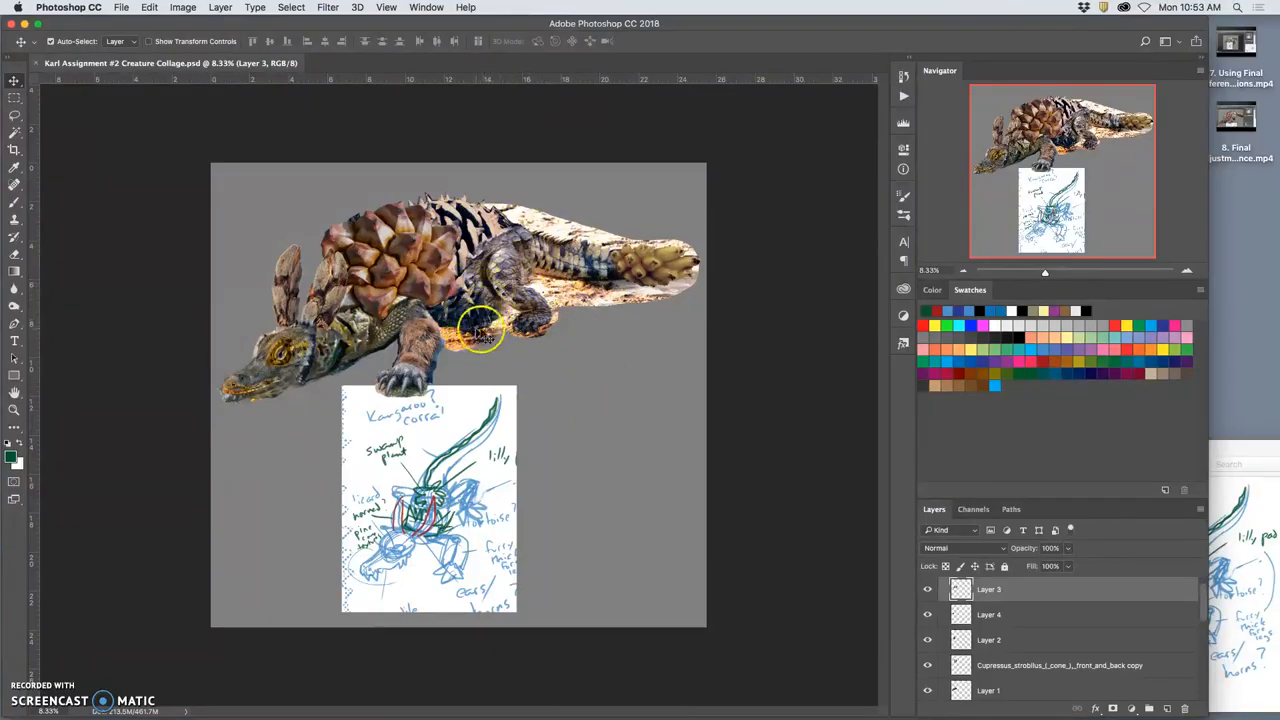
{"action": "mouse_move", "coordinate": [598, 437]}
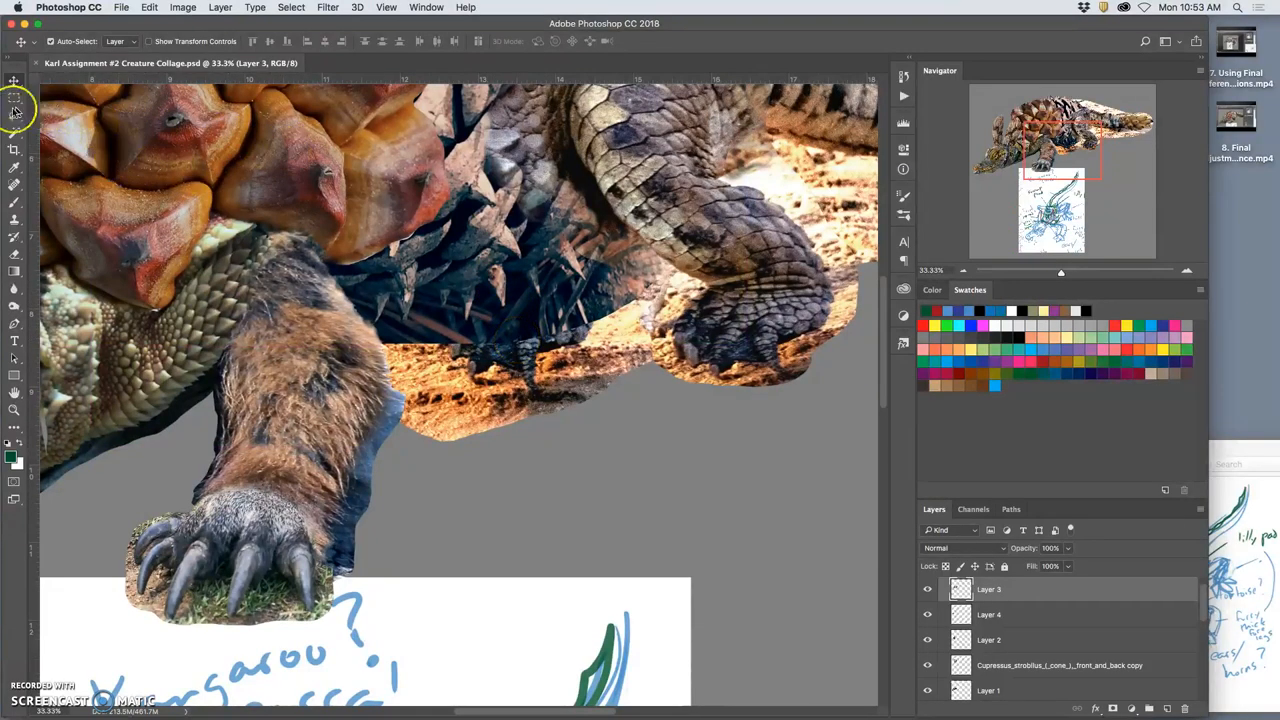
Lasso-select the crocodile's hind leg and nearby spikes
{"action": "left_click", "coordinate": [15, 108]}
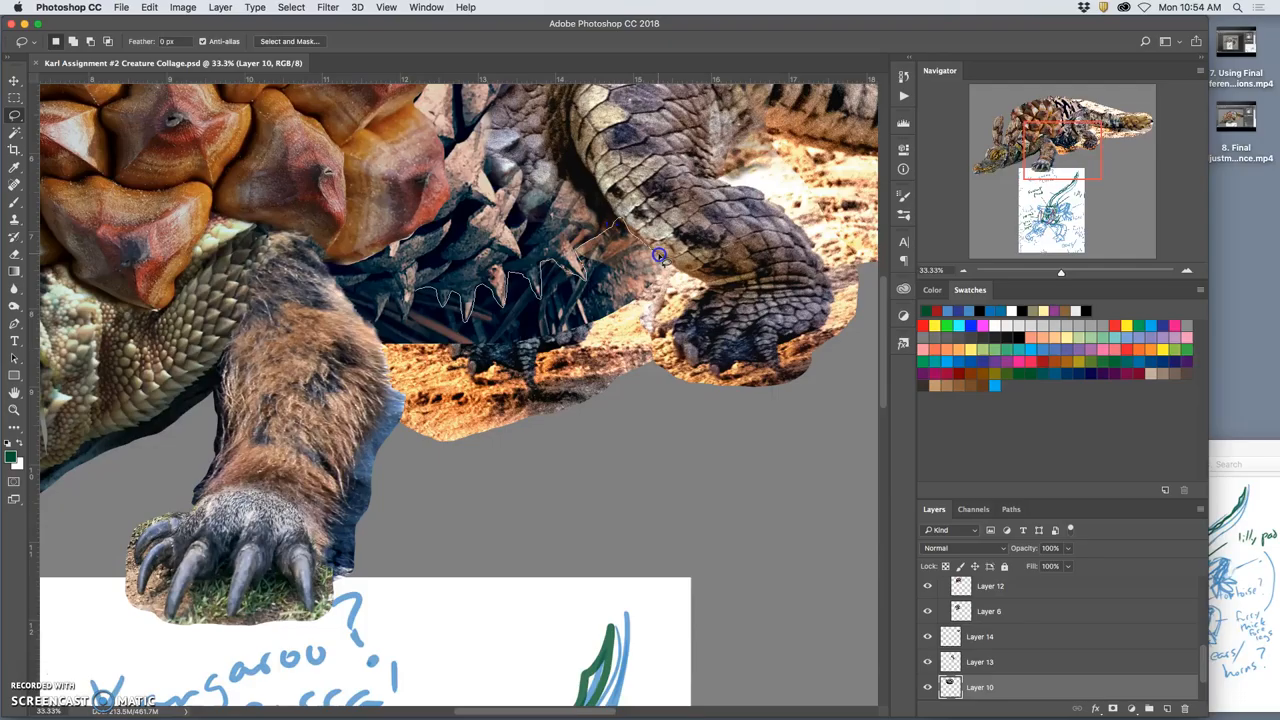
{"action": "left_click_drag", "start_coordinate": [660, 255], "coordinate": [305, 350]}
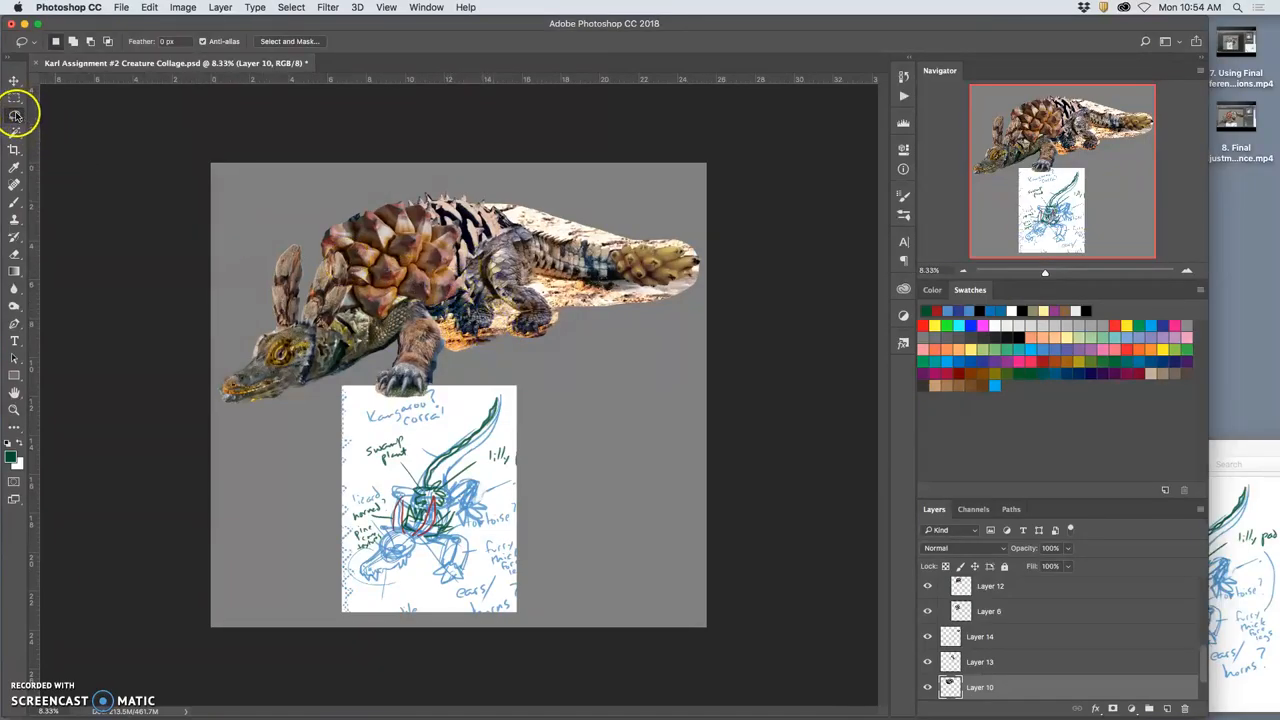
{"action": "mouse_move", "coordinate": [505, 270]}
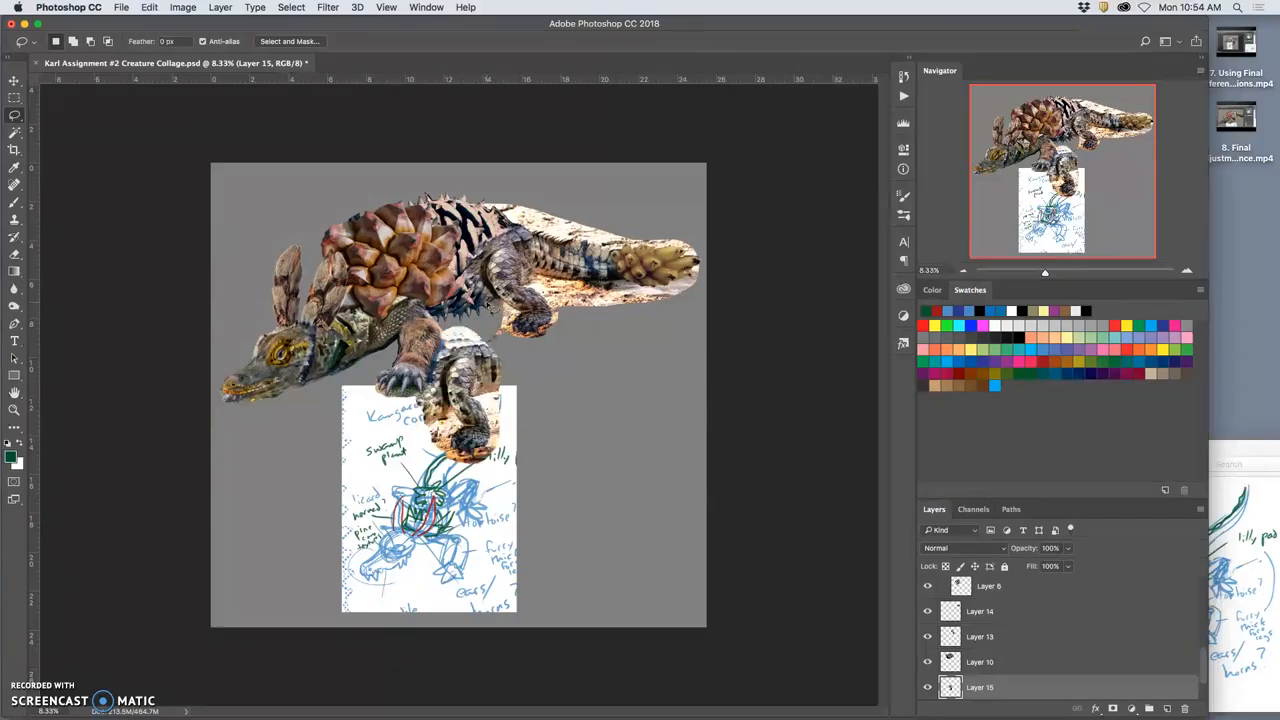
Drag the copied leg layer to the right, below the creature's tail
{"action": "left_click", "coordinate": [14, 81]}
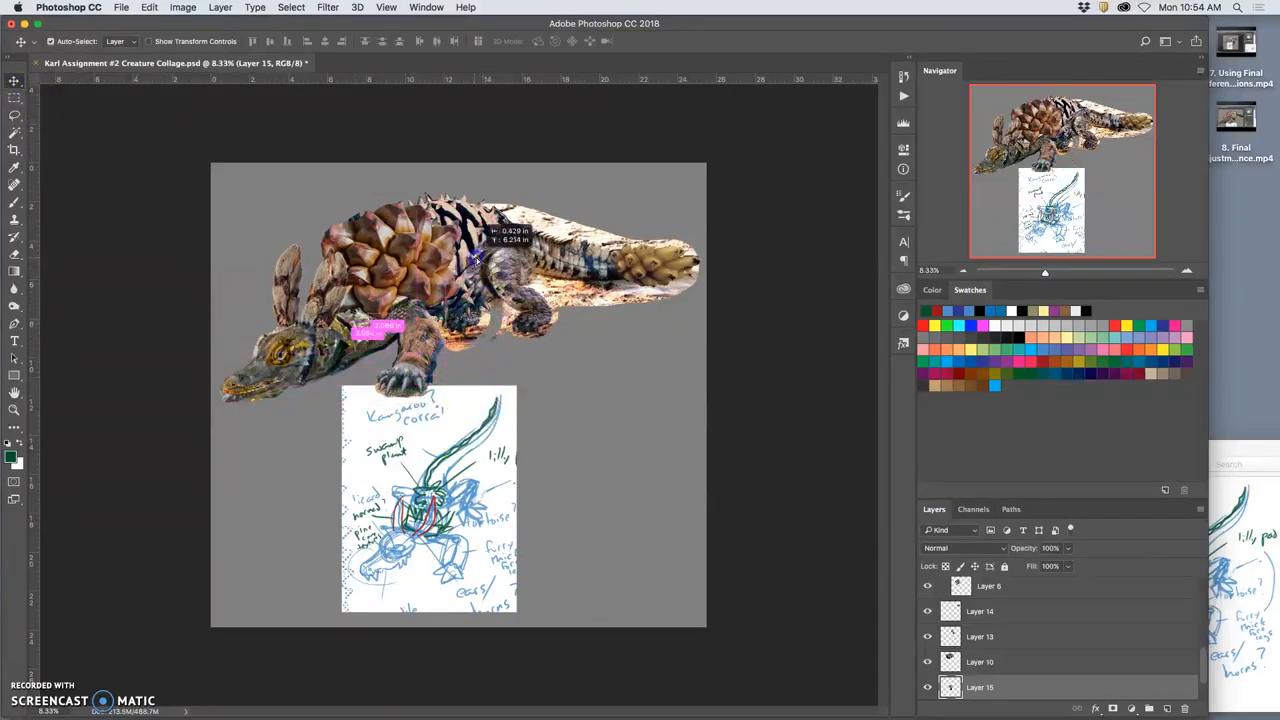
{"action": "left_click_drag", "start_coordinate": [475, 260], "coordinate": [615, 345]}
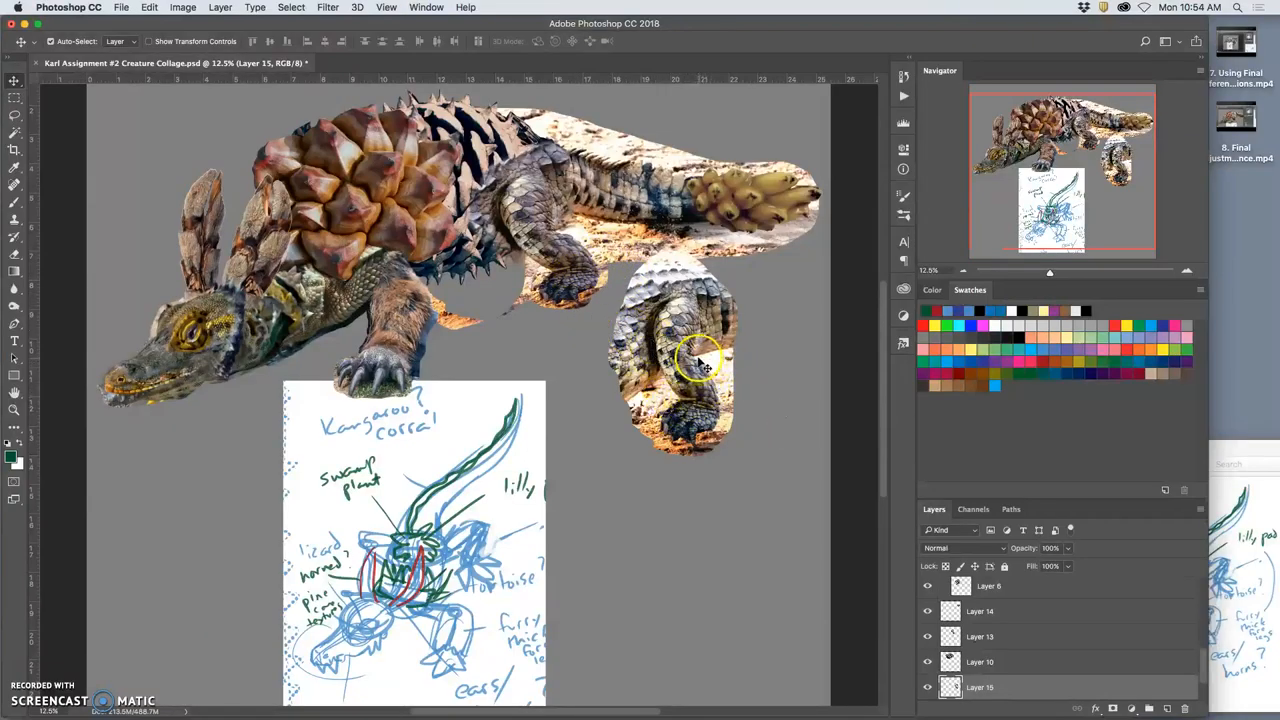
Mirror the copied crocodile leg horizontally, then flip its foot vertically
{"action": "left_click_drag", "start_coordinate": [700, 360], "coordinate": [670, 380]}
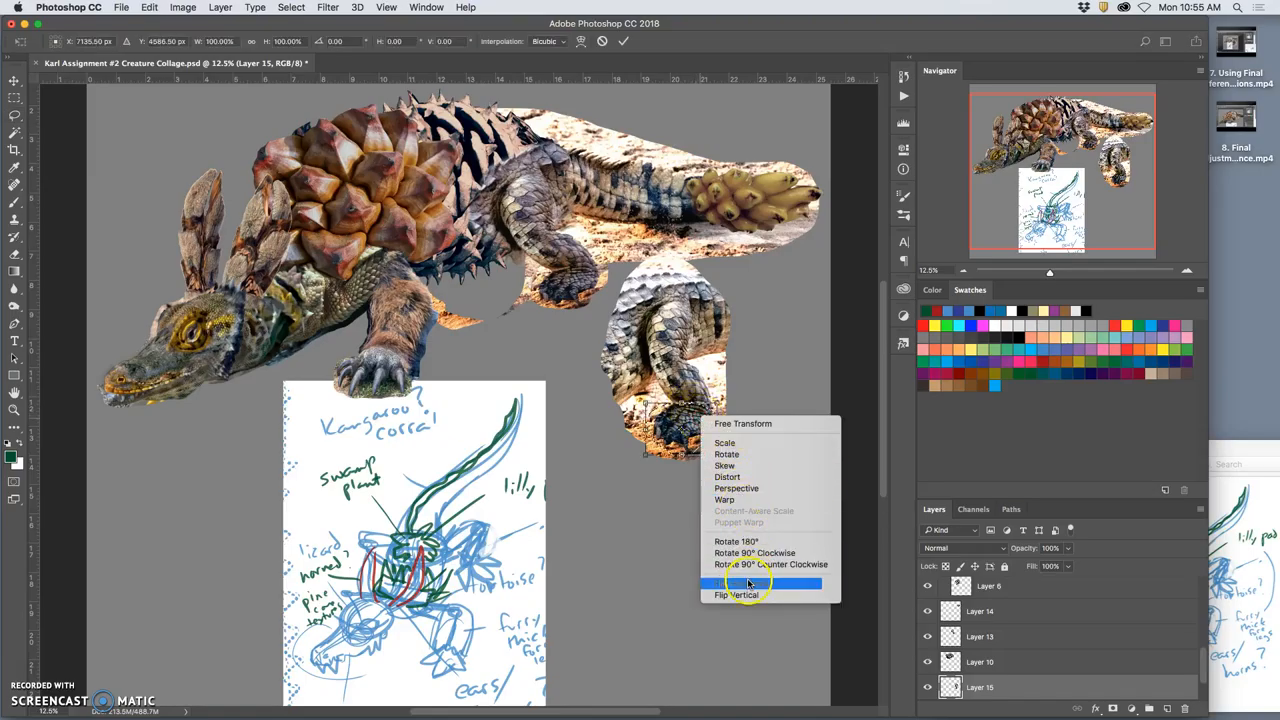
{"action": "left_click", "coordinate": [745, 583]}
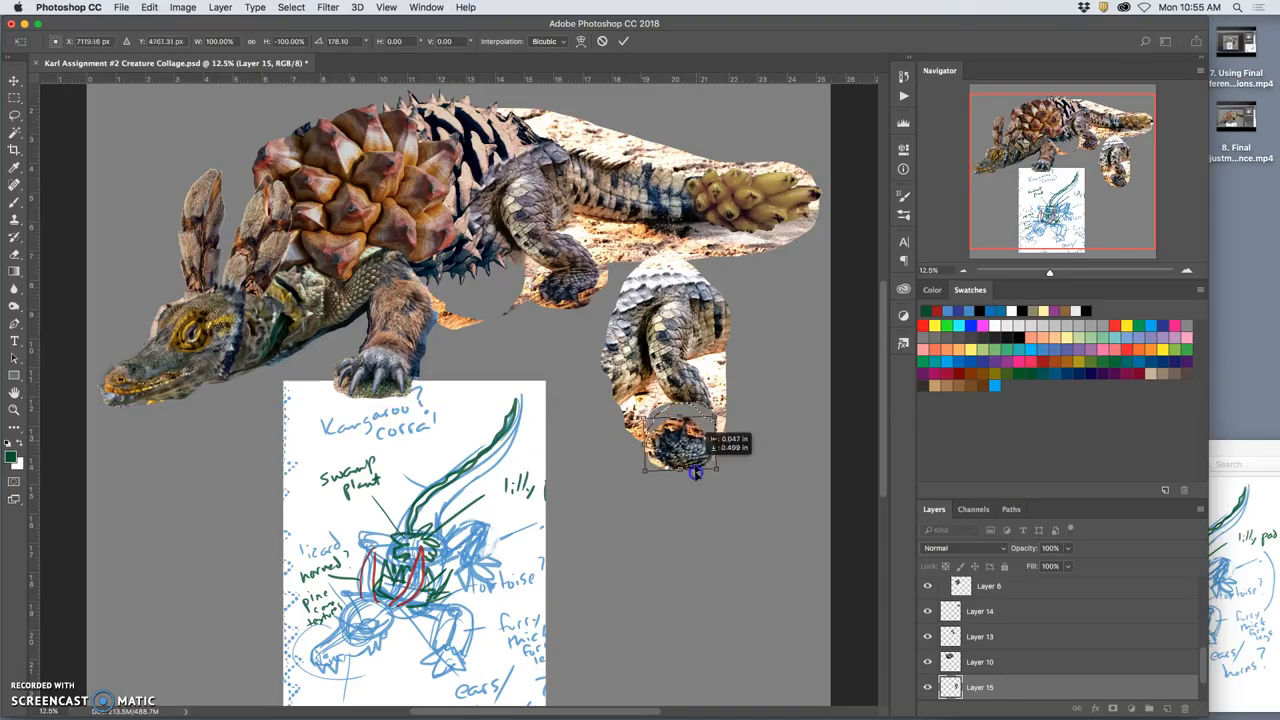
{"action": "right_click", "coordinate": [665, 528]}
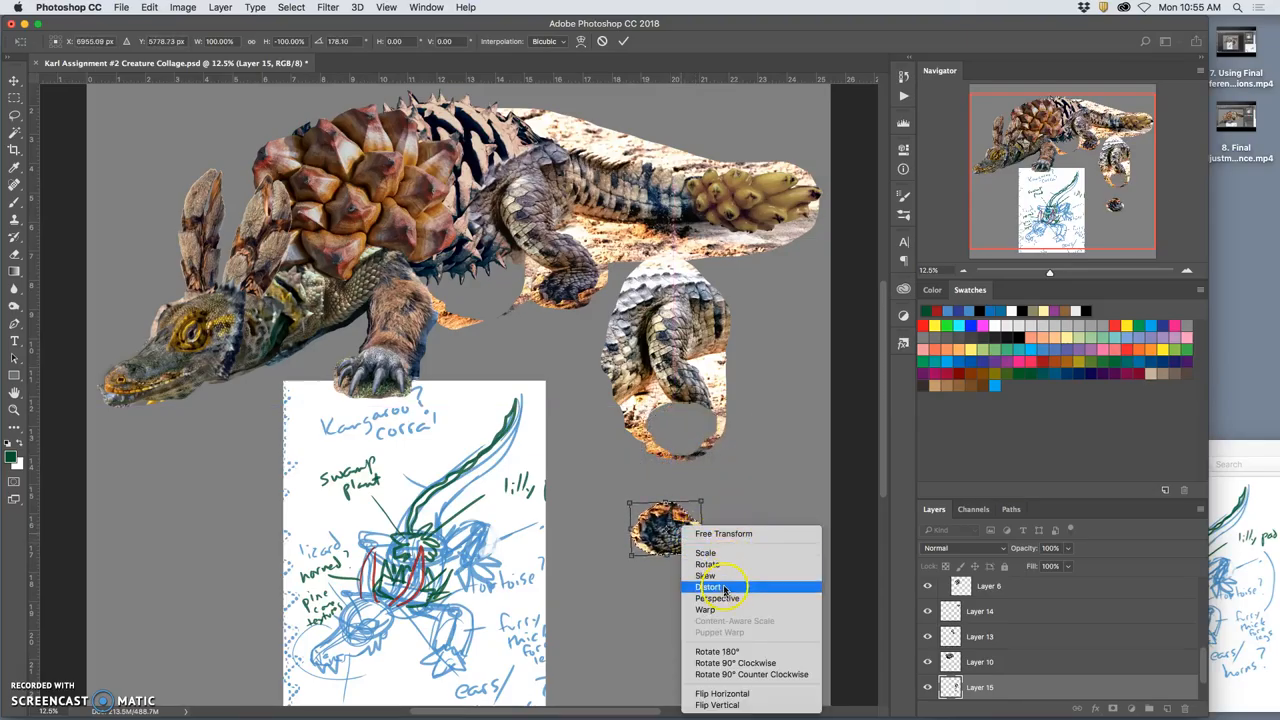
{"action": "mouse_move", "coordinate": [715, 500]}
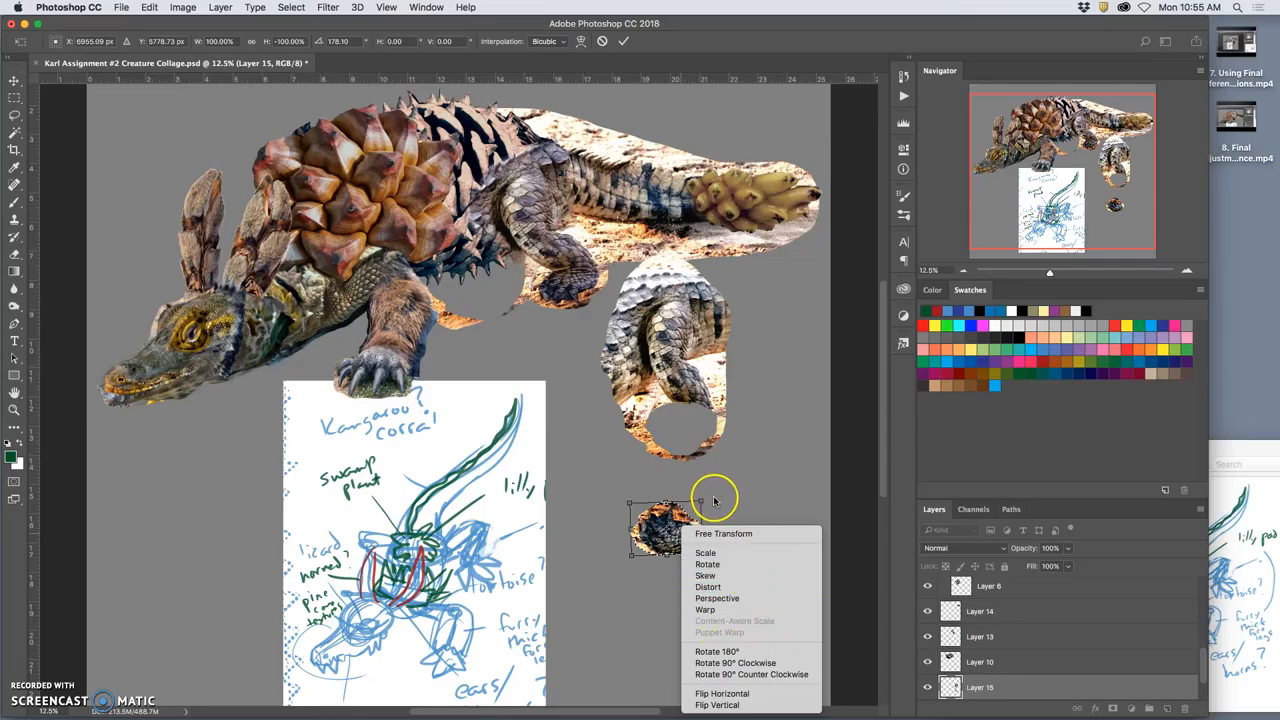
{"action": "mouse_move", "coordinate": [705, 610]}
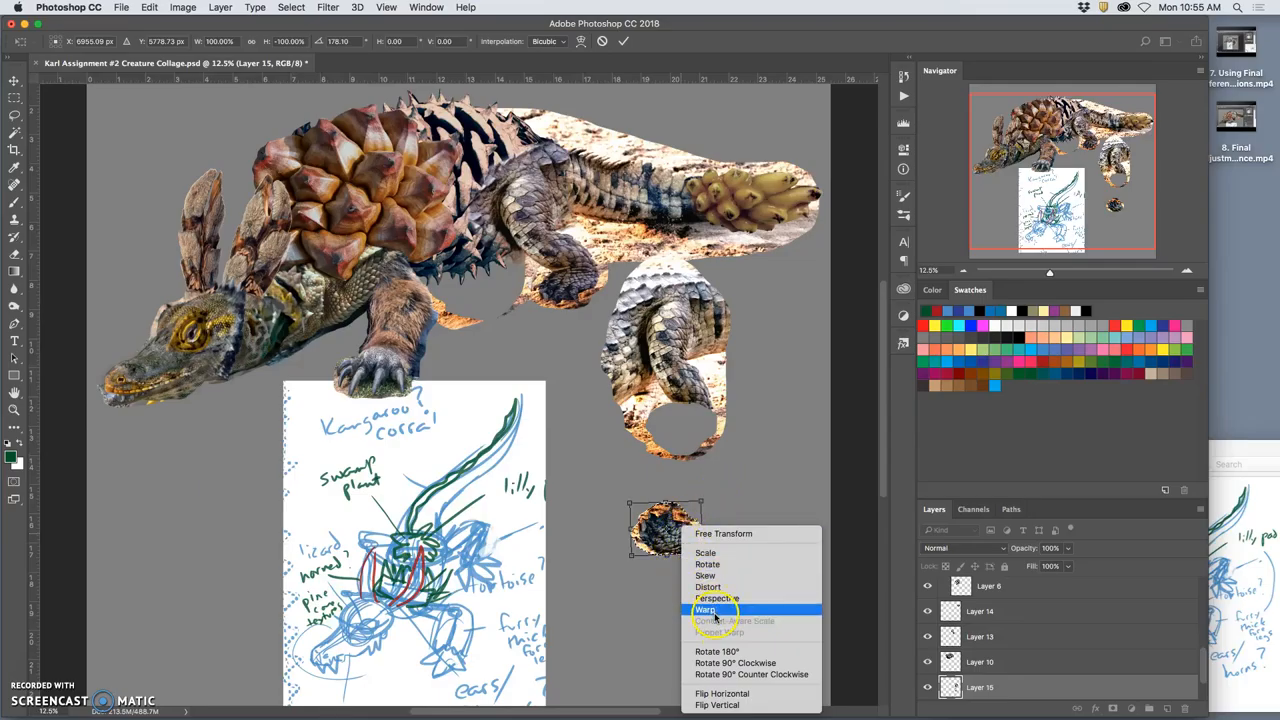
{"action": "mouse_move", "coordinate": [717, 705]}
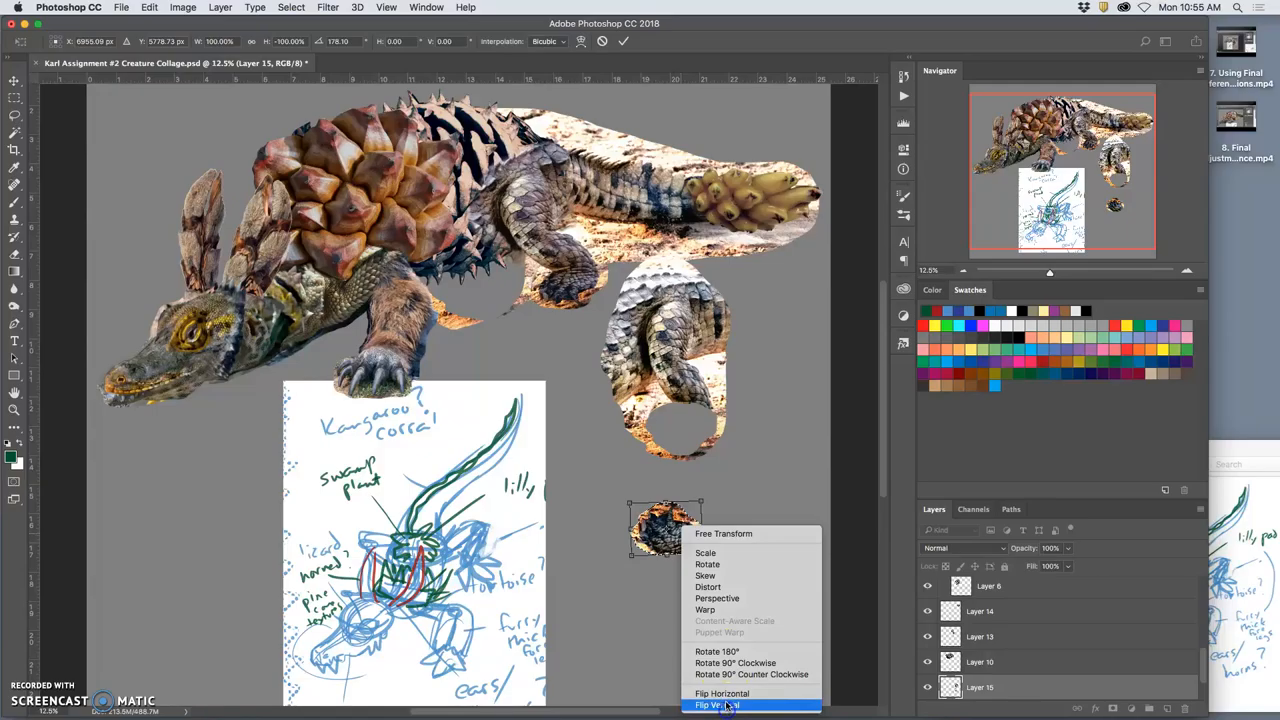
{"action": "left_click", "coordinate": [716, 705]}
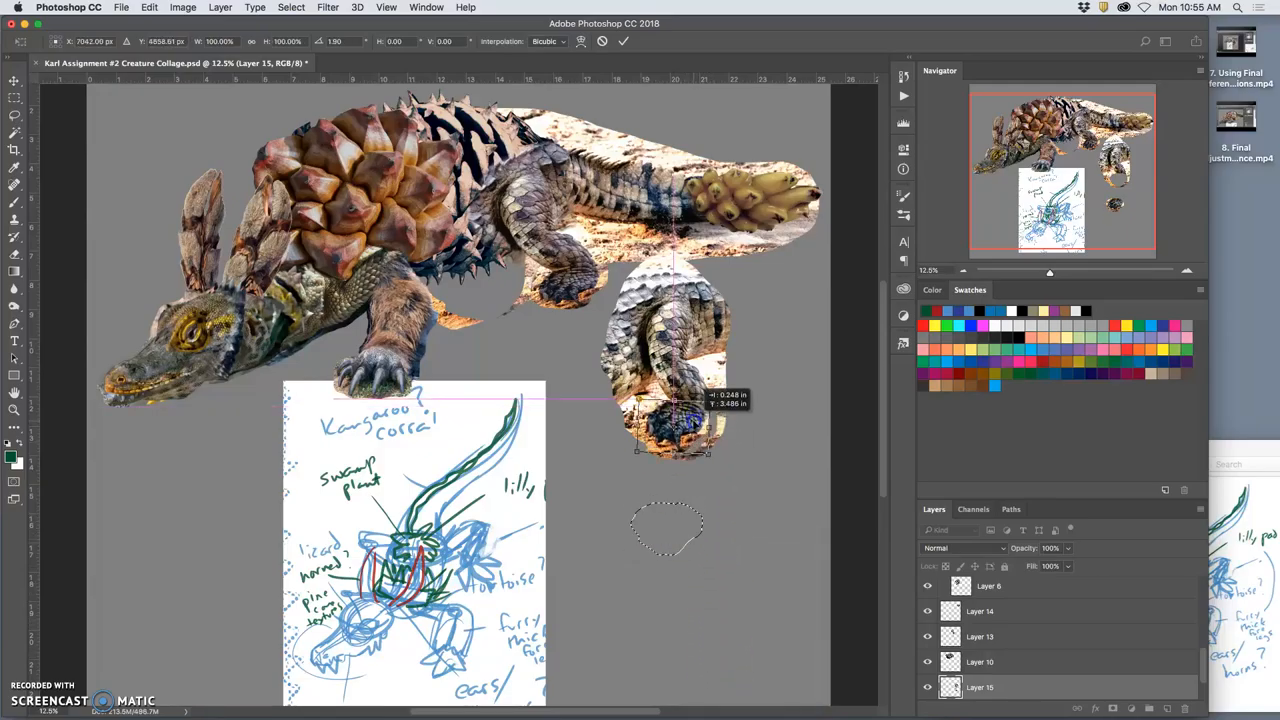
{"action": "right_click", "coordinate": [665, 430]}
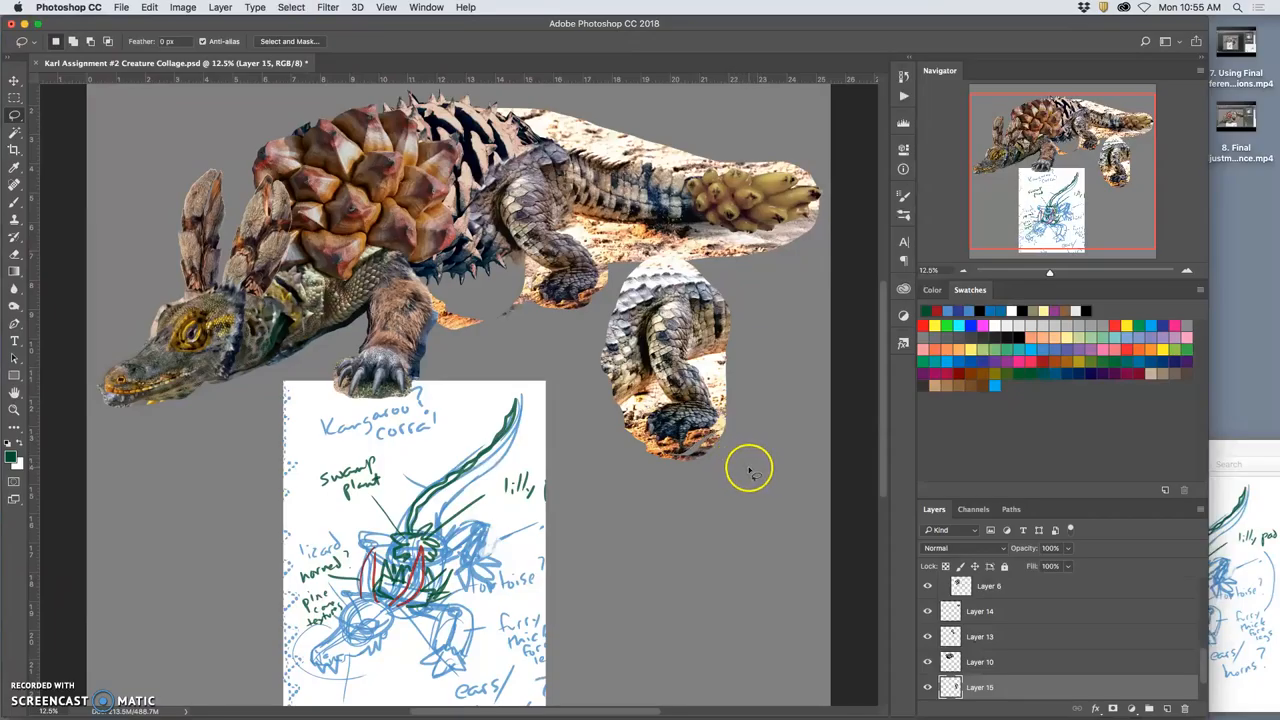
{"action": "mouse_move", "coordinate": [548, 318]}
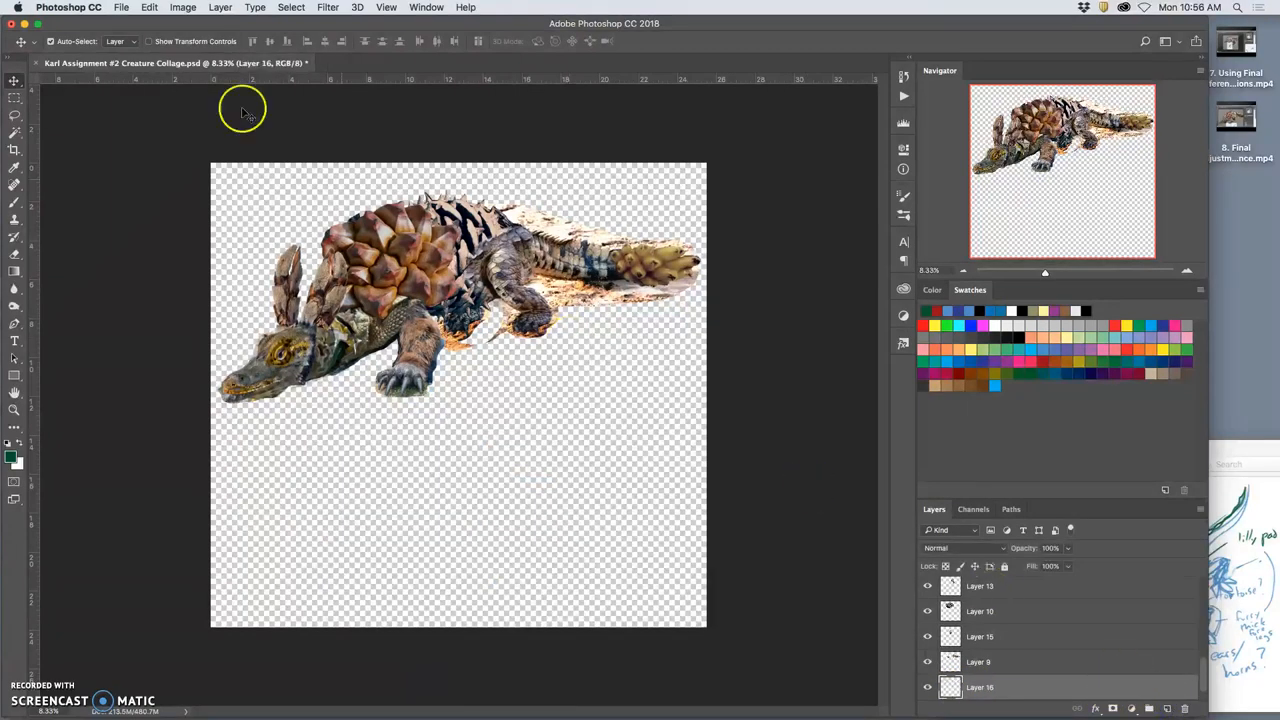
Fill the new layer with gray and select the Head Group 1 layers
{"action": "left_click", "coordinate": [149, 7]}
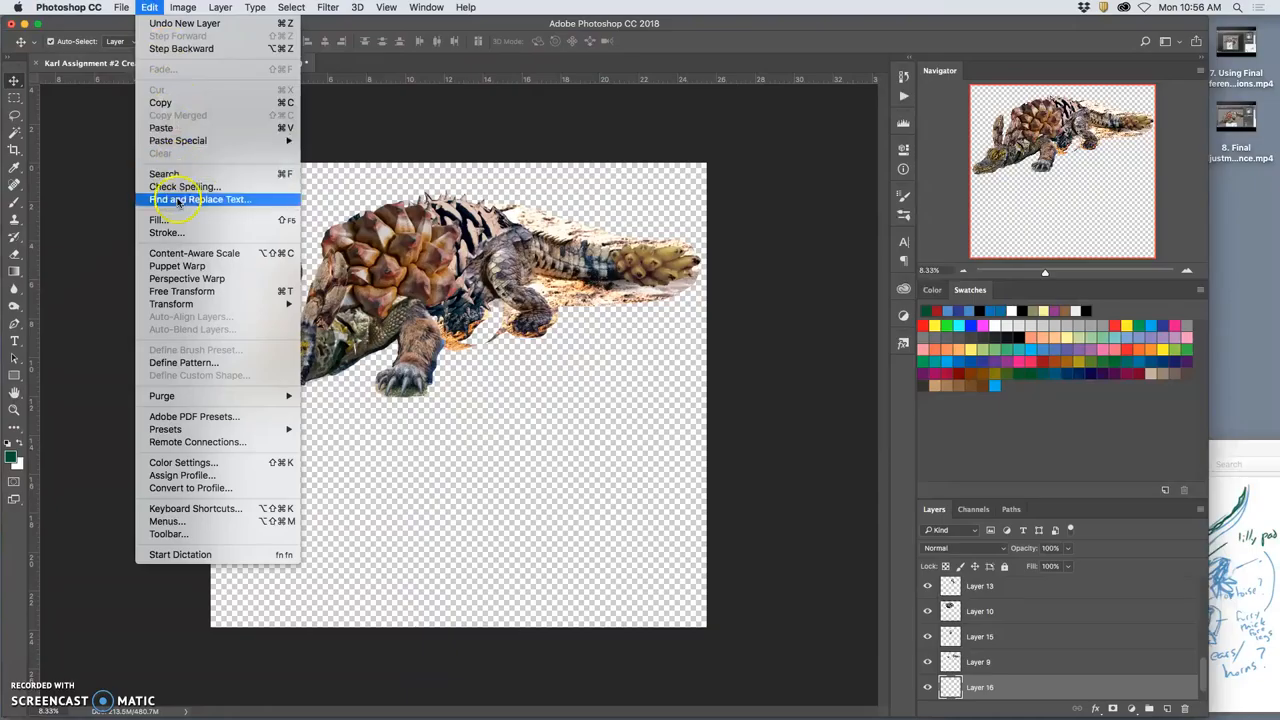
{"action": "left_click", "coordinate": [157, 219]}
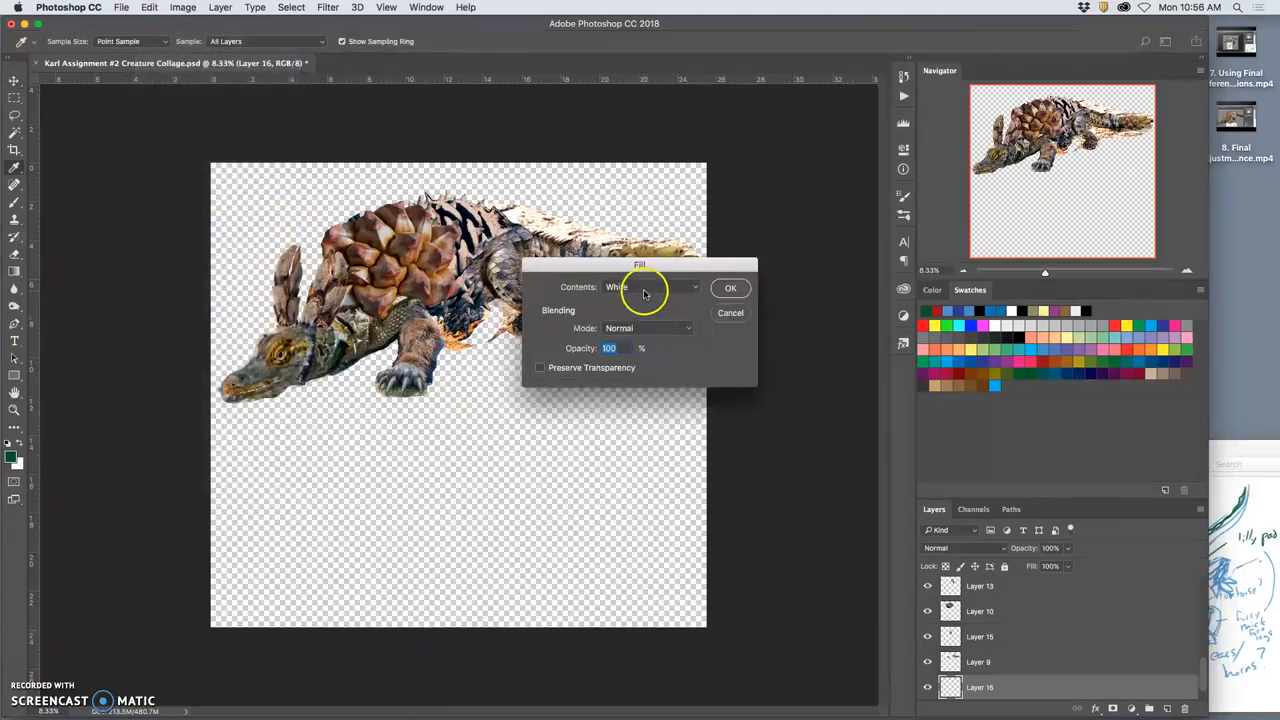
{"action": "left_click", "coordinate": [730, 288]}
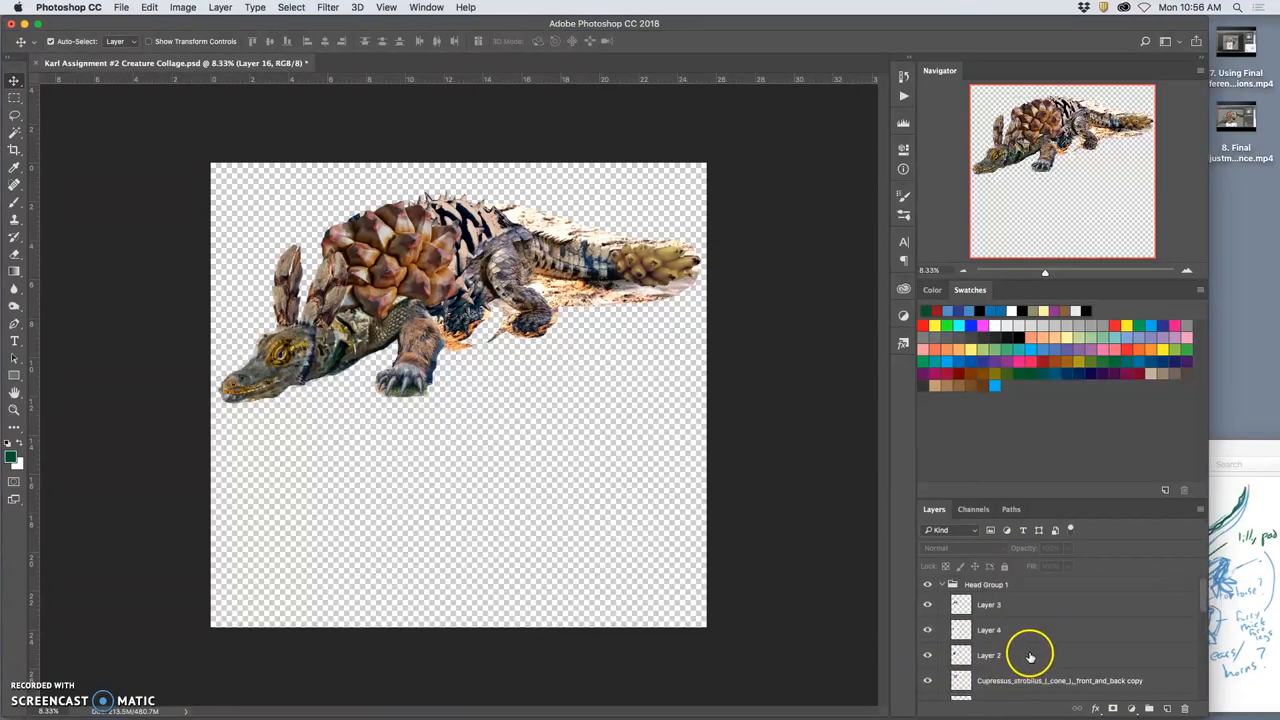
{"action": "left_click", "coordinate": [986, 584]}
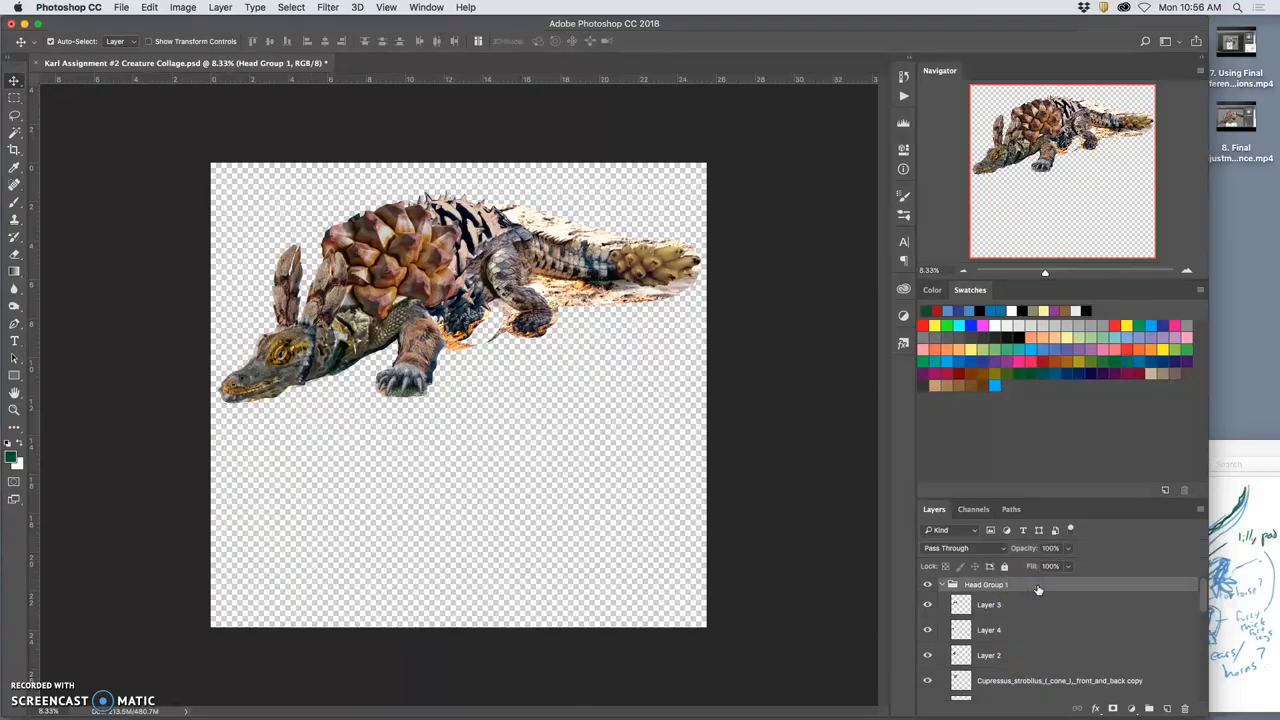
{"action": "left_click", "coordinate": [220, 7]}
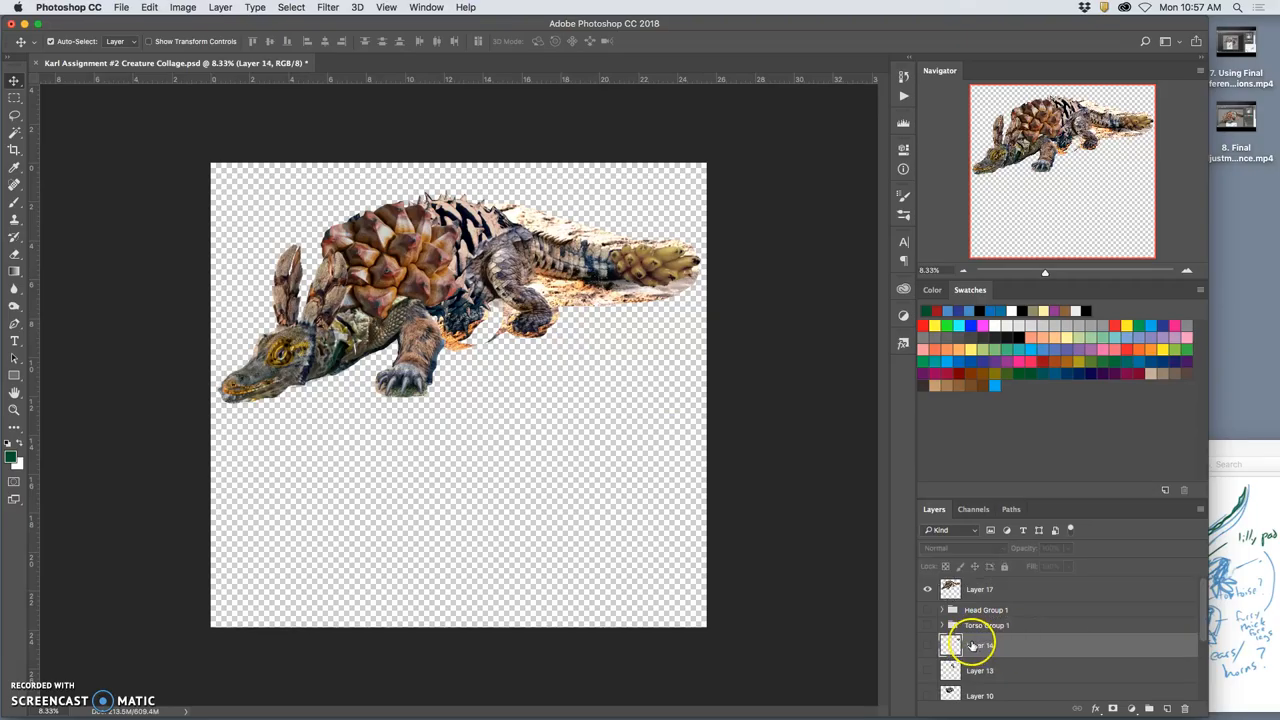
Group the leftover part layers into Group 3 and hide the group
{"action": "scroll", "scroll_direction": "down", "scroll_amount": 3}
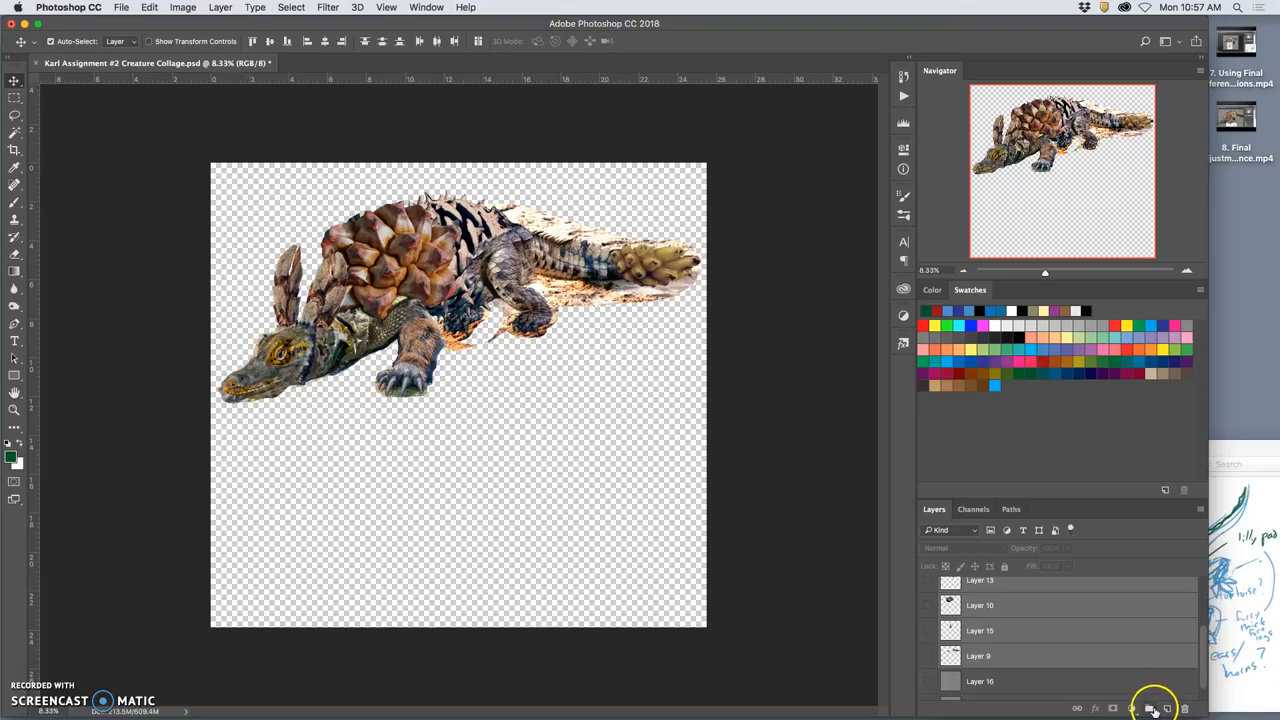
{"action": "left_click", "coordinate": [1152, 708]}
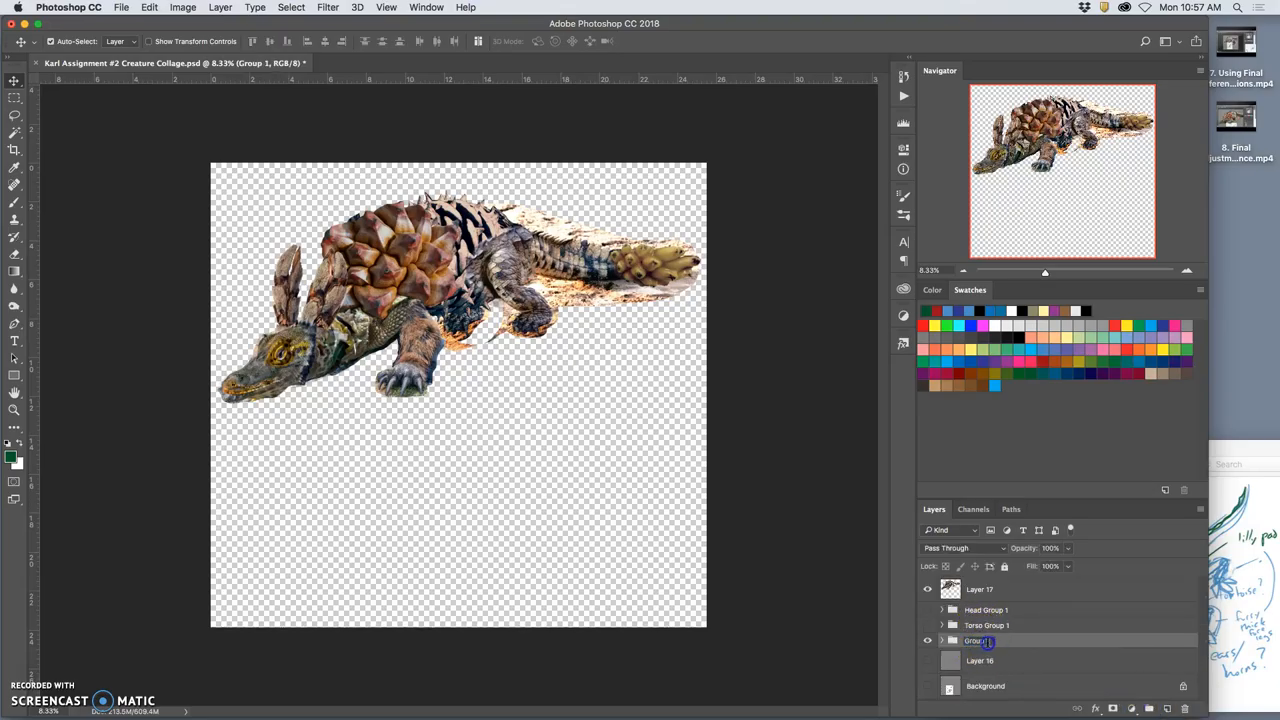
{"action": "left_click", "coordinate": [927, 640]}
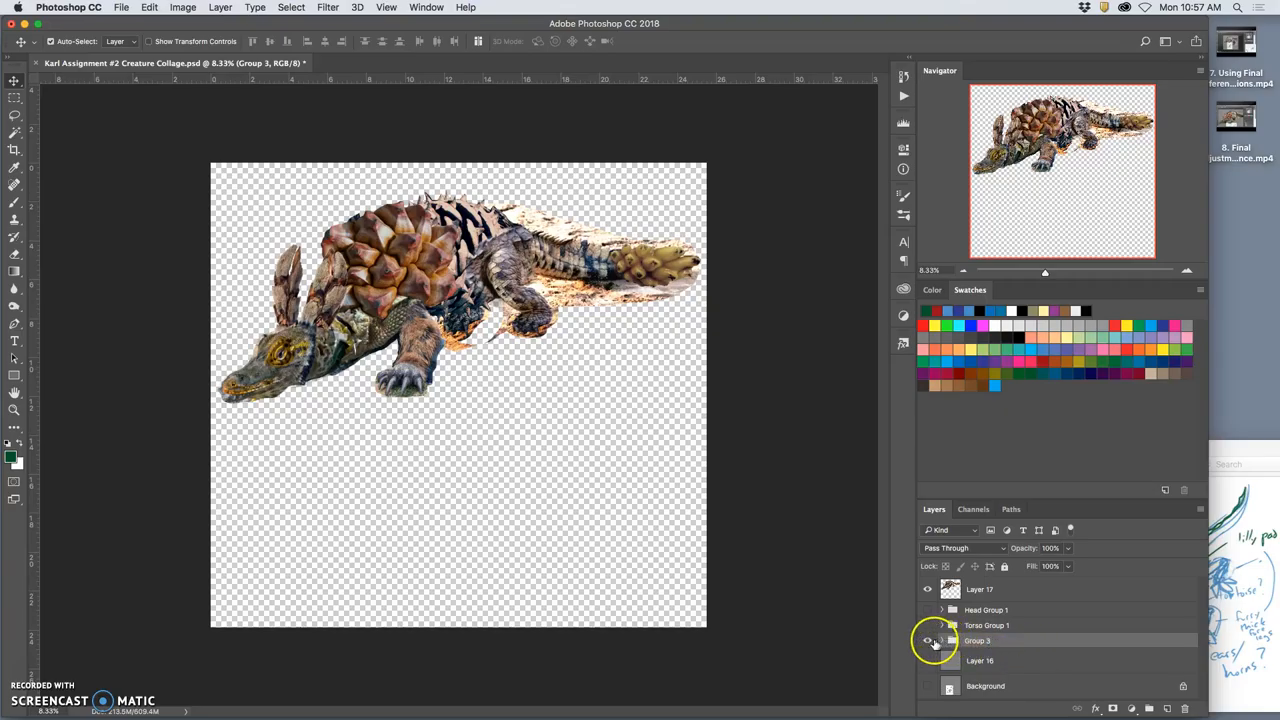
{"action": "left_click", "coordinate": [980, 589]}
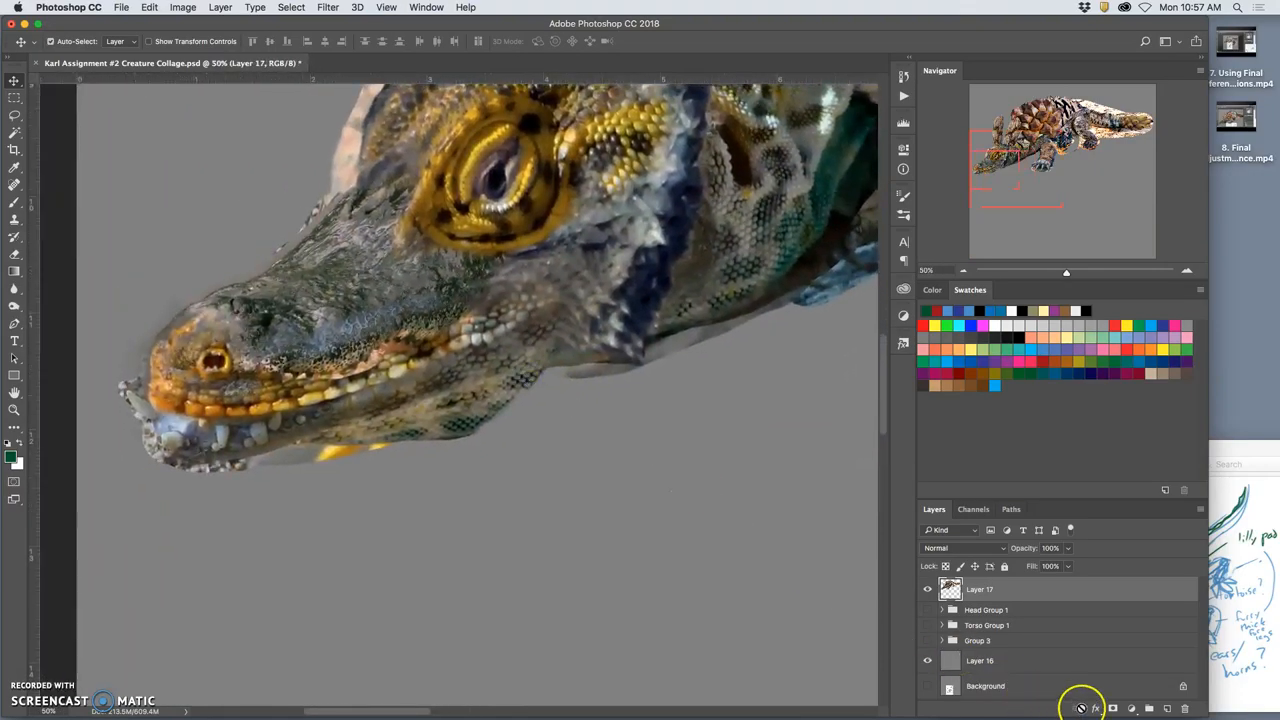
Fill the gray backdrop copies with white and black, then show the gray background
{"action": "left_click", "coordinate": [1000, 660]}
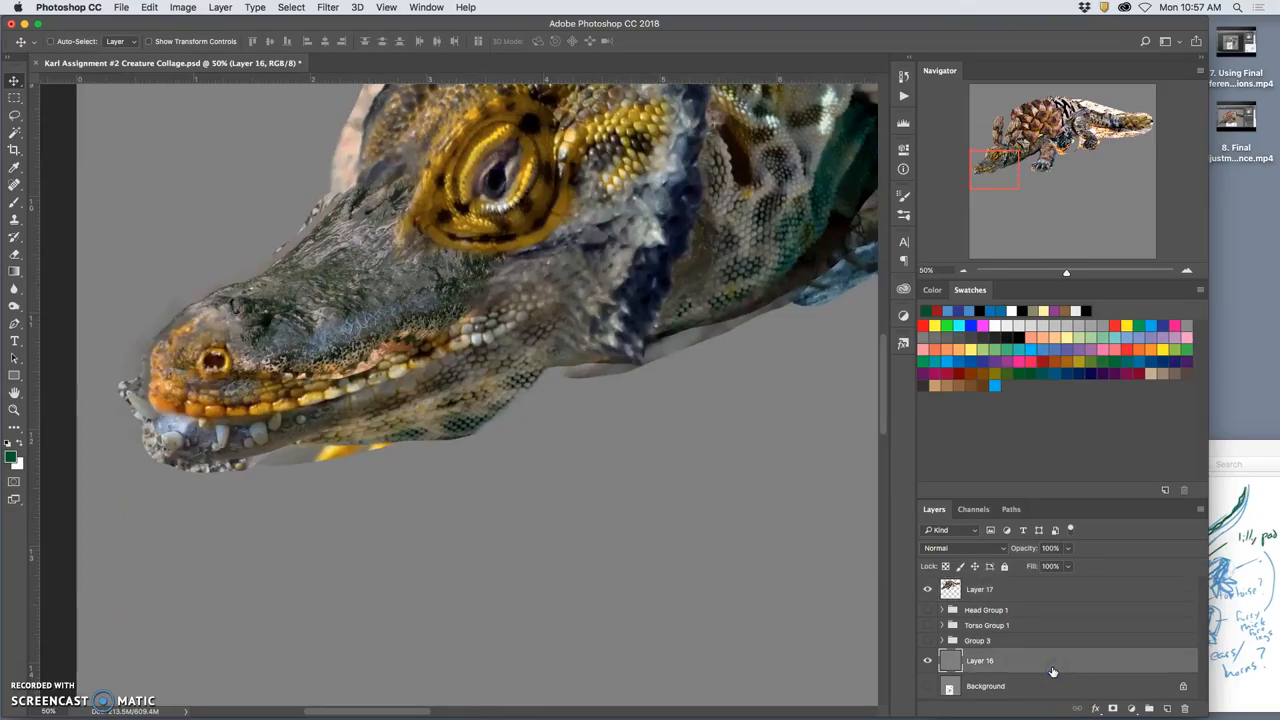
{"action": "left_click", "coordinate": [149, 7]}
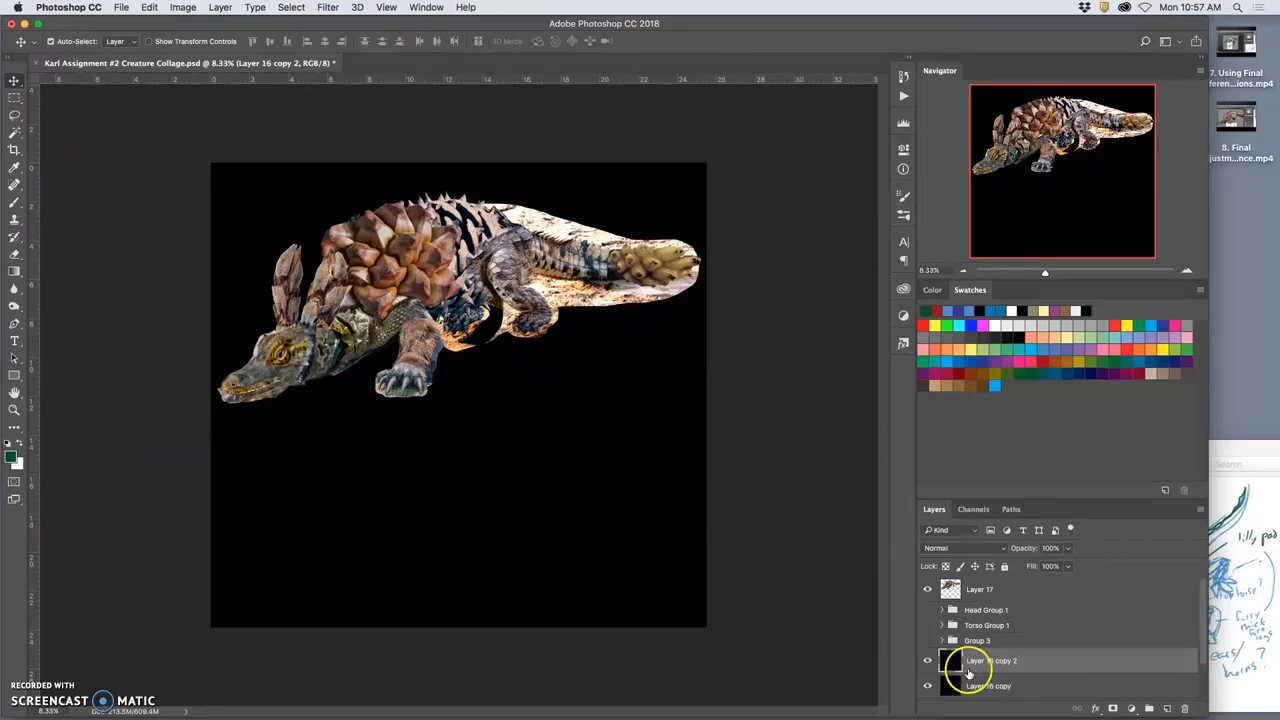
{"action": "left_click", "coordinate": [149, 7]}
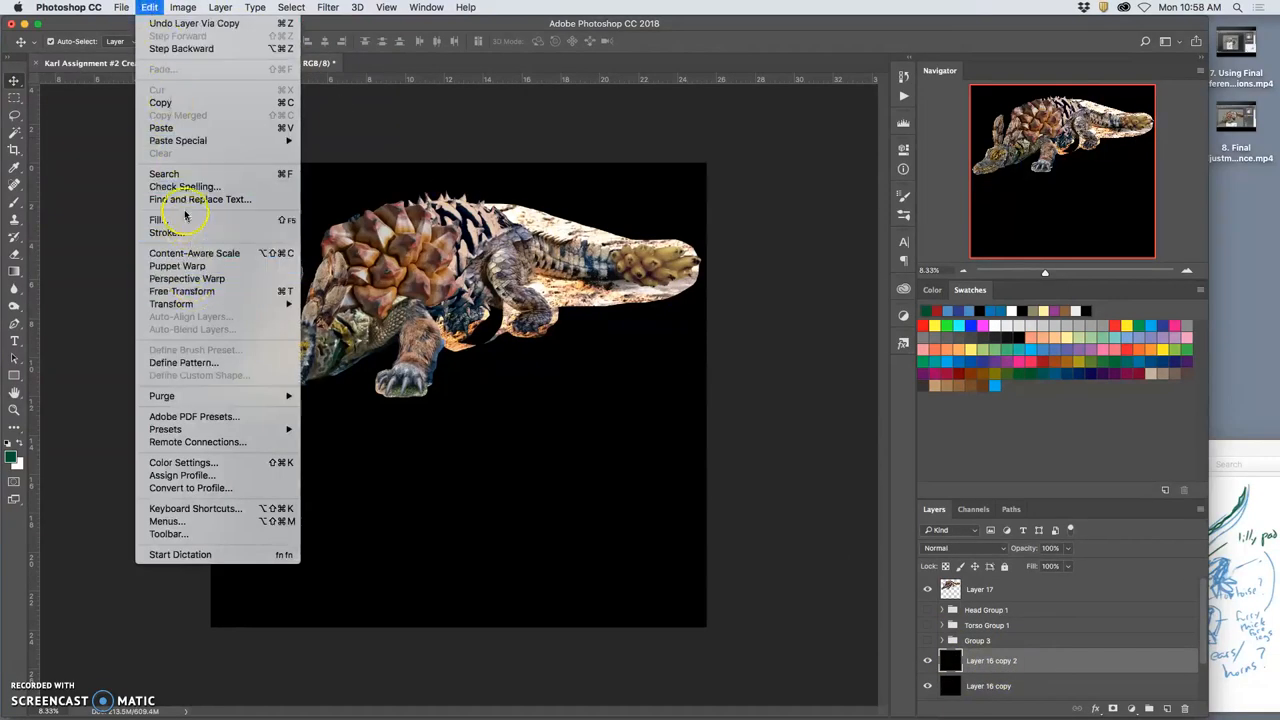
{"action": "left_click", "coordinate": [157, 219]}
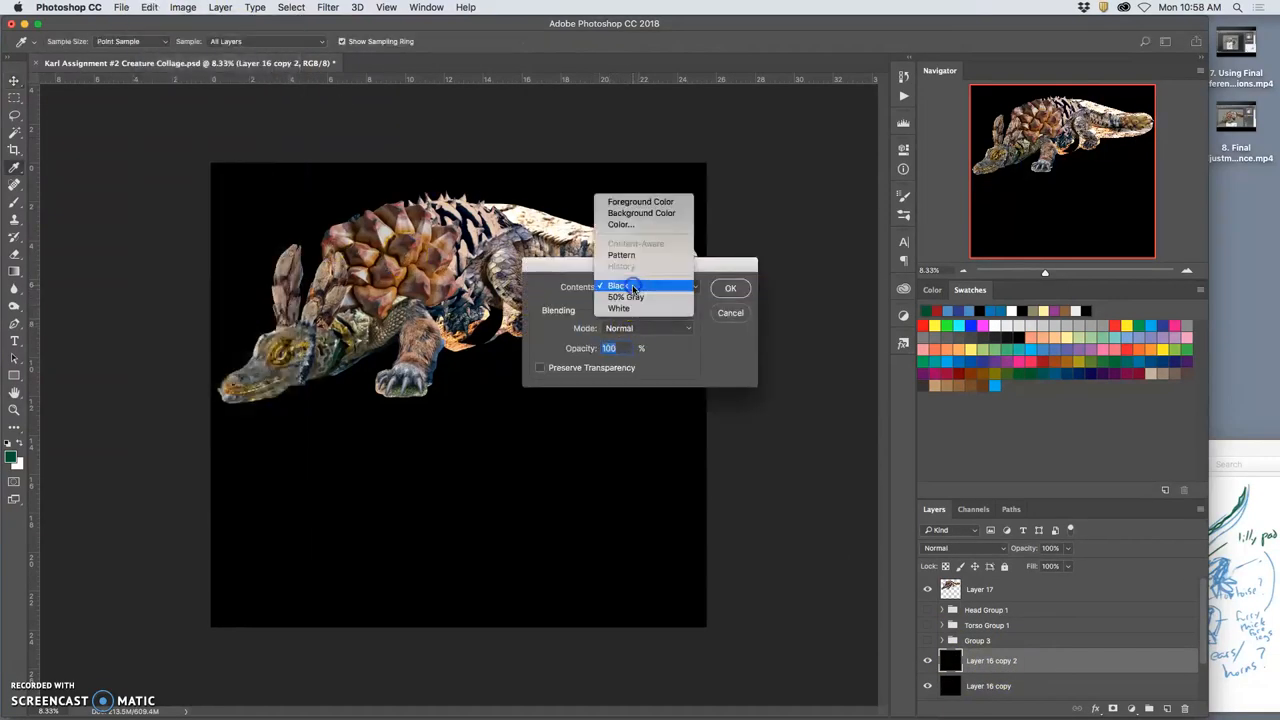
{"action": "left_click", "coordinate": [730, 288]}
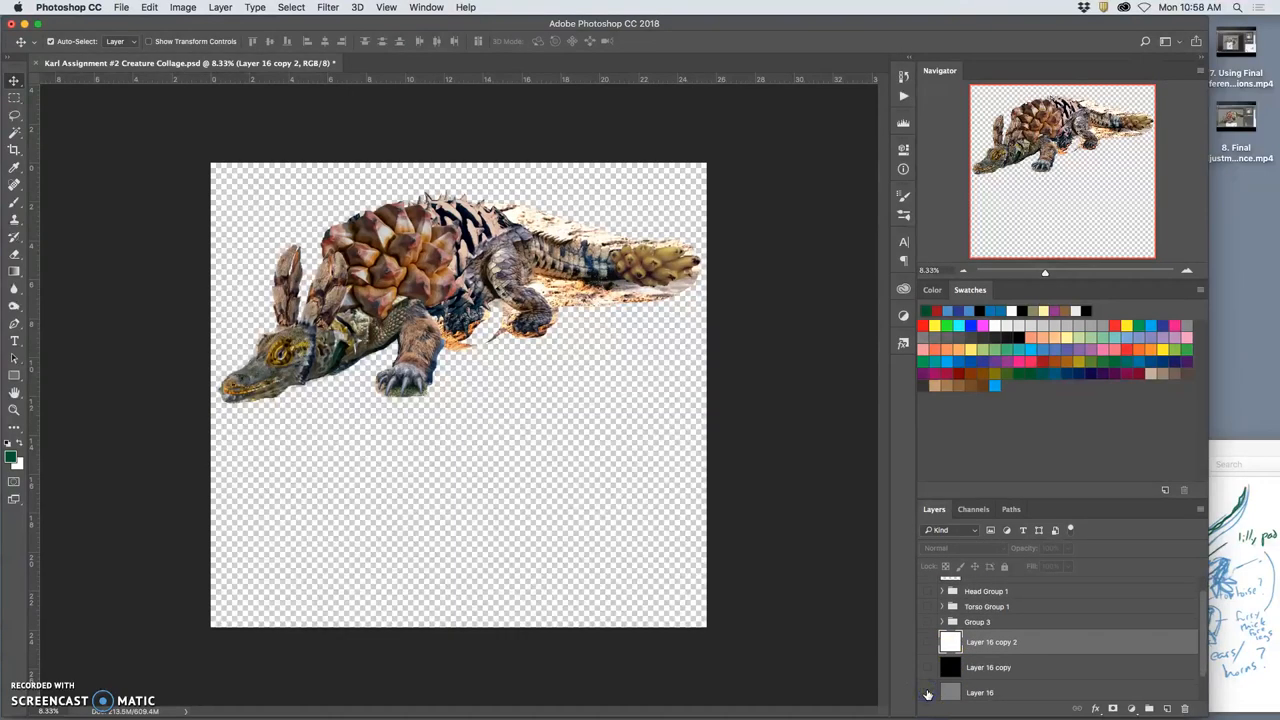
{"action": "mouse_move", "coordinate": [927, 692]}
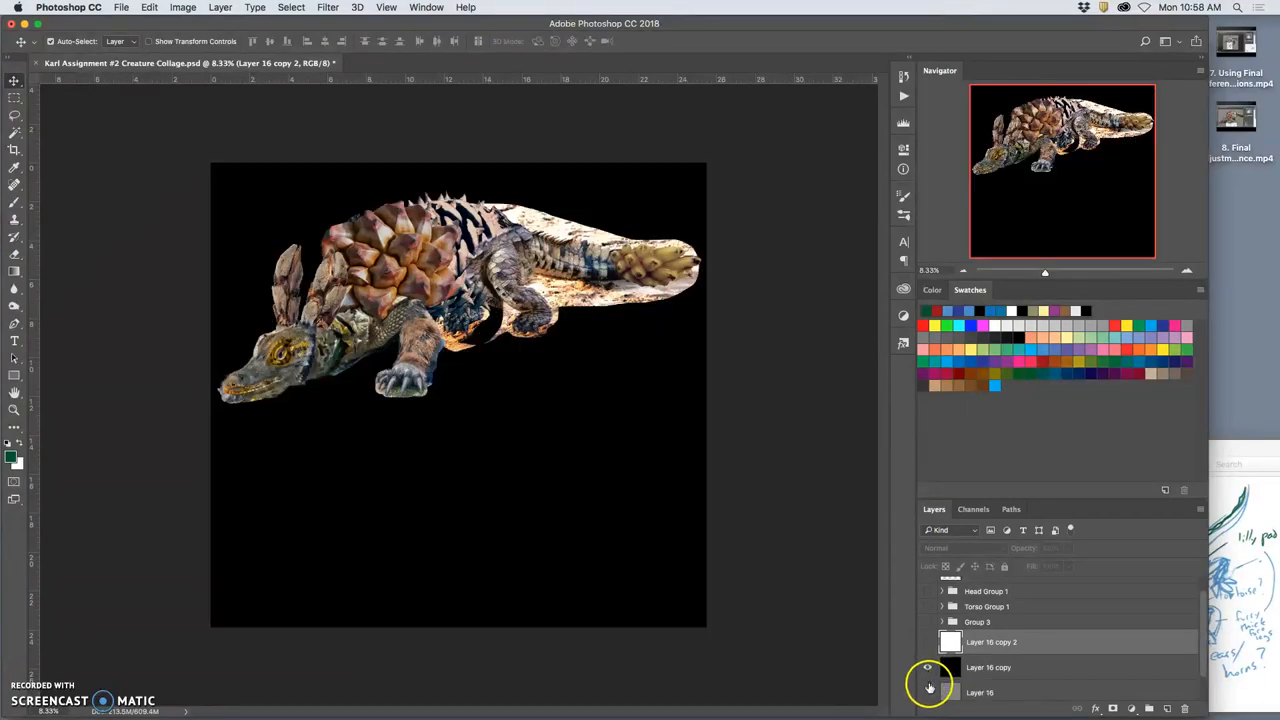
{"action": "left_click", "coordinate": [927, 692]}
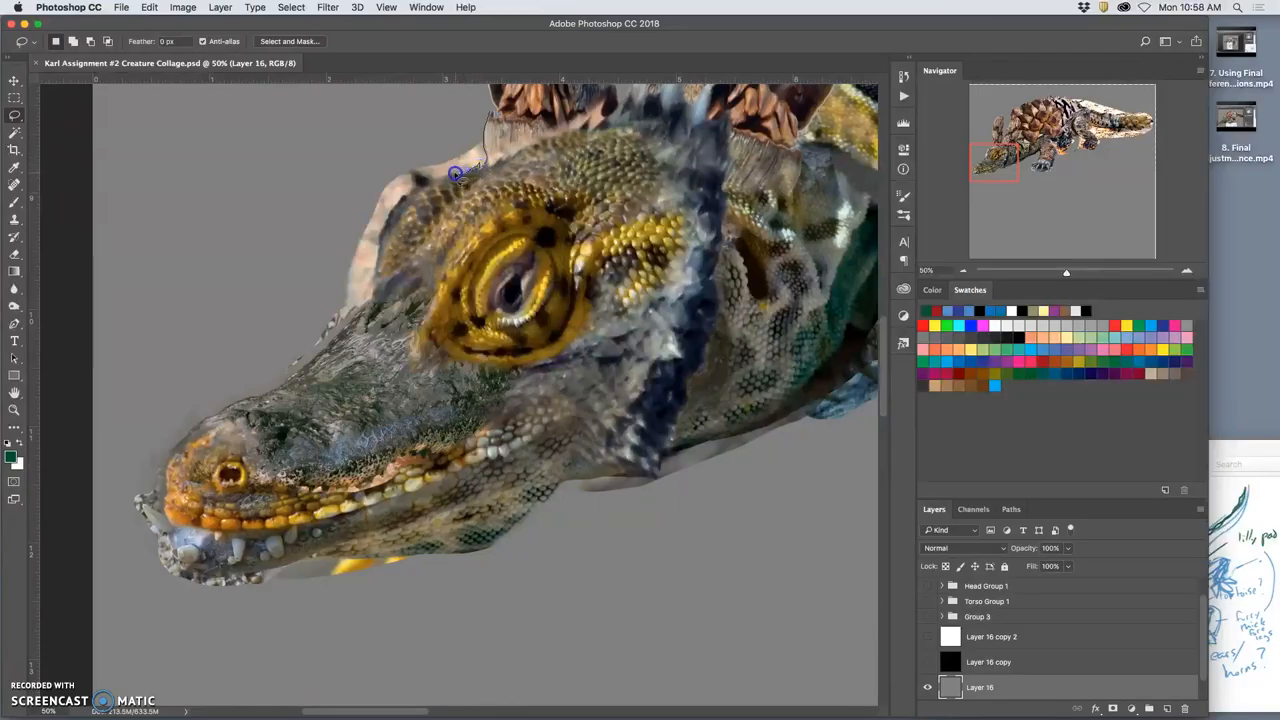
Lasso and delete the pale fringe above the crocodile head and around the snout
{"action": "left_click_drag", "start_coordinate": [455, 175], "coordinate": [407, 197]}
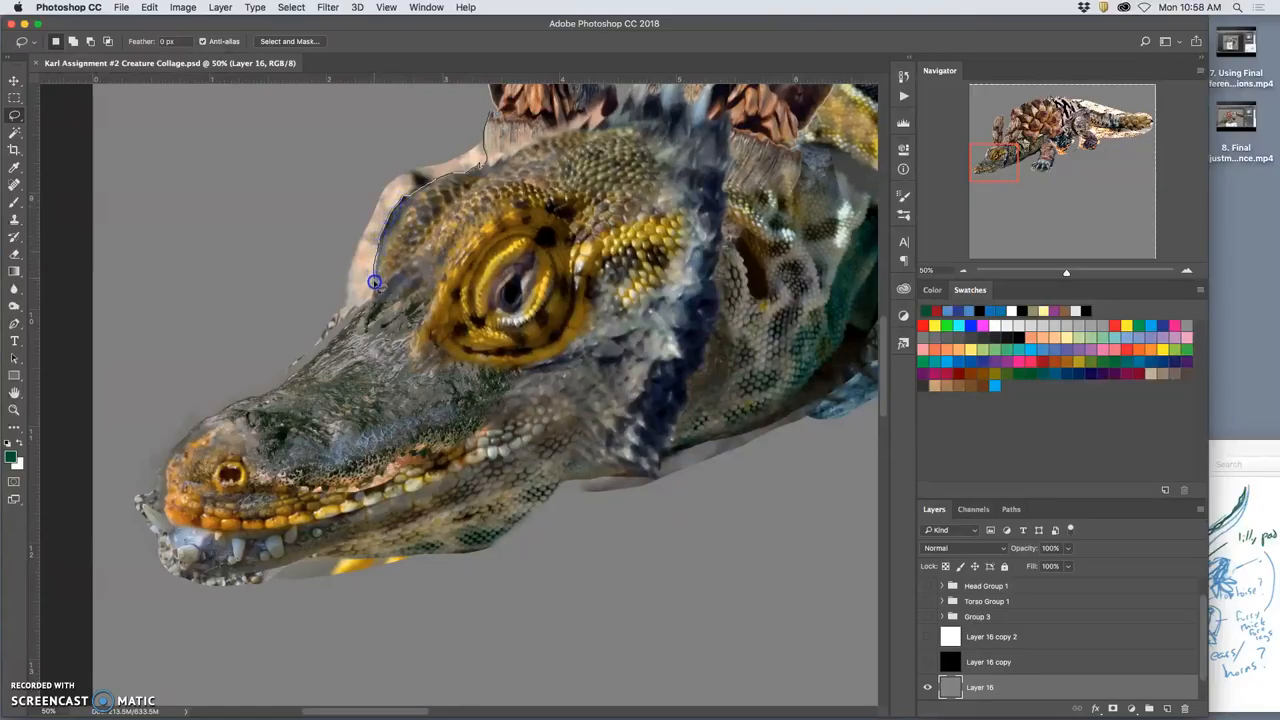
{"action": "left_click", "coordinate": [351, 322]}
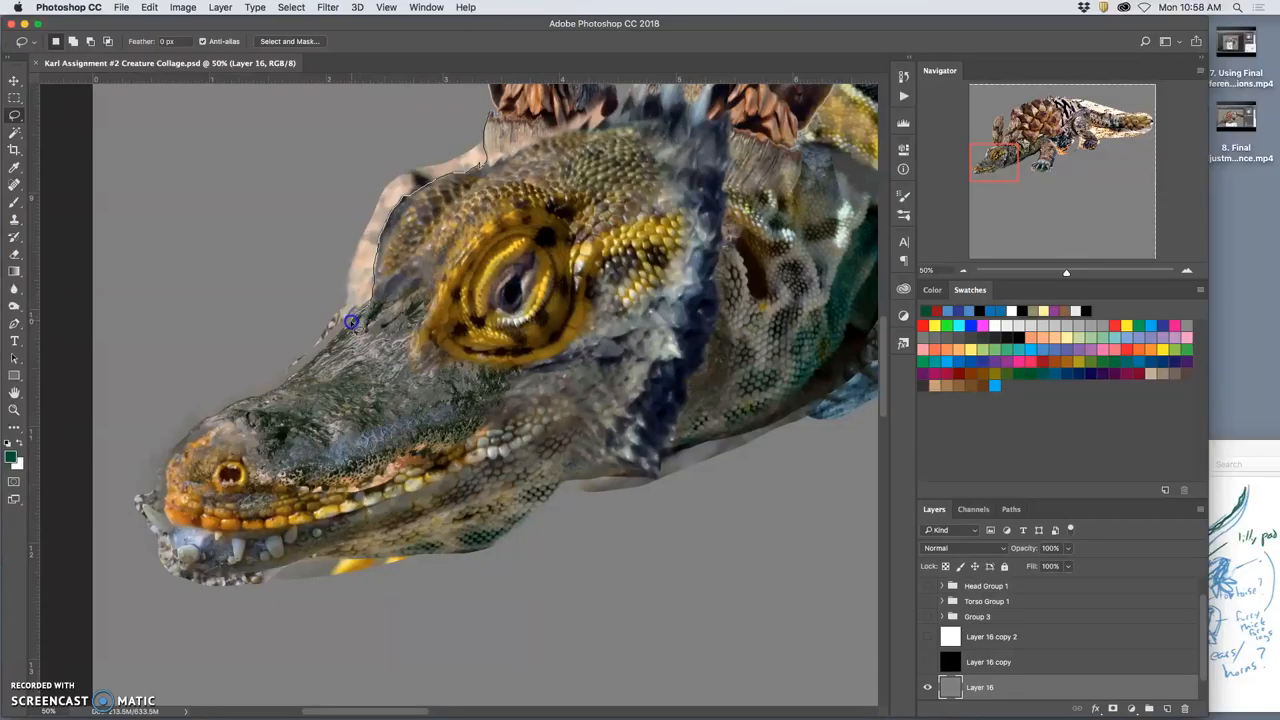
{"action": "mouse_move", "coordinate": [308, 365]}
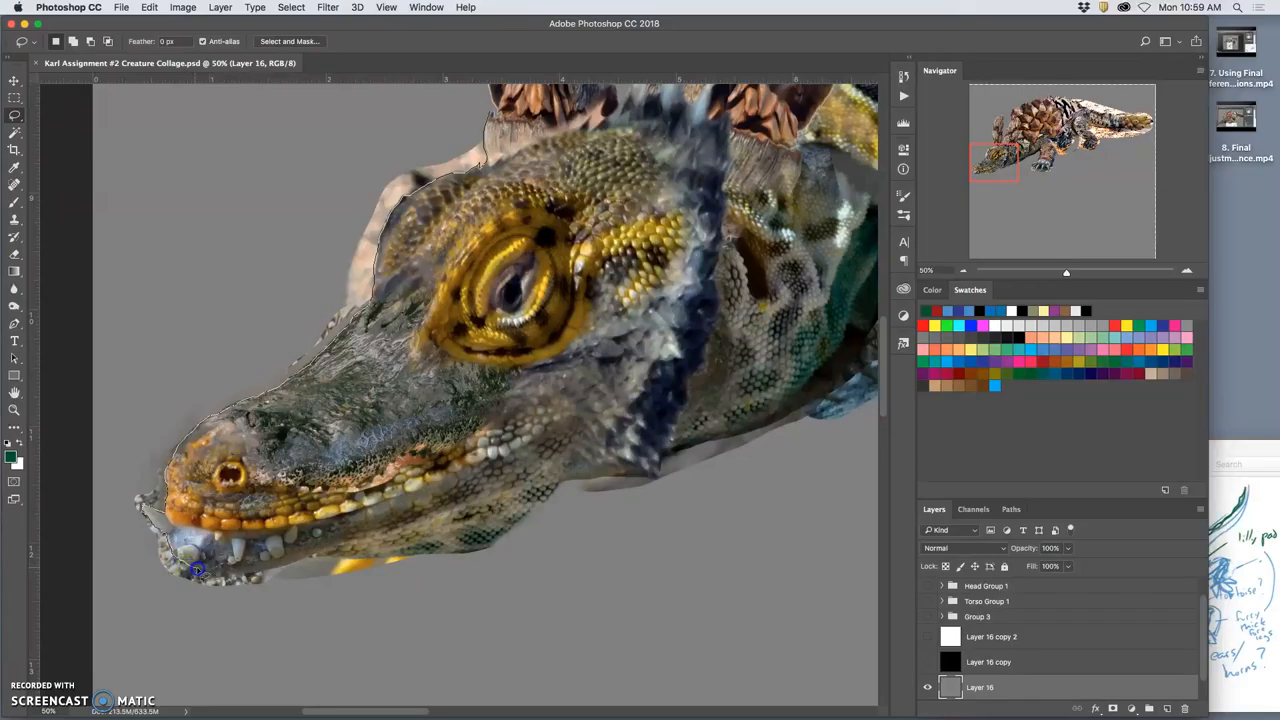
{"action": "left_click_drag", "start_coordinate": [197, 570], "coordinate": [235, 578]}
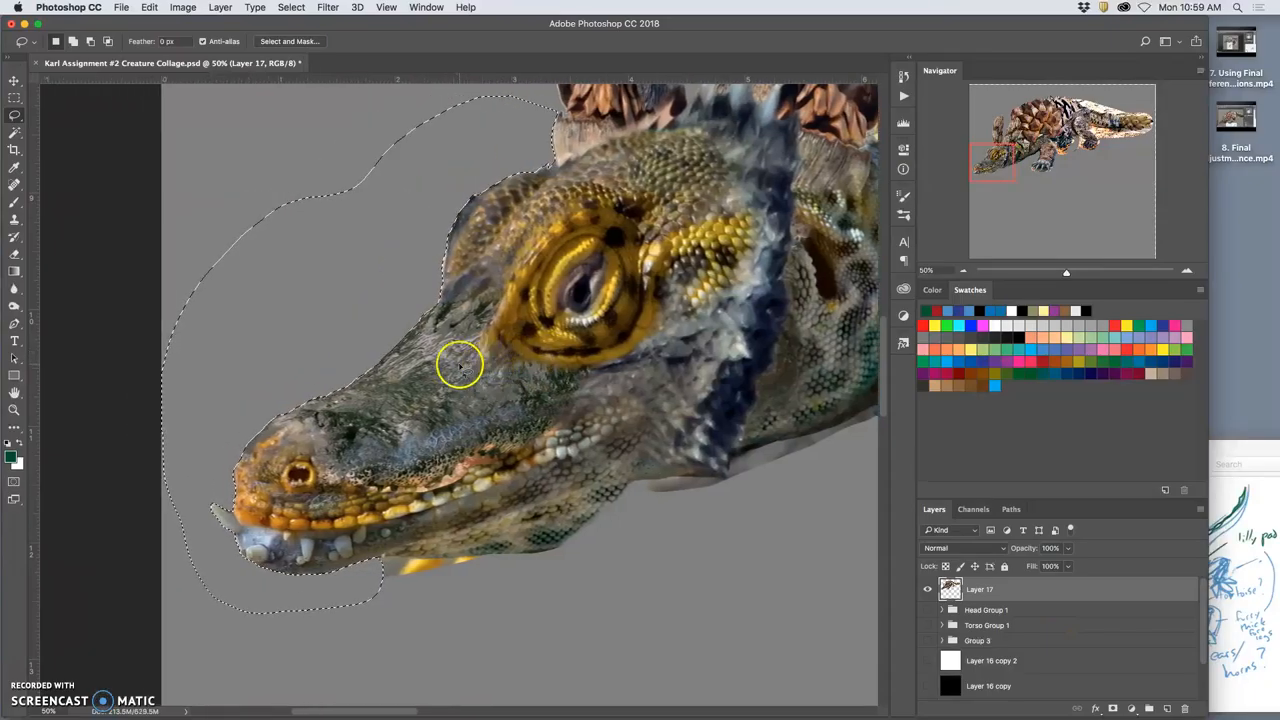
{"action": "mouse_move", "coordinate": [35, 565]}
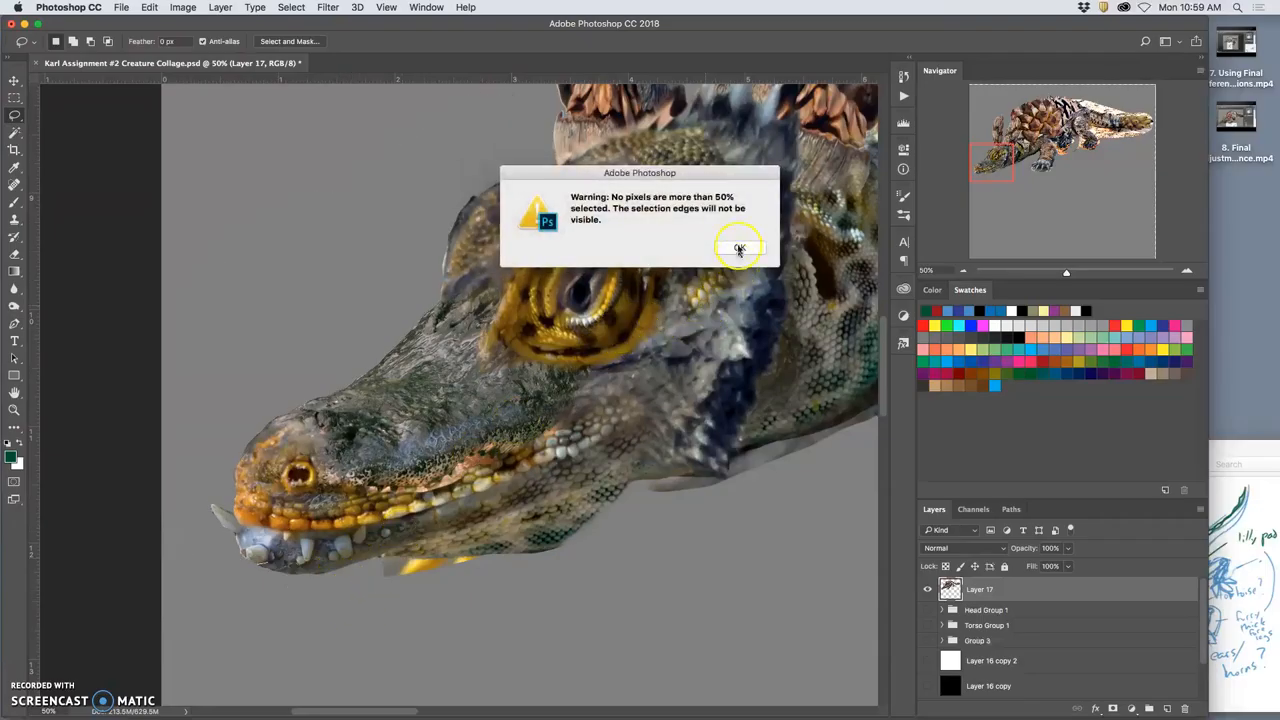
{"action": "left_click", "coordinate": [740, 248]}
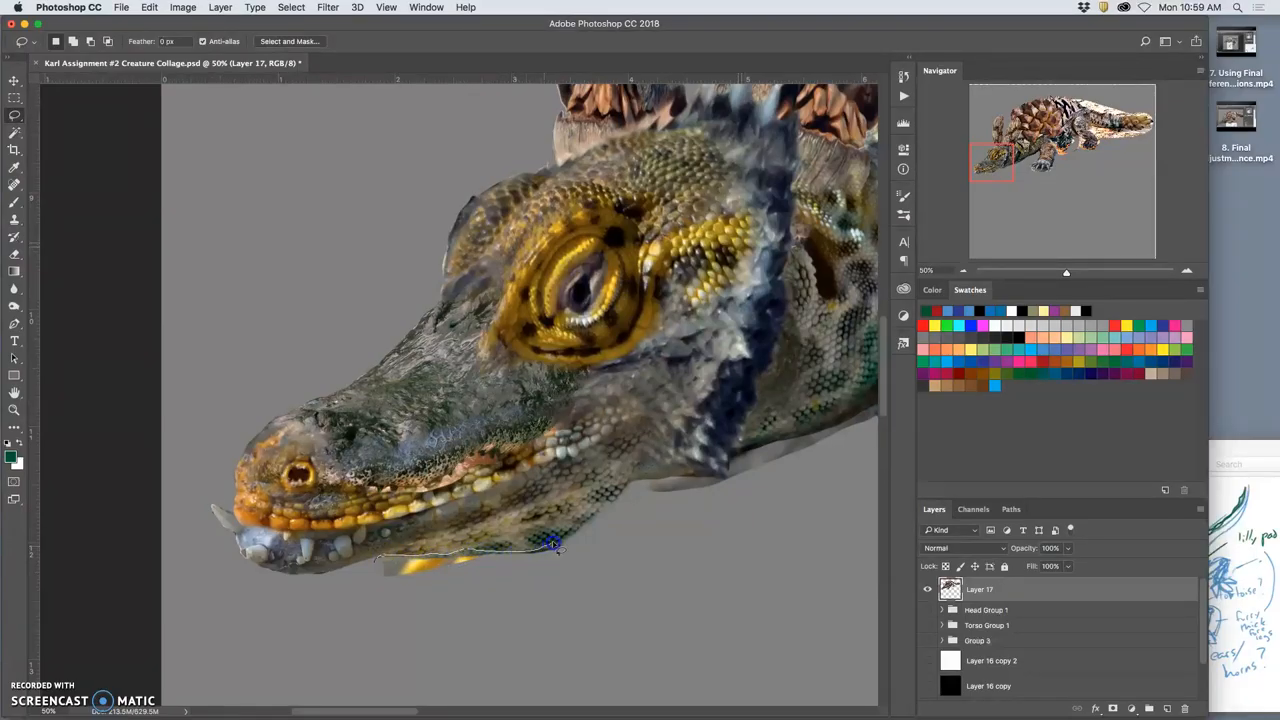
{"action": "left_click", "coordinate": [622, 497]}
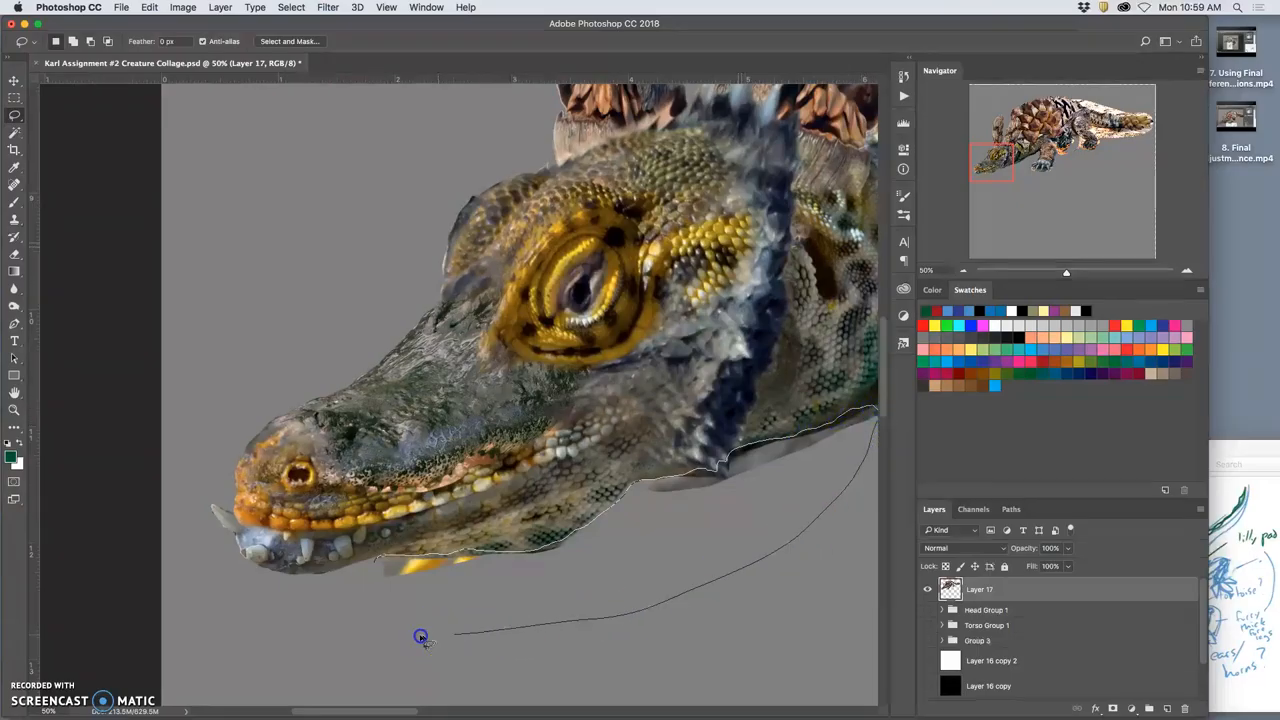
Delete the dark strips under the jaw and along the neck's underside
{"action": "left_click", "coordinate": [420, 637]}
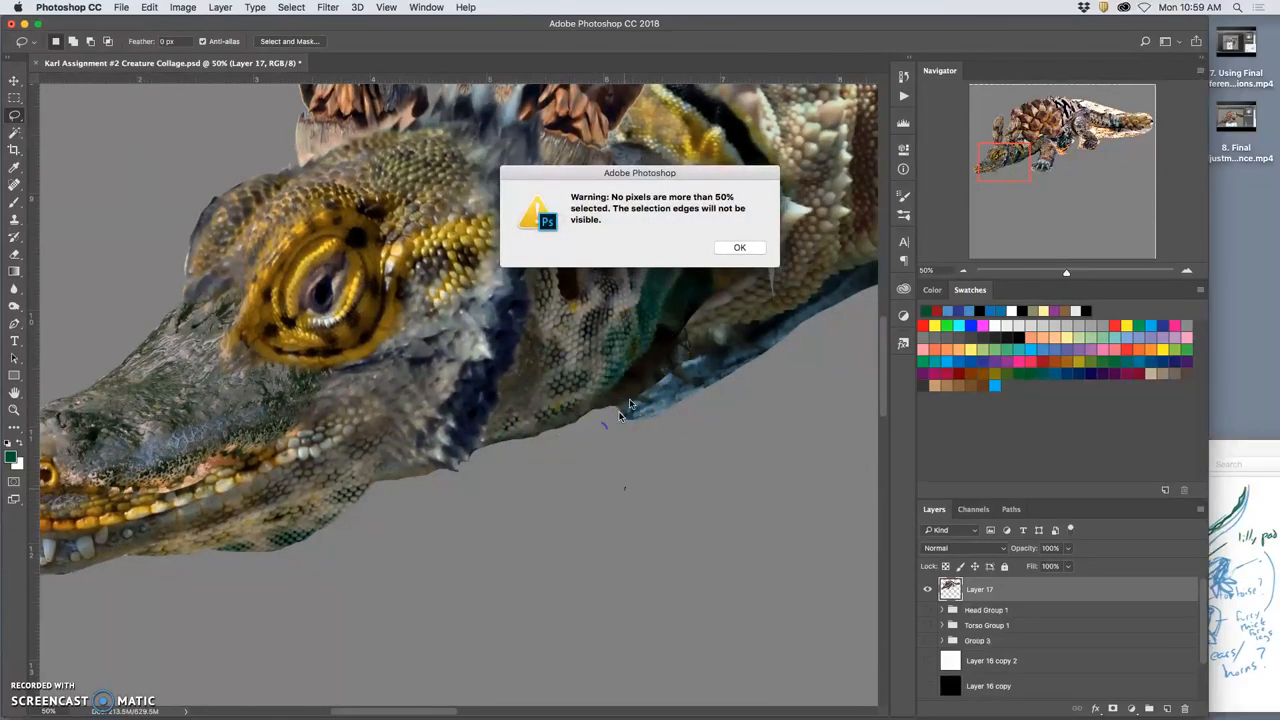
{"action": "left_click", "coordinate": [740, 247]}
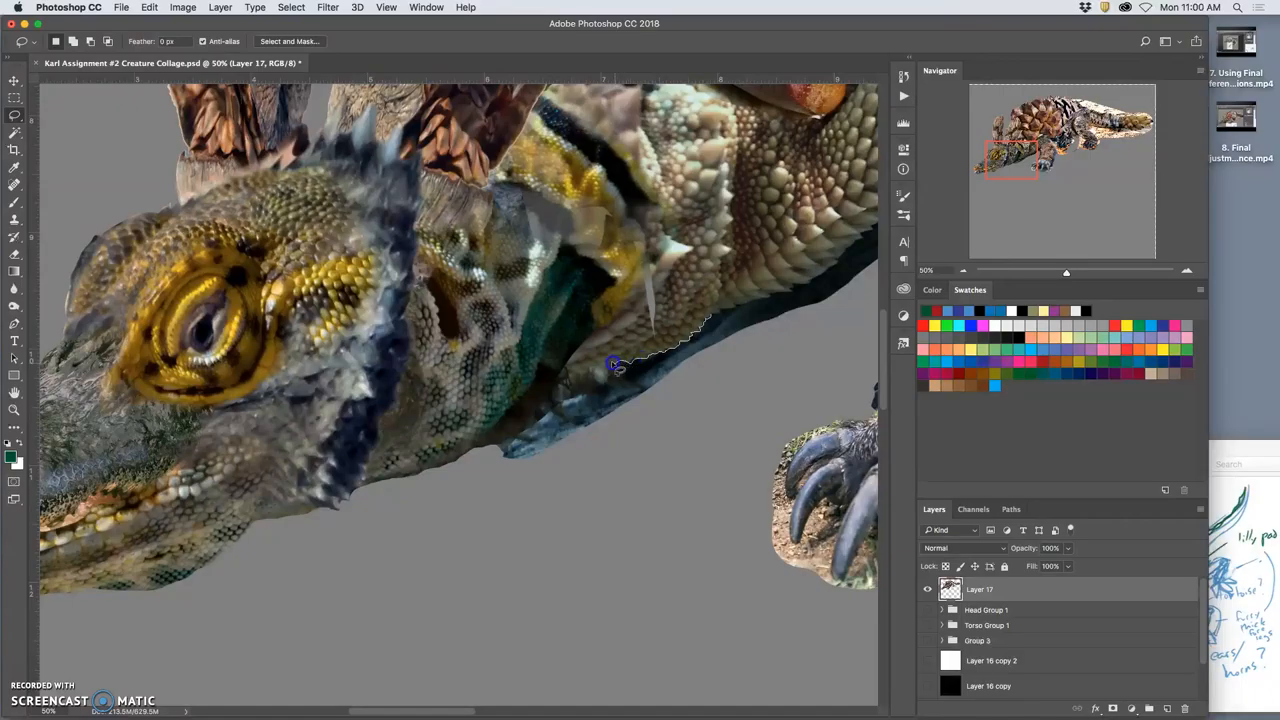
{"action": "mouse_move", "coordinate": [588, 370]}
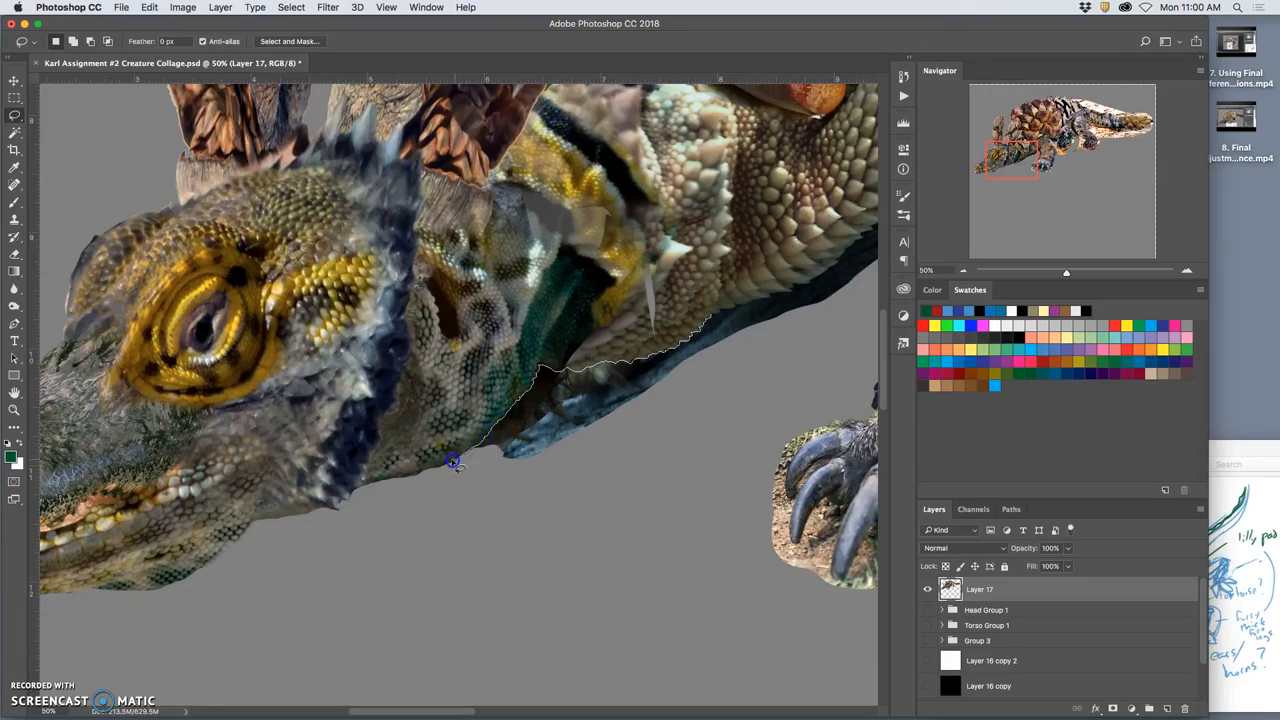
{"action": "left_click", "coordinate": [408, 475]}
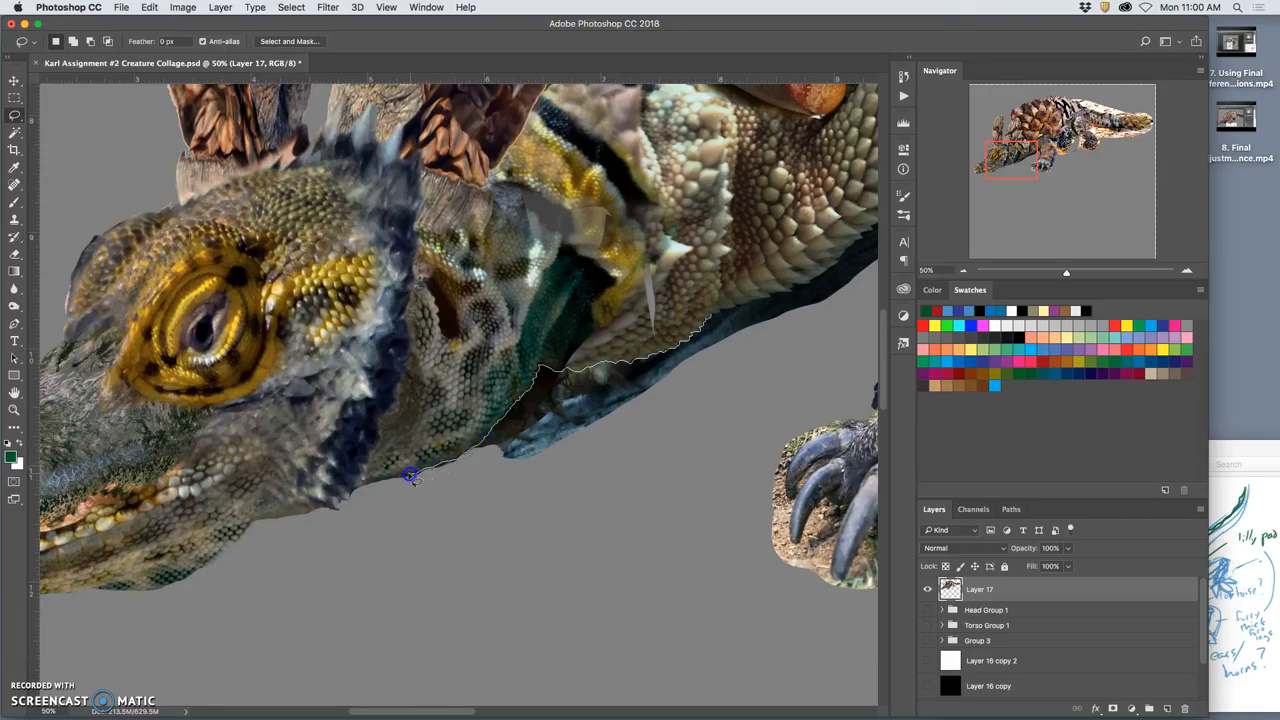
{"action": "left_click", "coordinate": [375, 485]}
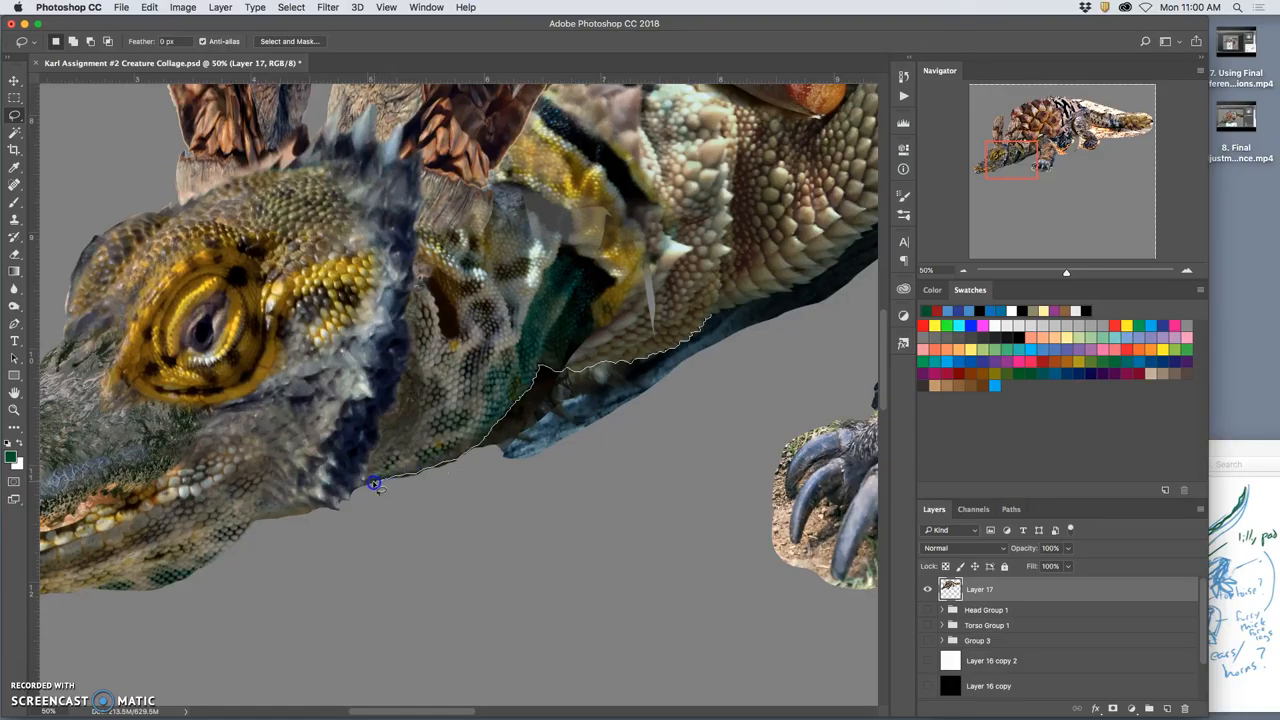
{"action": "mouse_move", "coordinate": [352, 495]}
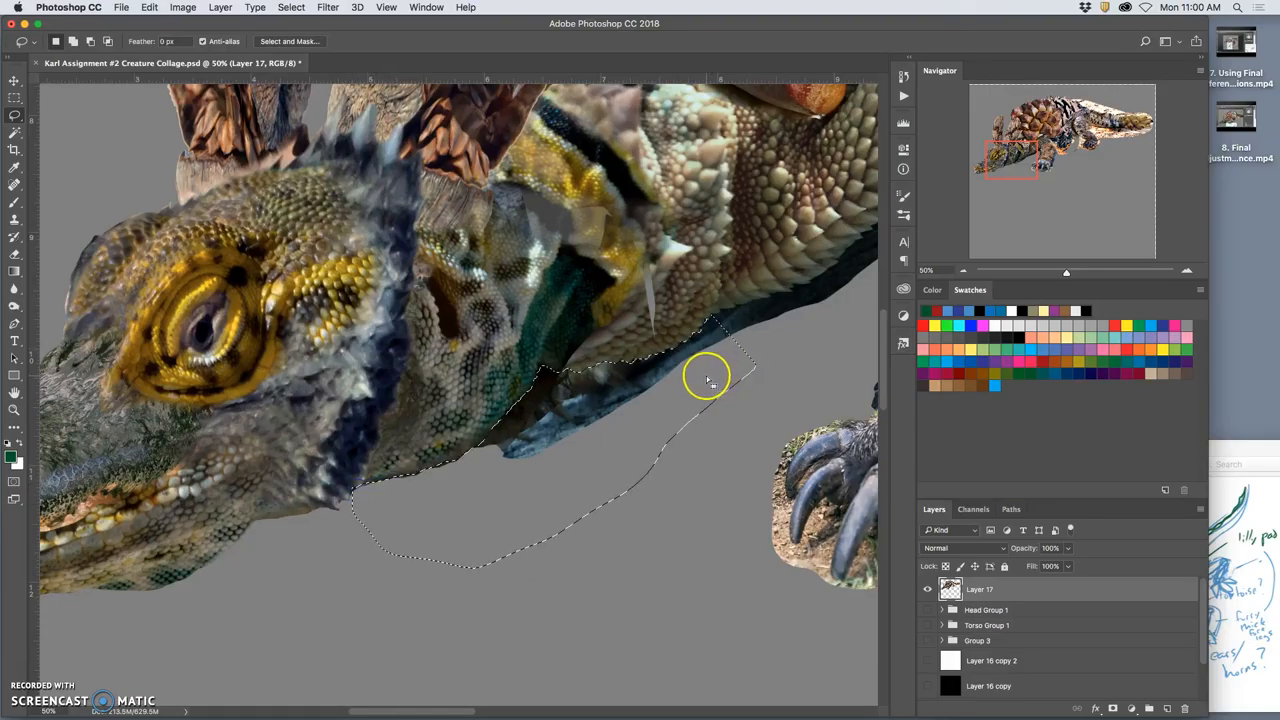
{"action": "left_click", "coordinate": [710, 378]}
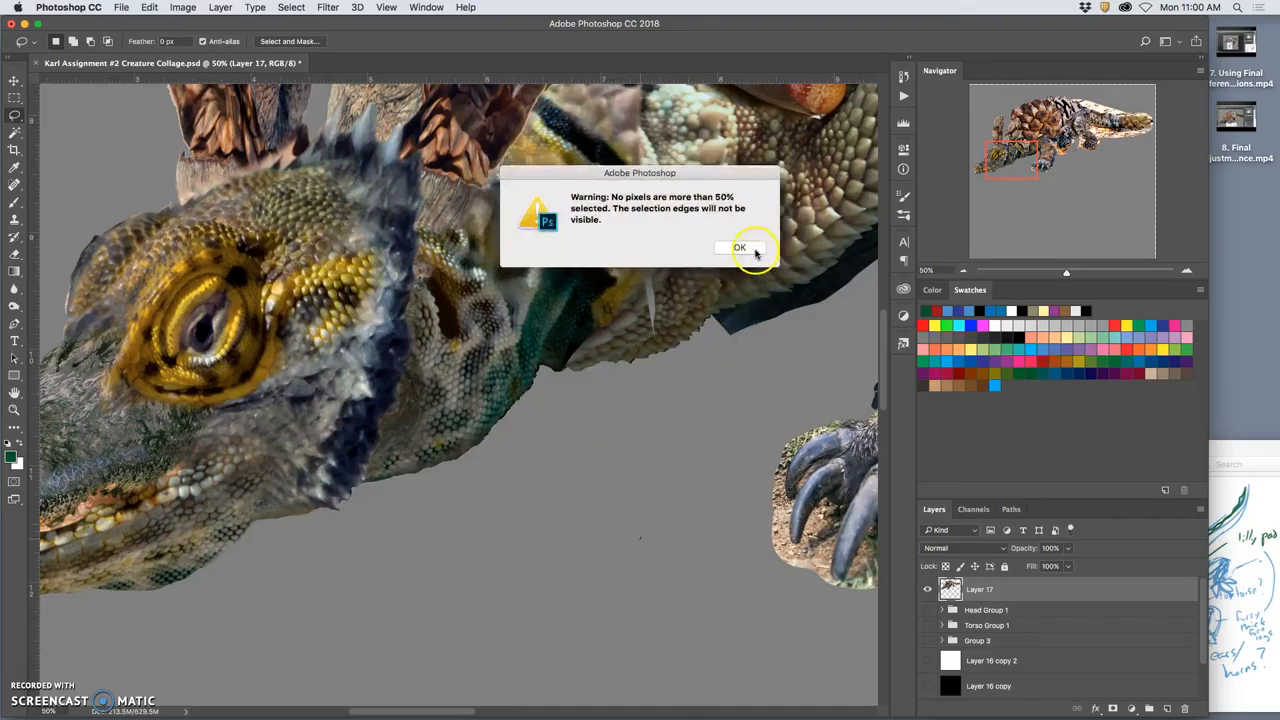
{"action": "left_click", "coordinate": [740, 247]}
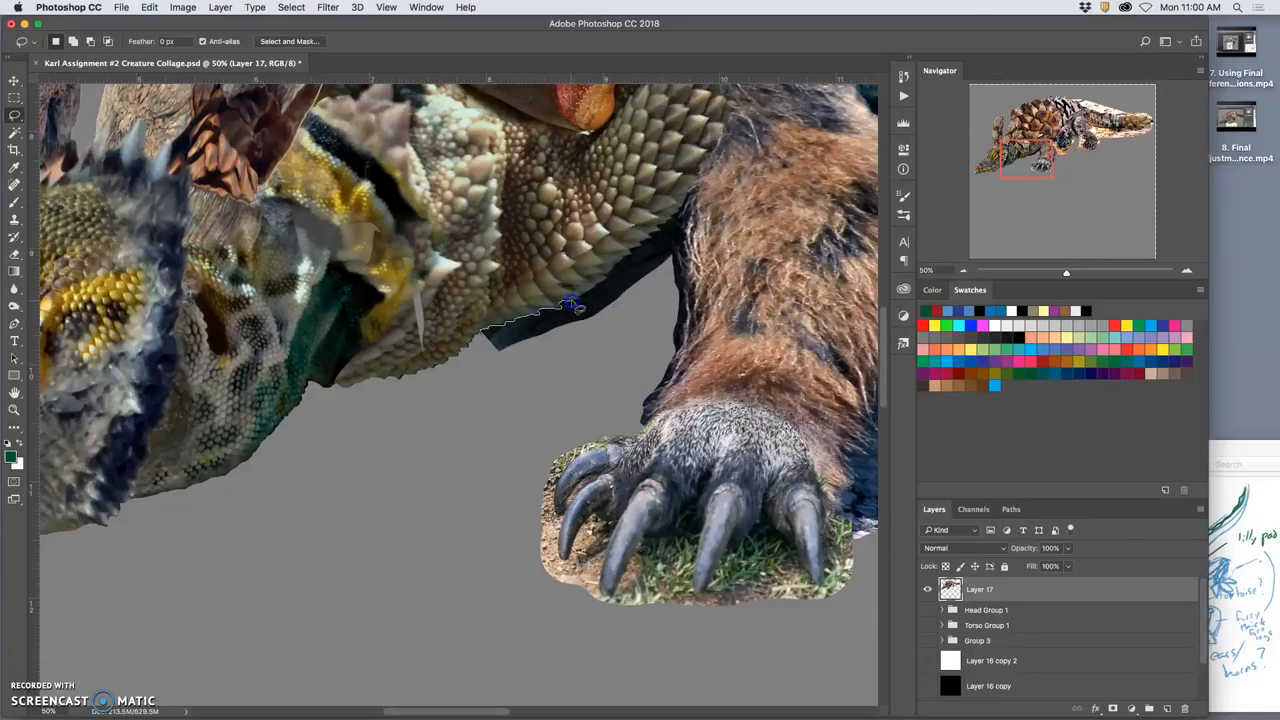
Outline the edge down the bear leg toward the claws
{"action": "left_click", "coordinate": [600, 285]}
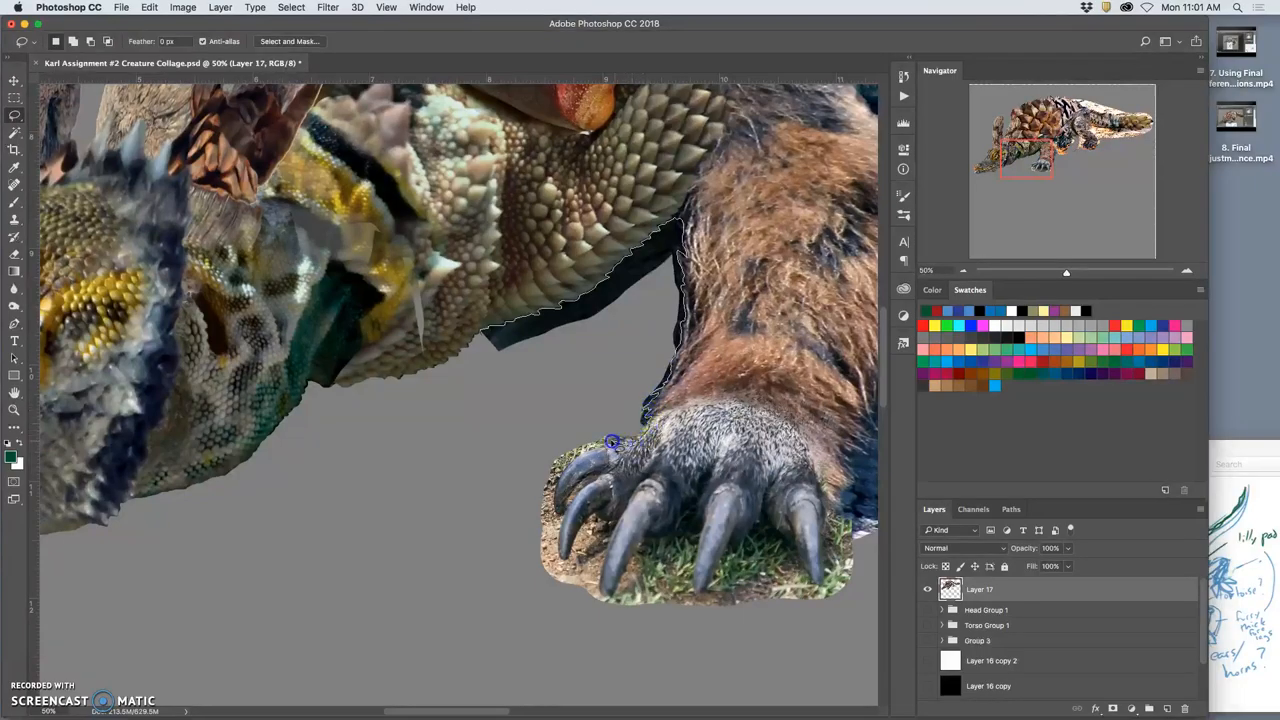
{"action": "left_click", "coordinate": [563, 472]}
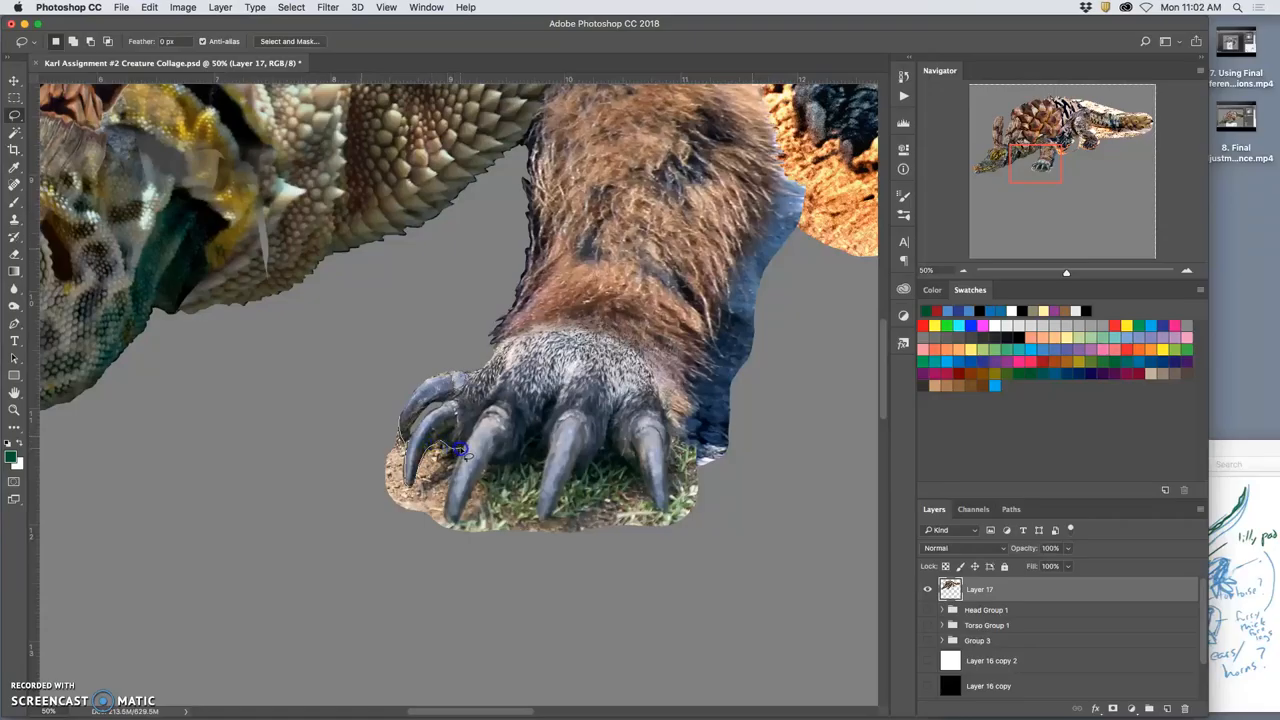
{"action": "left_click_drag", "start_coordinate": [458, 450], "coordinate": [445, 508]}
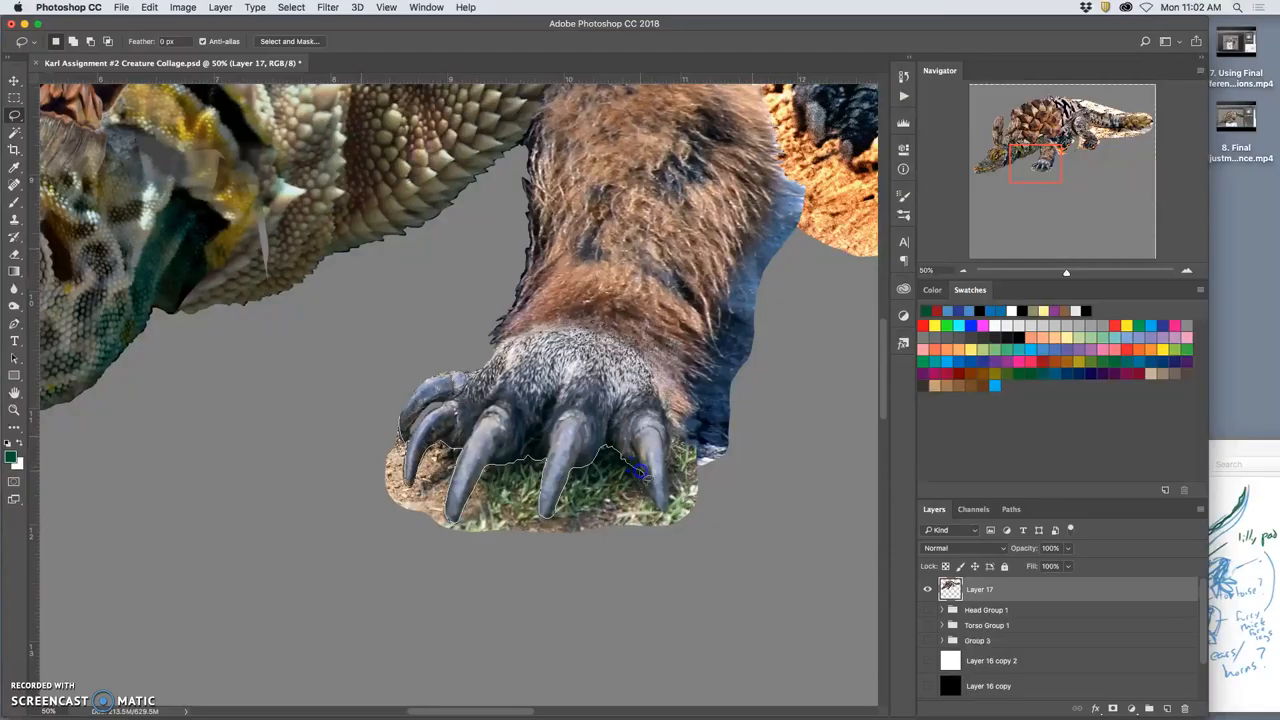
Extend the outline past the last claw and around the paw's right side
{"action": "left_click", "coordinate": [660, 512]}
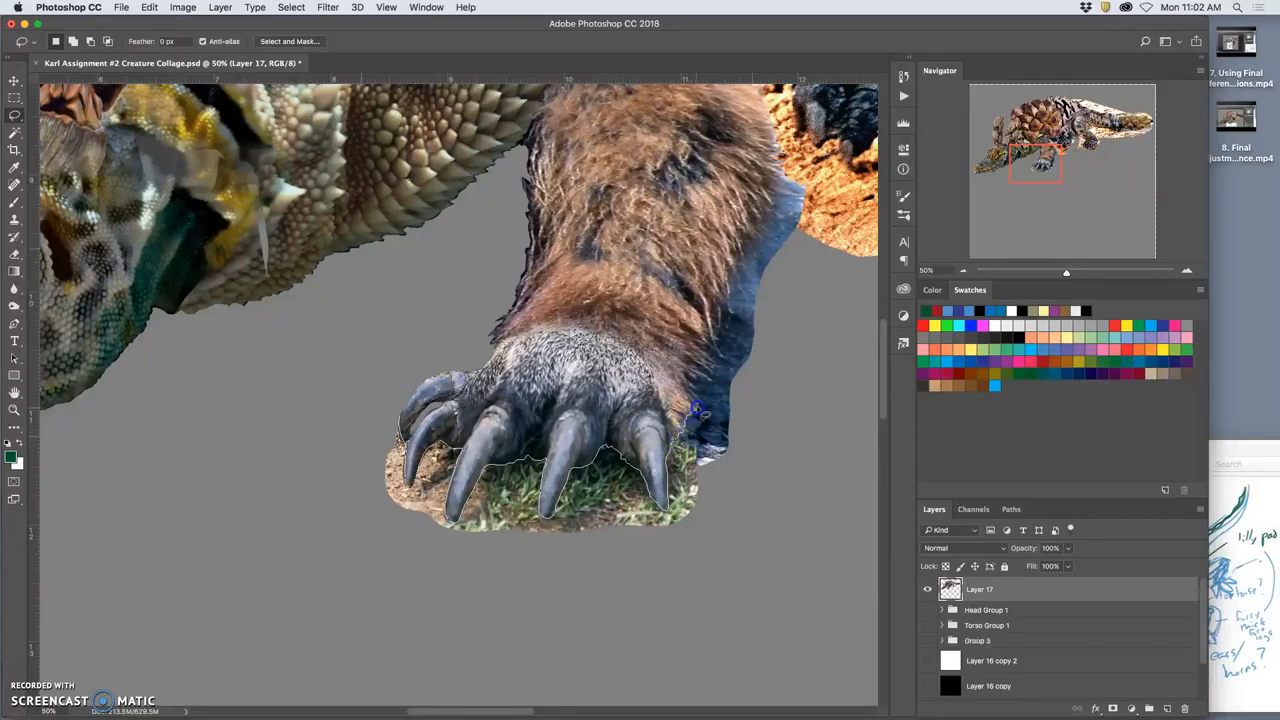
{"action": "left_click_drag", "start_coordinate": [700, 410], "coordinate": [745, 558]}
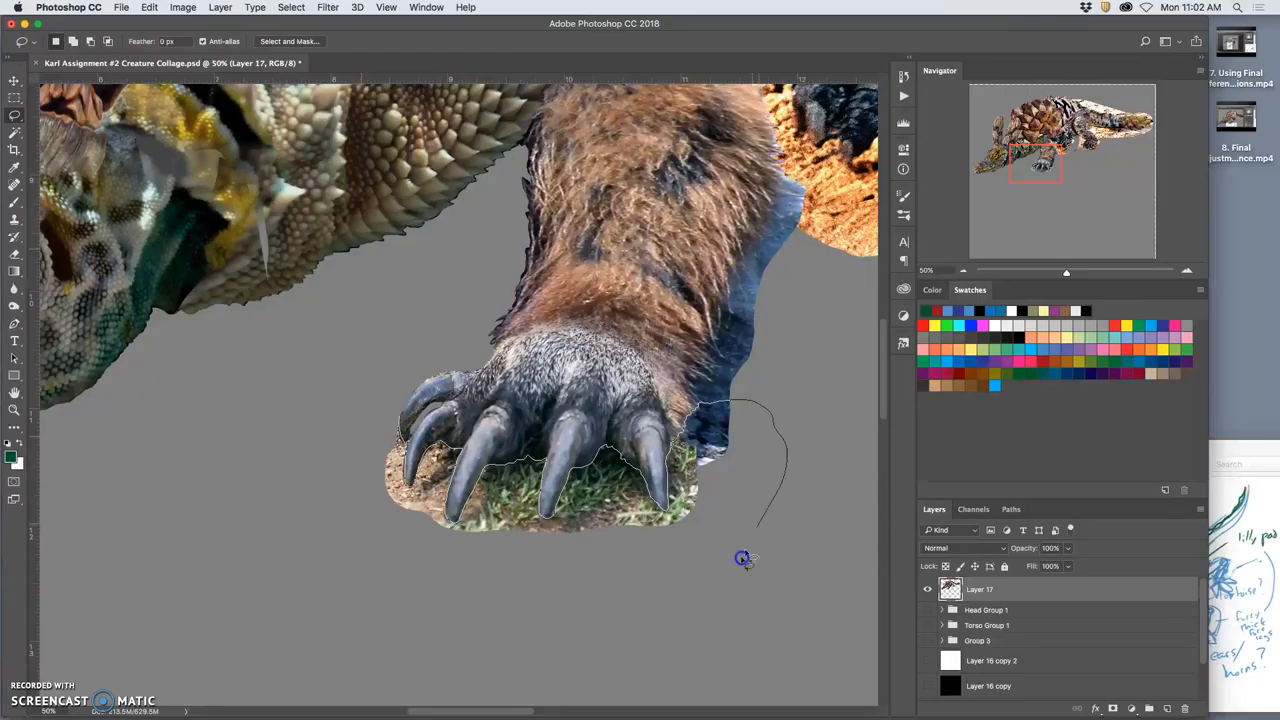